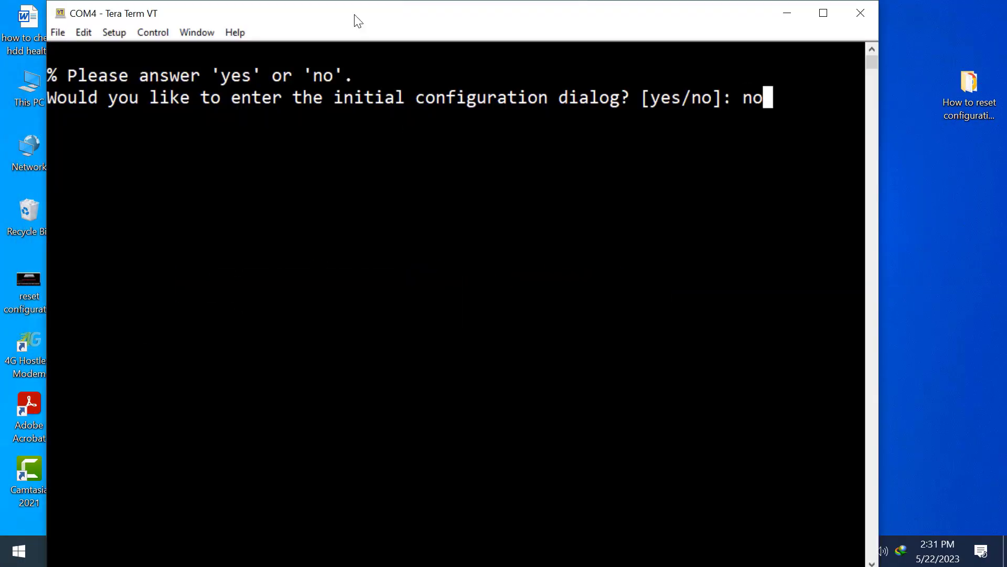
Decline the initial configuration dialog and accept terminating autoinstall to reach the Switch prompt.
key(Return)
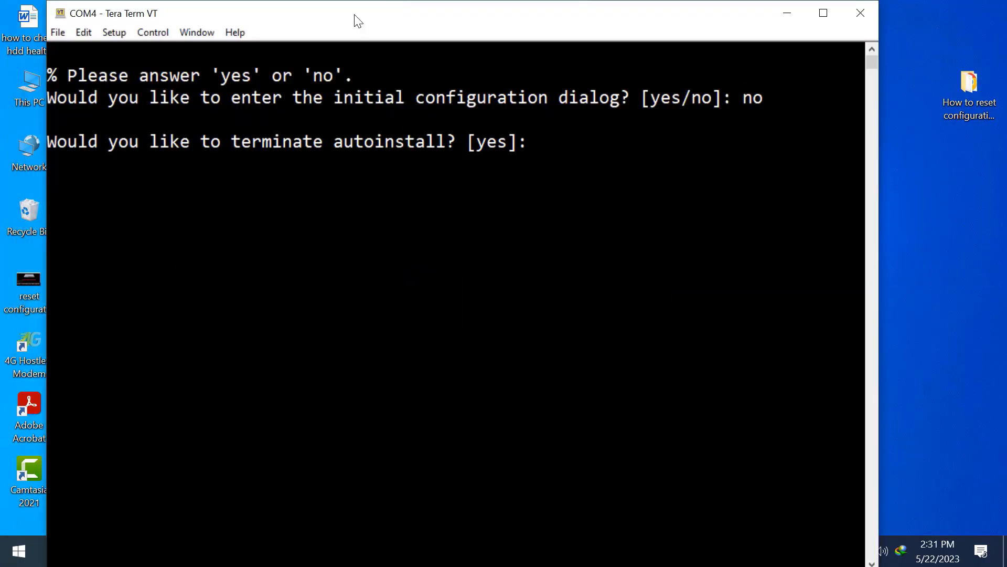
key(Return)
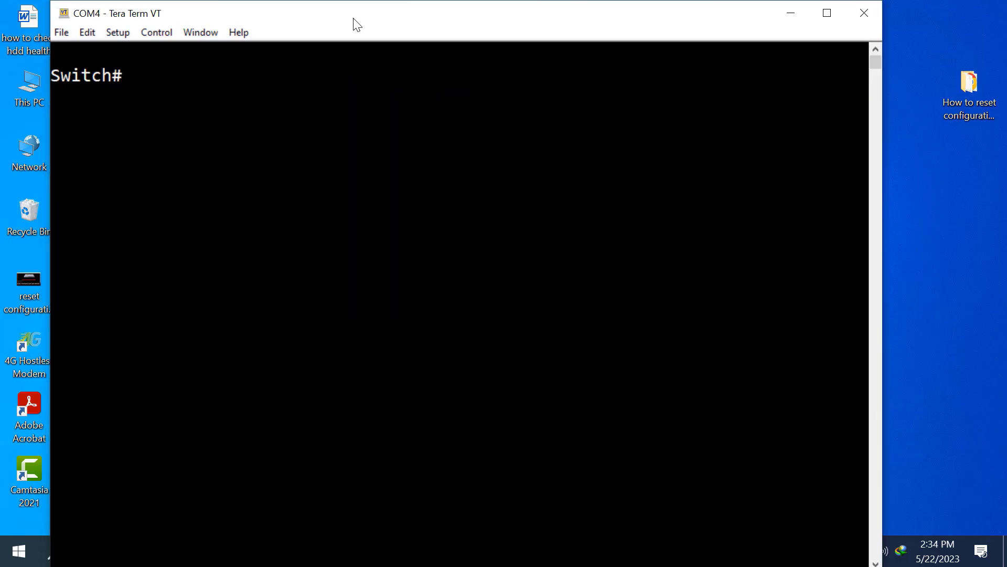
Enter global config and set the hostname to CORE so the prompt reads CORE#.
text(config t)
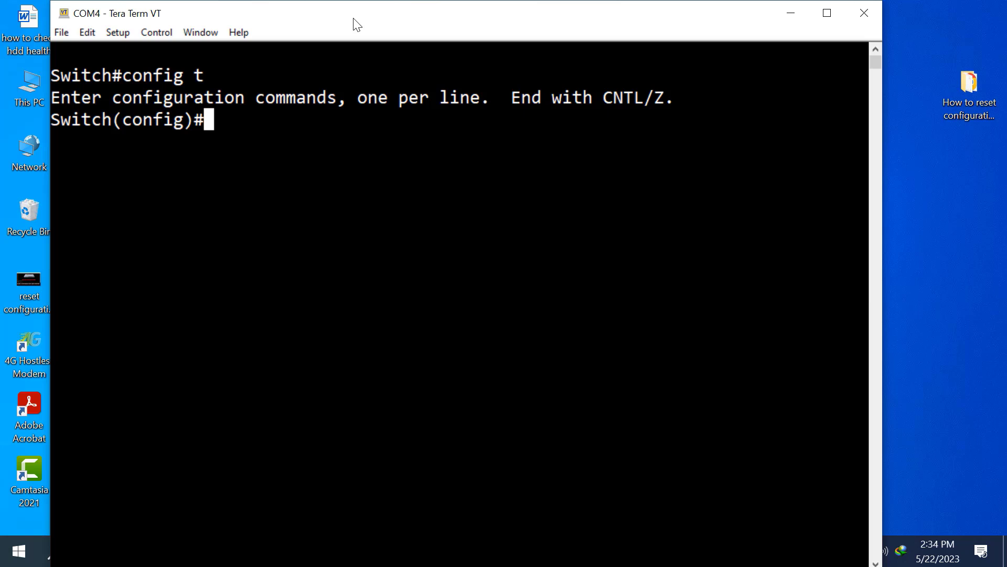
text(ho)
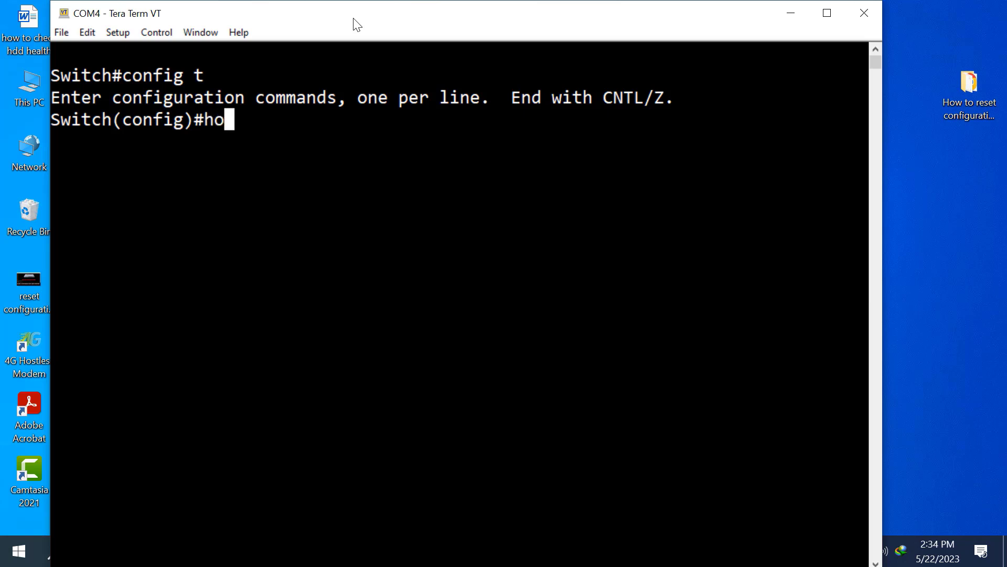
text(stnmae)
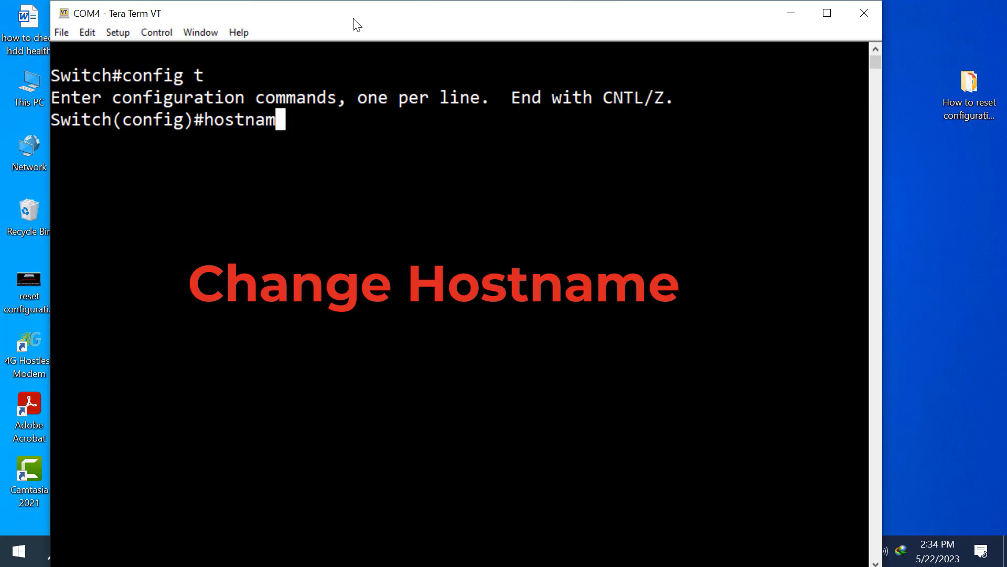
text(e)
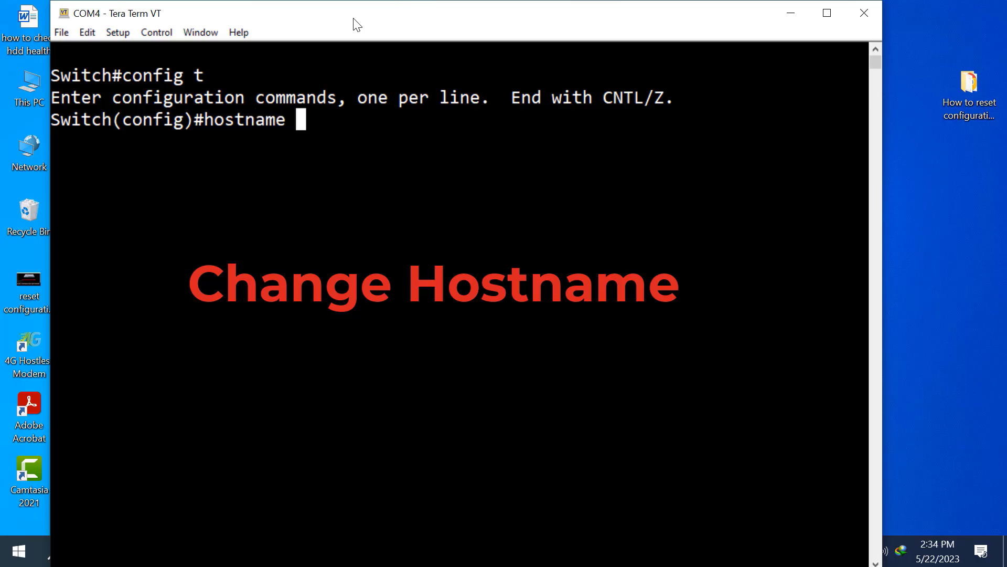
text(CORE)
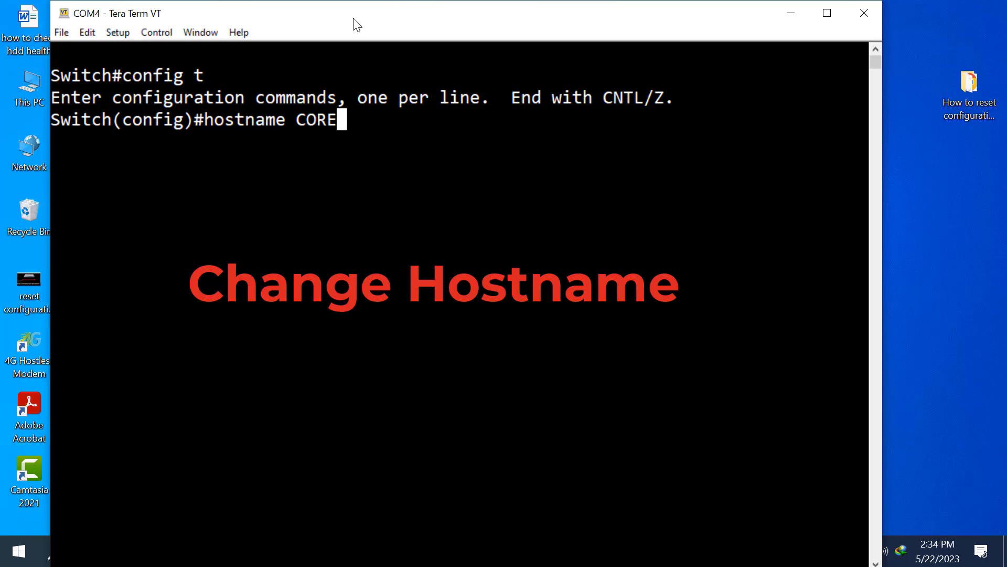
key(Return)
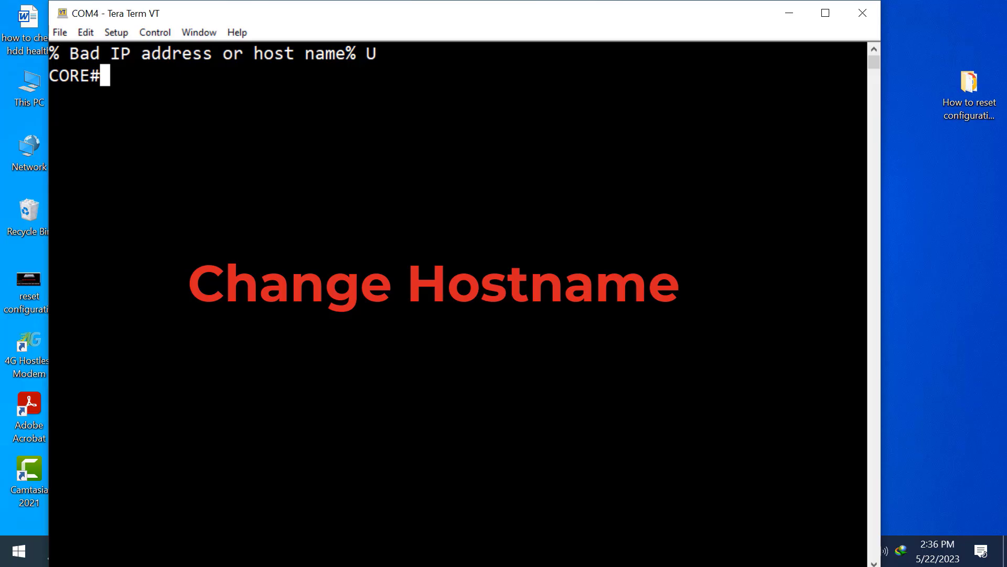
In global config, create VLAN 10 and name it IT.
text(confi)
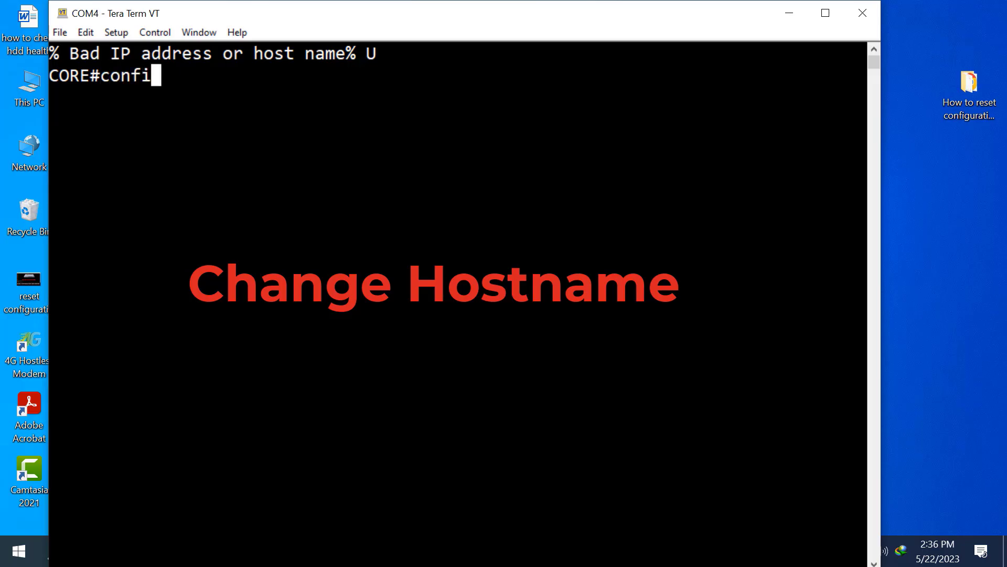
key(Return)
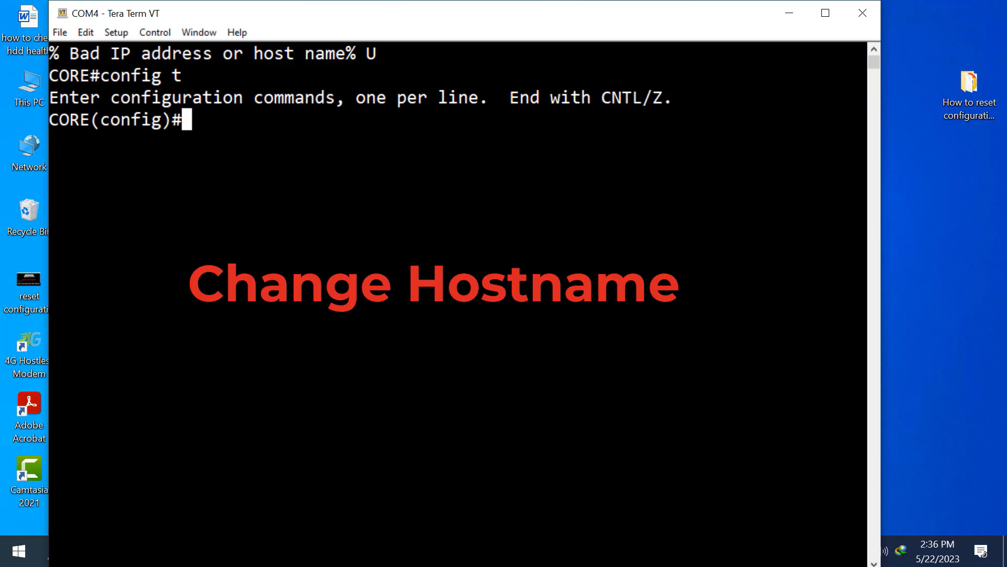
text(vlan)
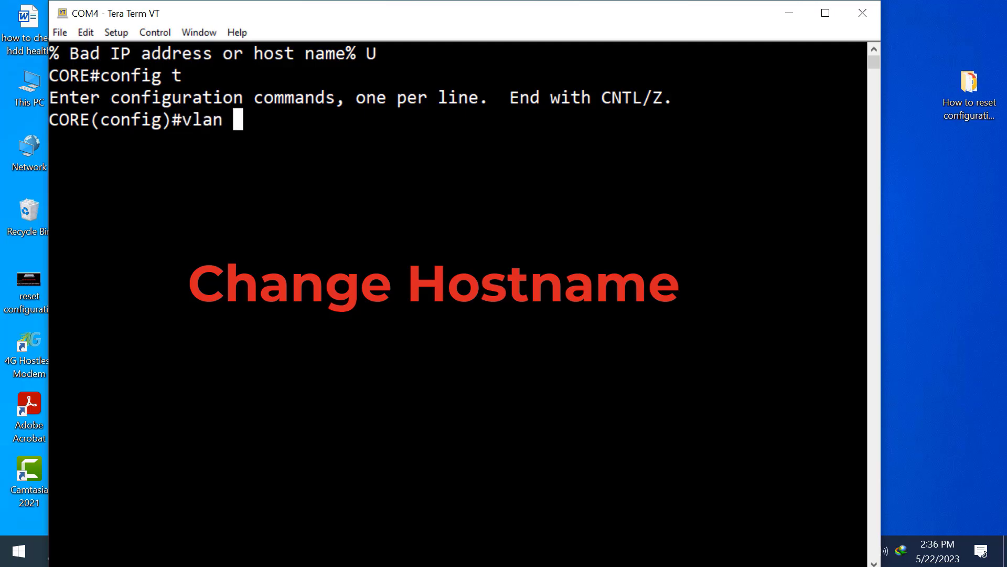
text(10)
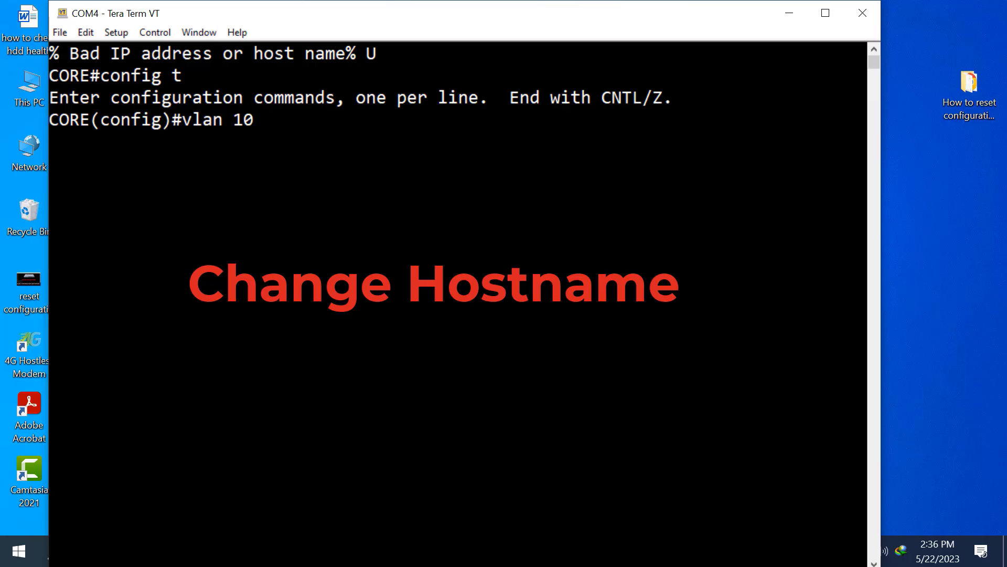
text(nfig-vlan)#n)
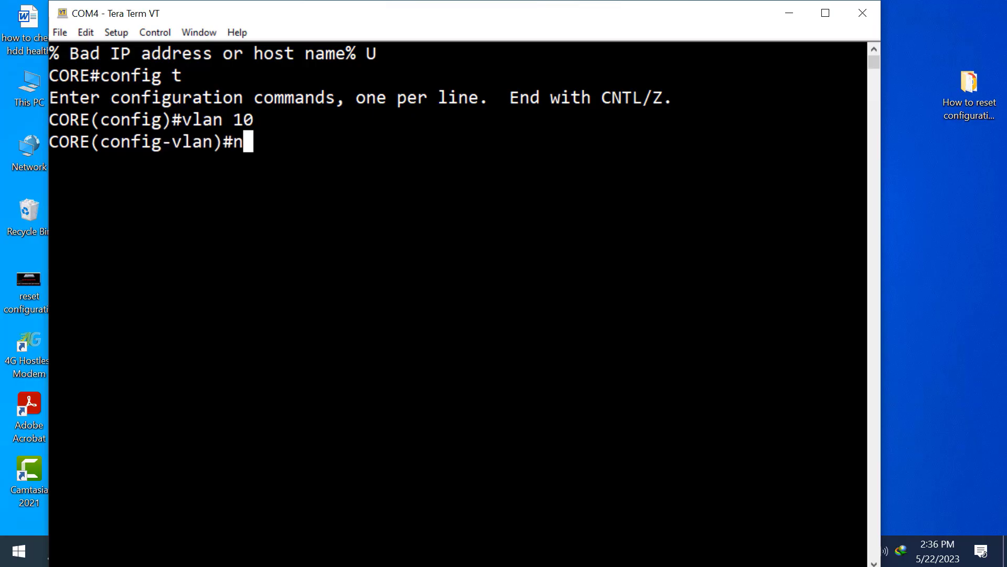
text(ame IT)
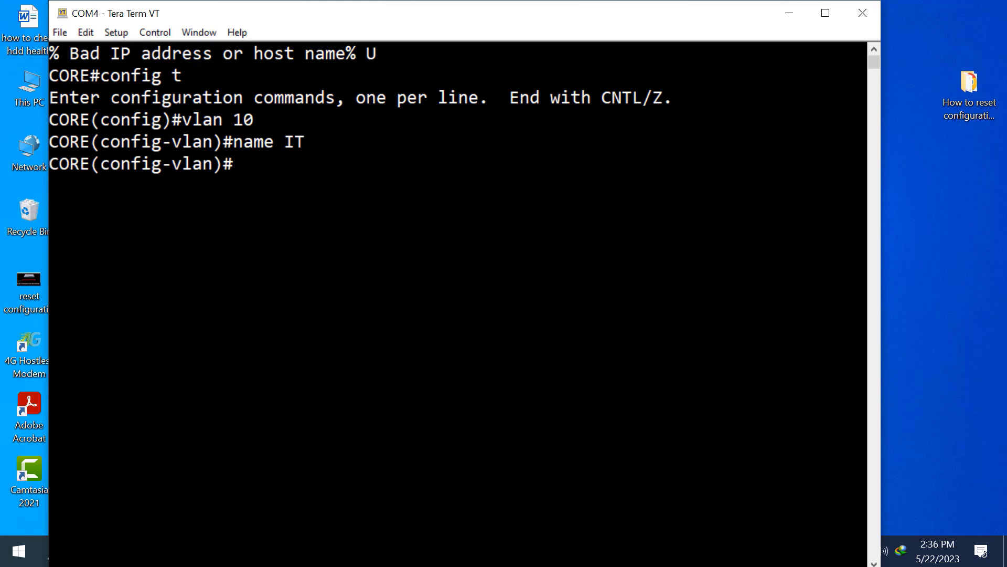
Create VLAN 11 named HR and VLAN 12 named MKTG.
text(vlan)
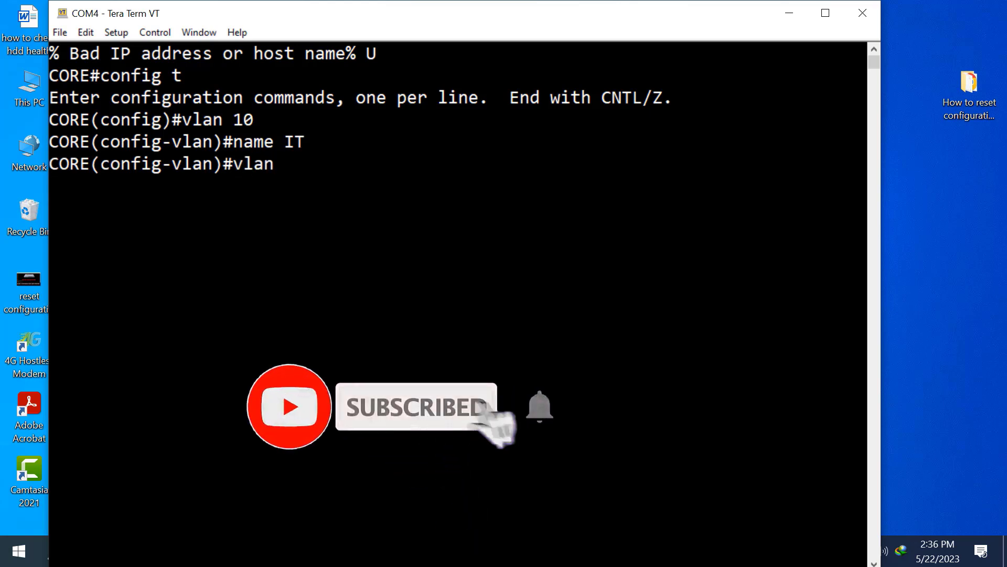
text(11)
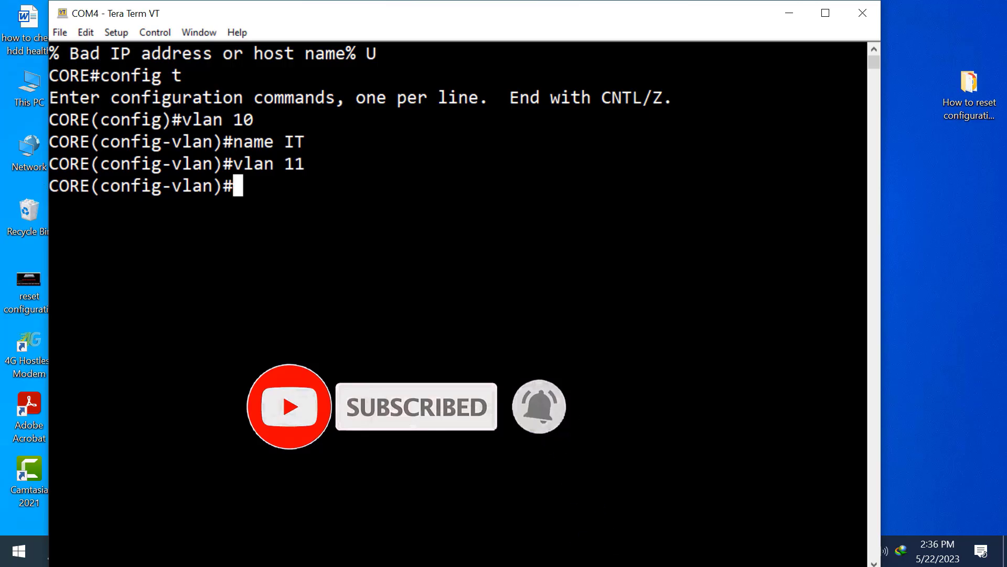
text(name HR)
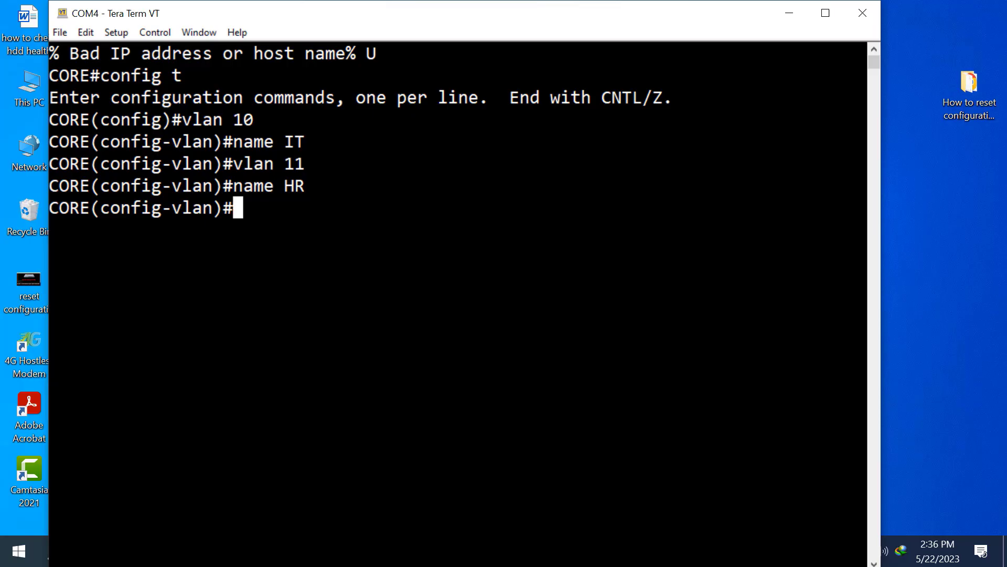
text(vlan)
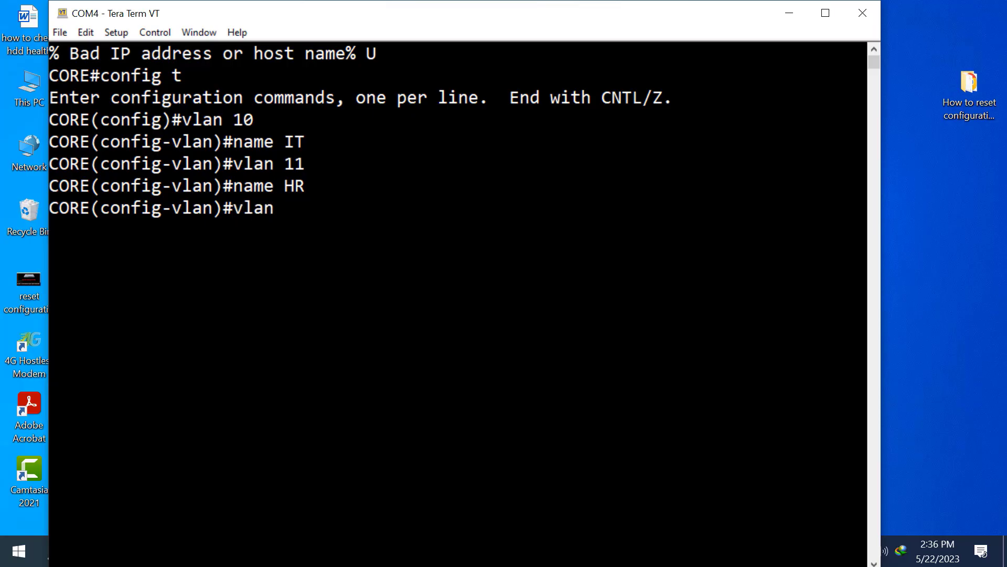
text(12)
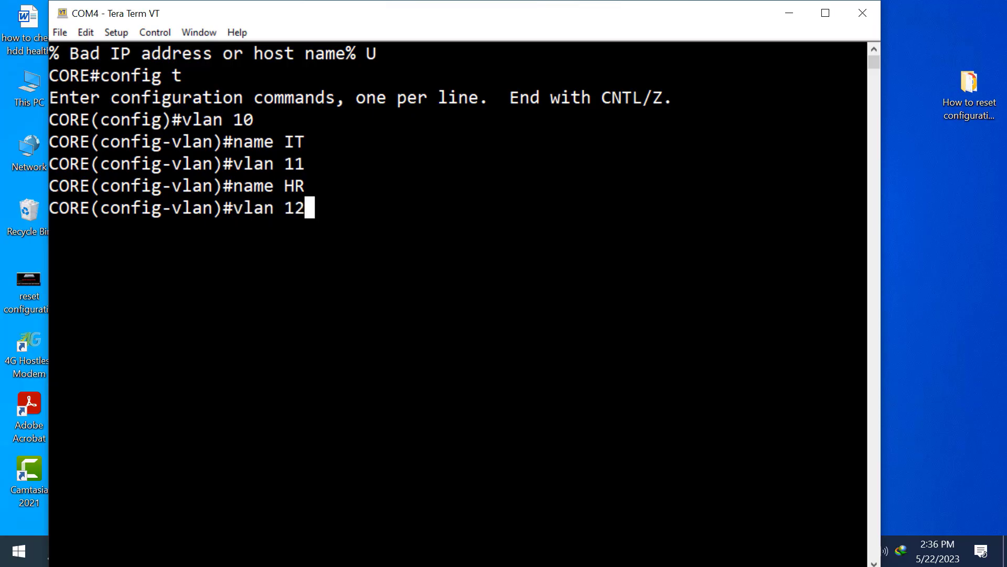
key(Return)
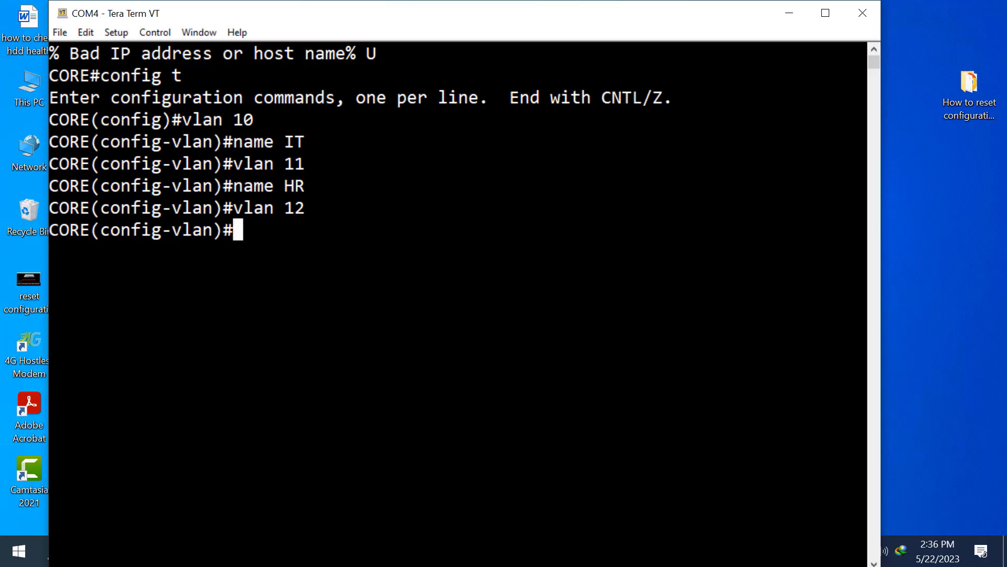
text(name)
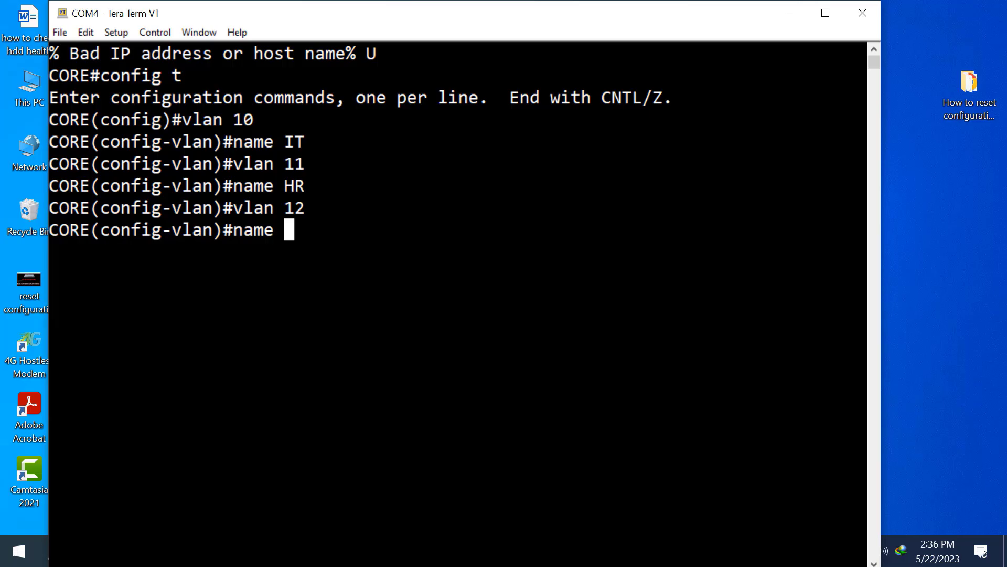
text(MKTG)
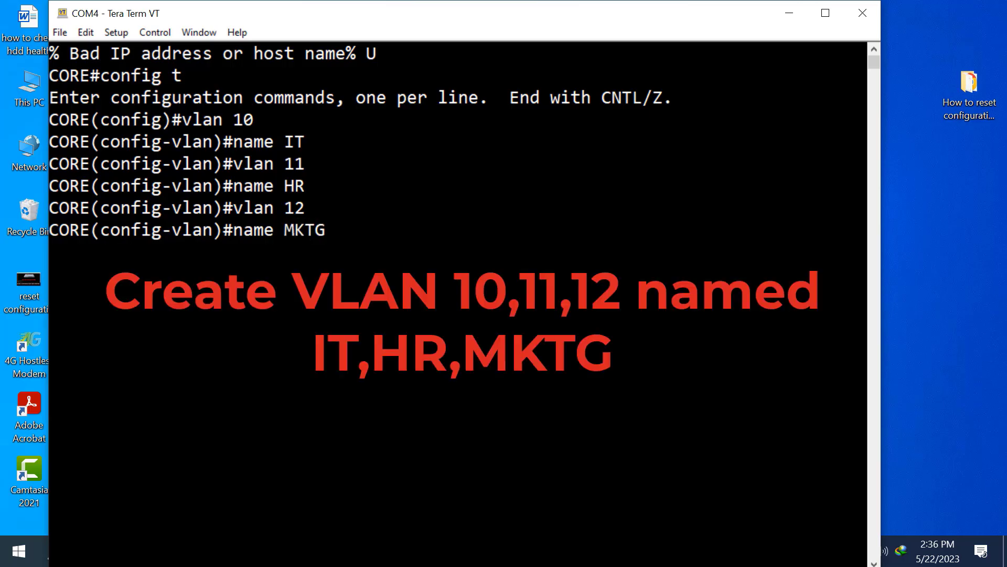
key(Return)
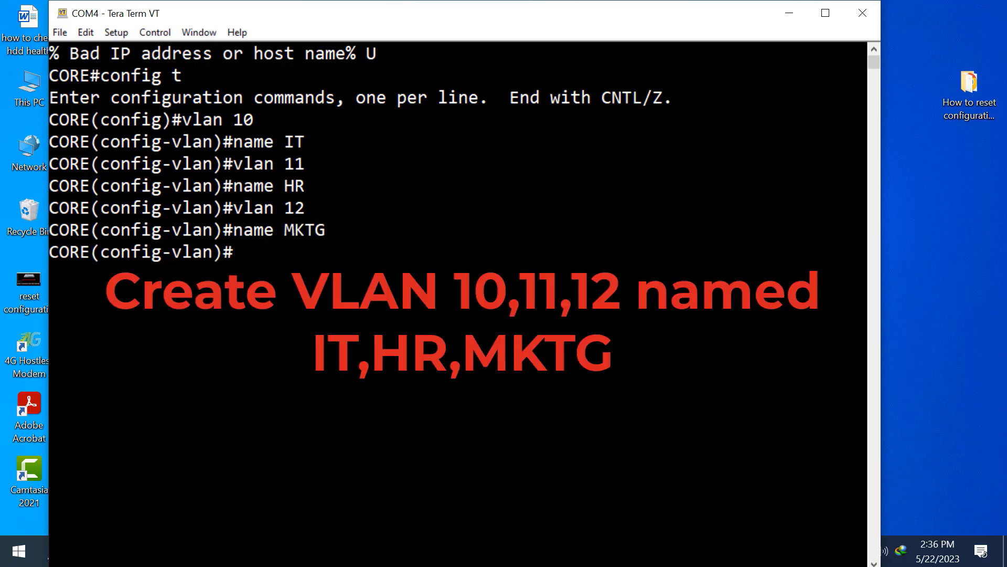
On interface vlan 10, assign 192.168.10.1 255.255.255.0 and bring it up with no shut.
text(i)
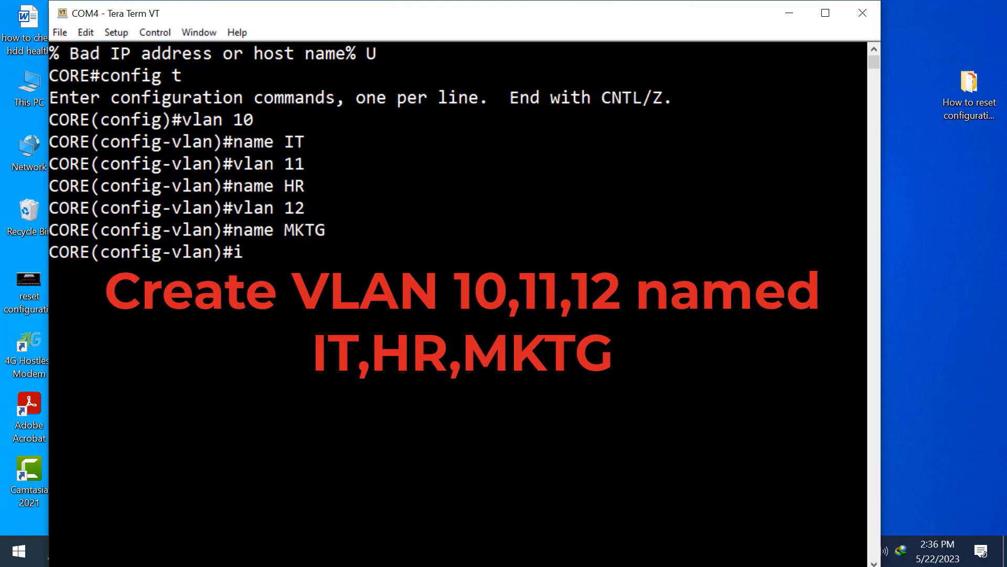
text(nt v)
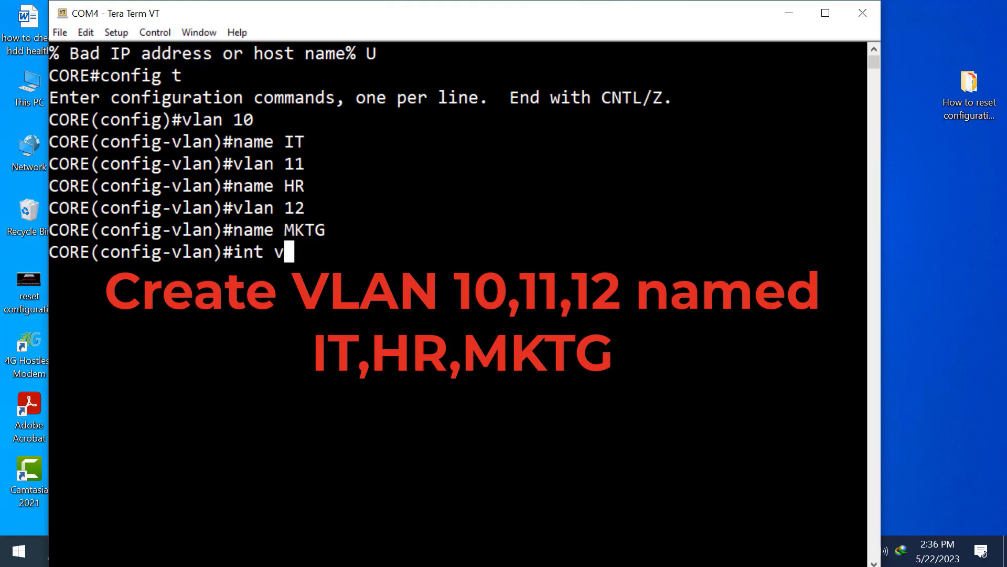
text(lan 10)
text(i)
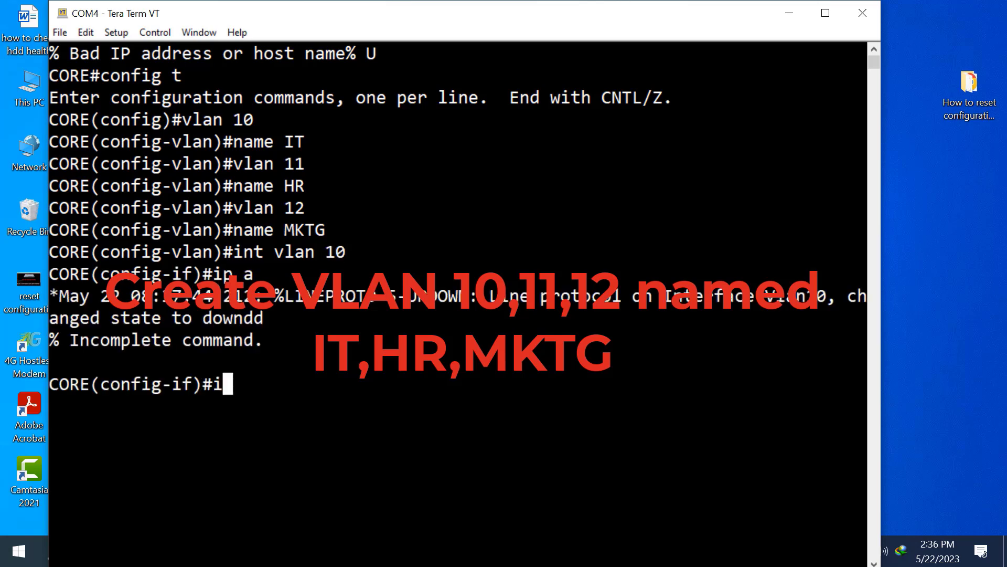
text(p a)
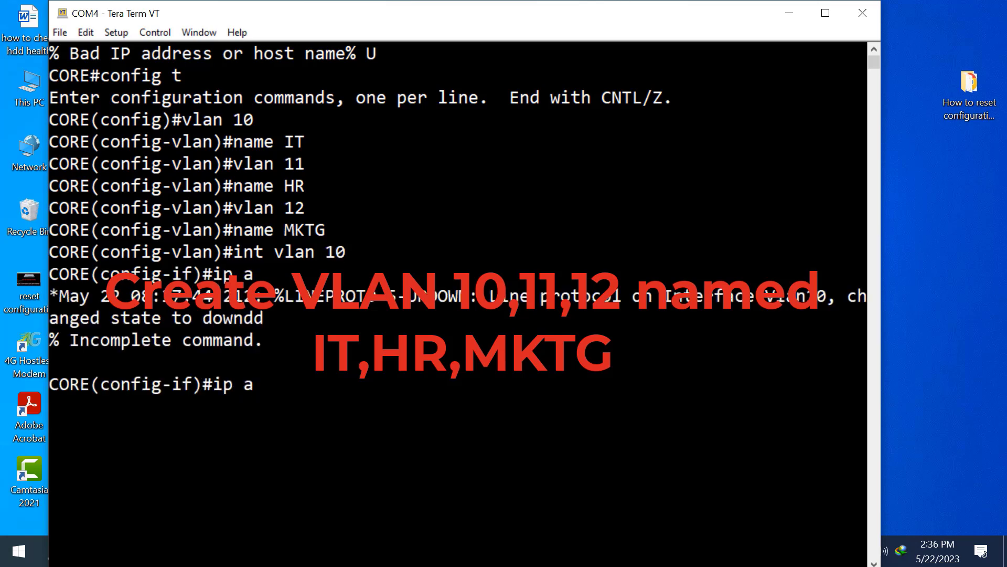
text(dd 192)
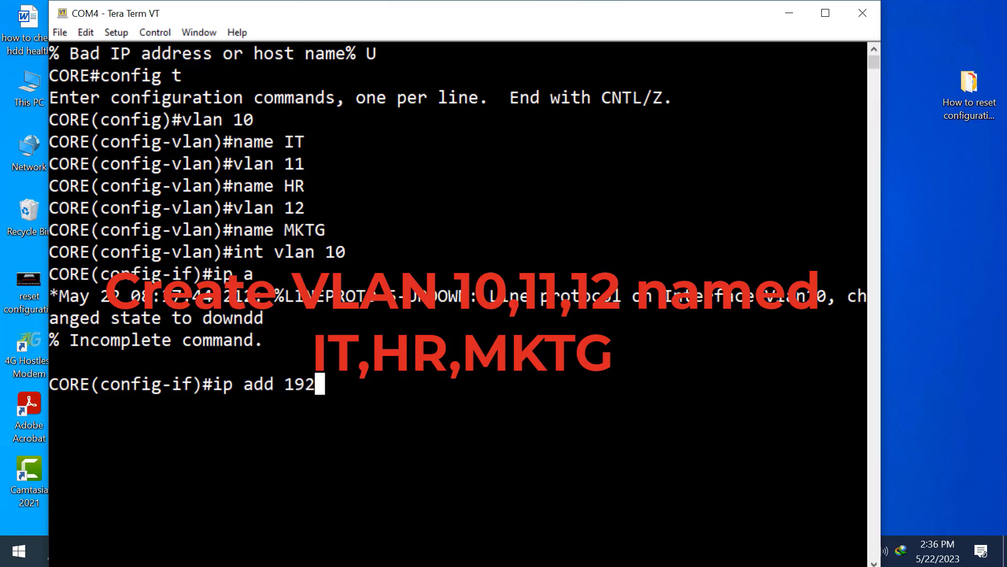
text(.168)
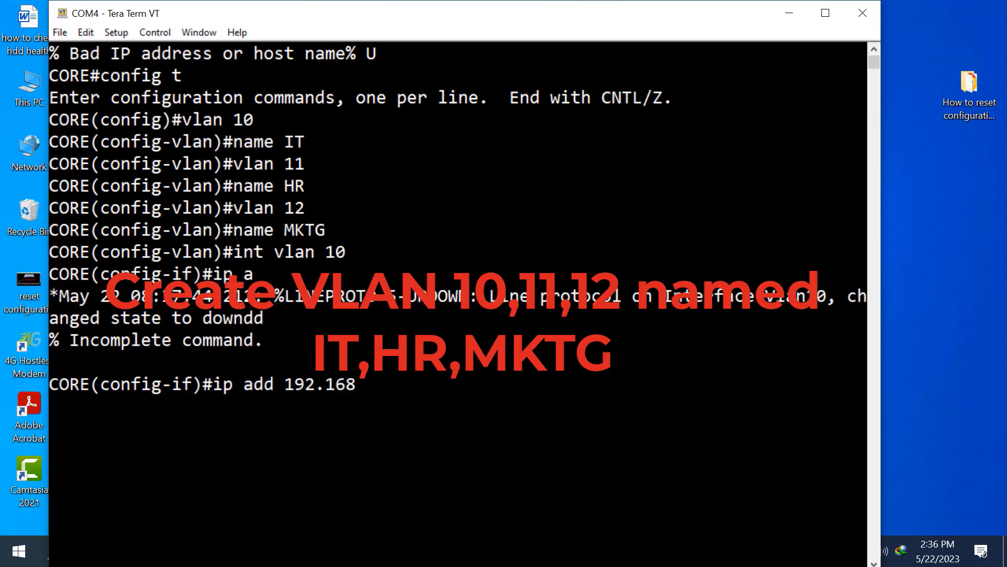
text(.10.1)
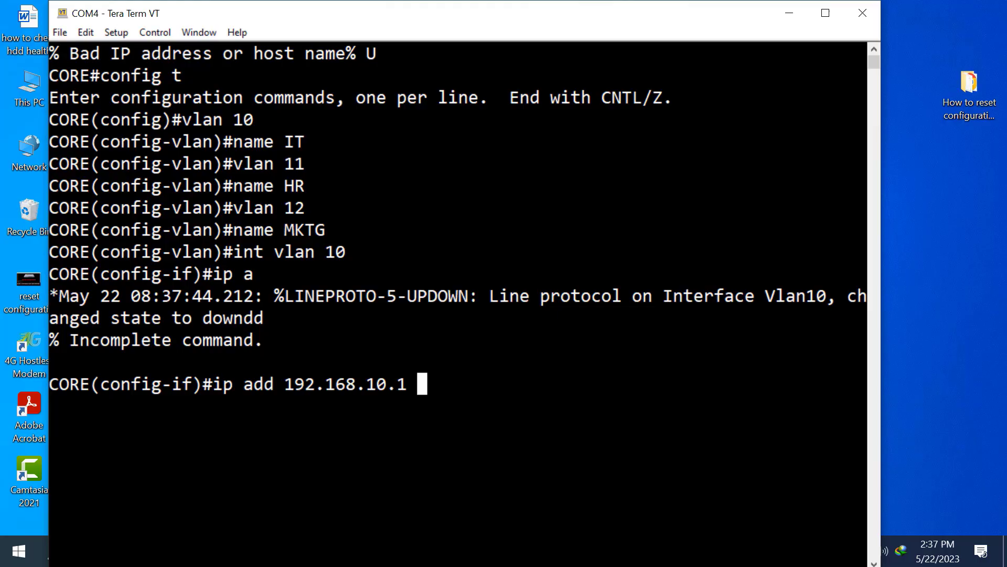
text(255.2)
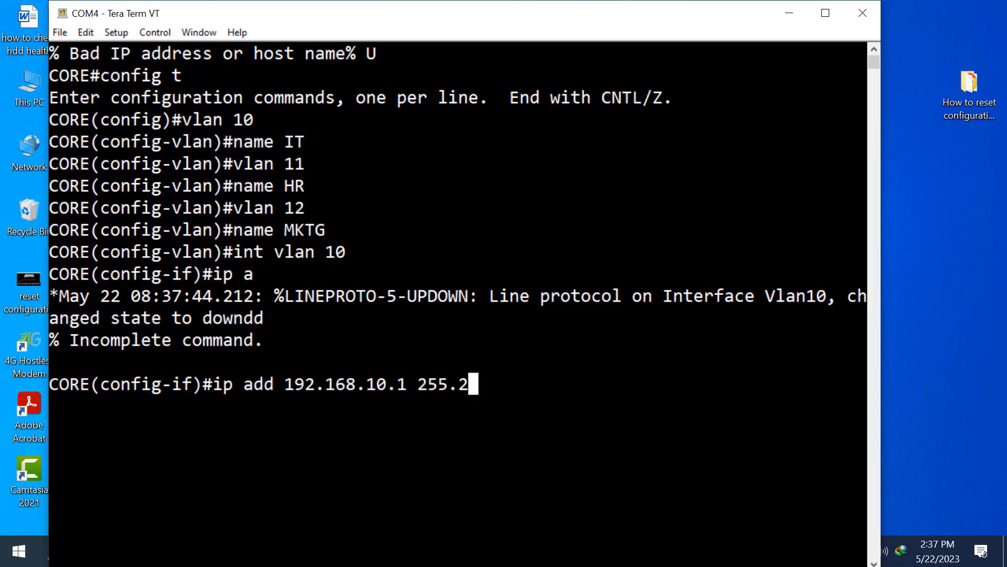
text(55.255)
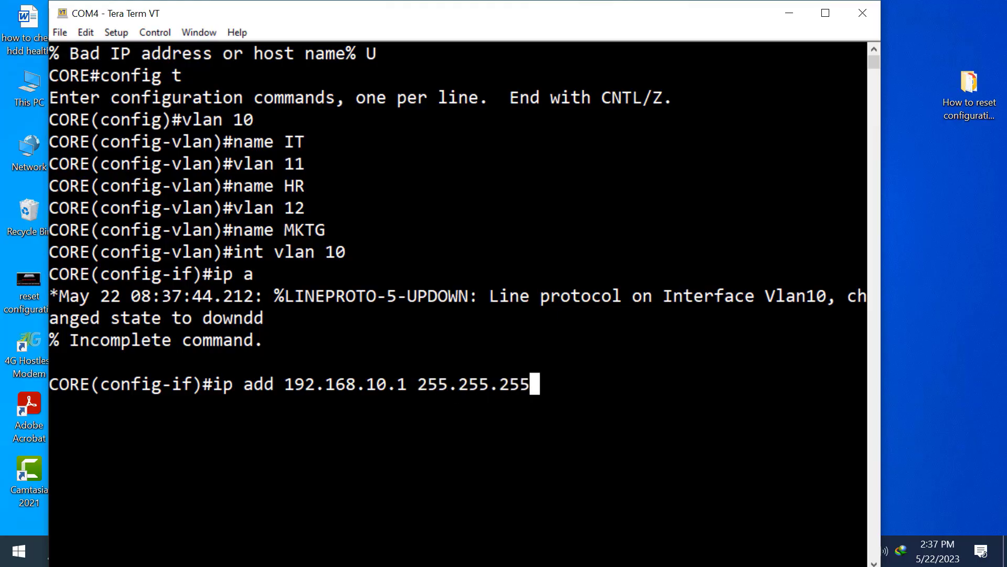
key(Return)
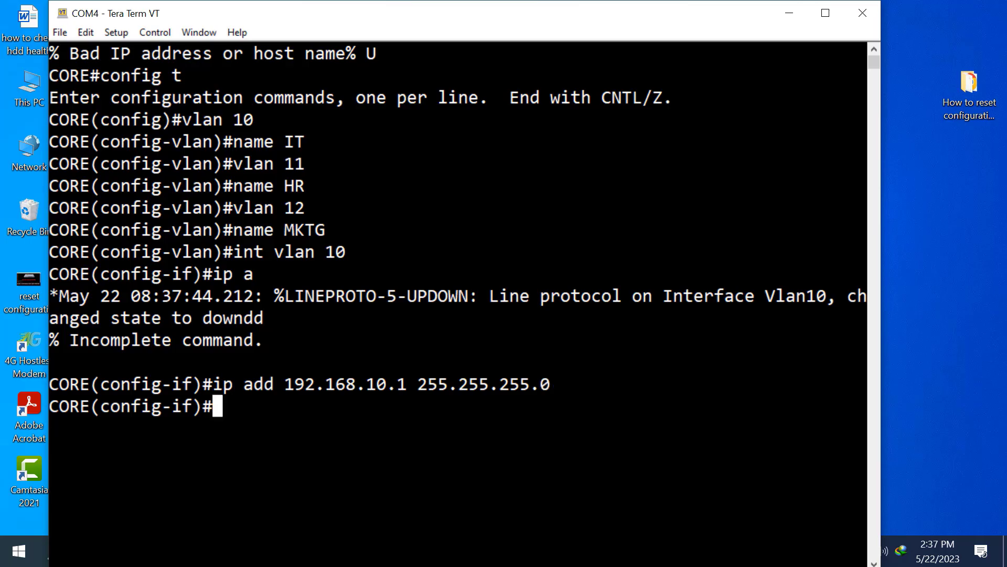
text(no shut)
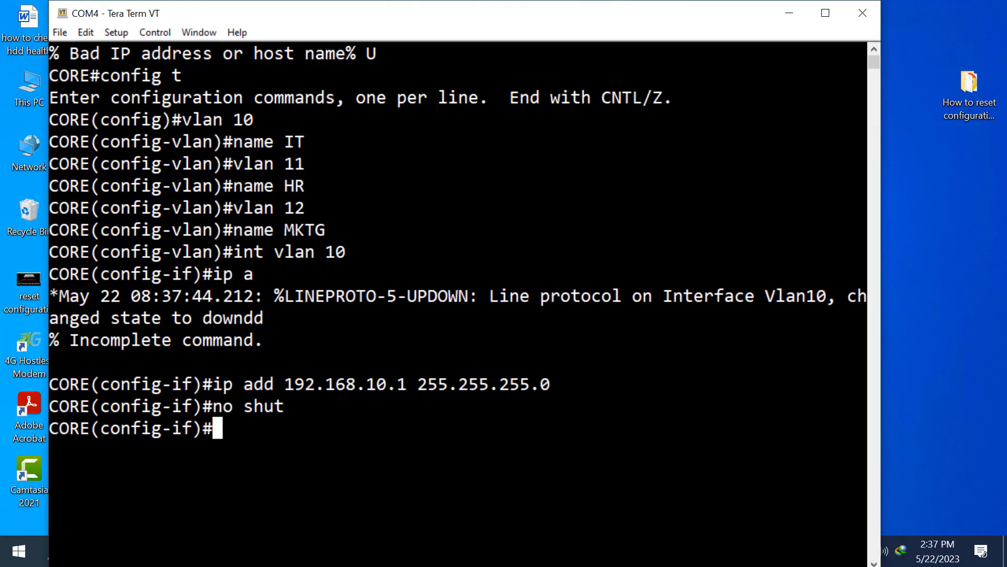
text(no shut)
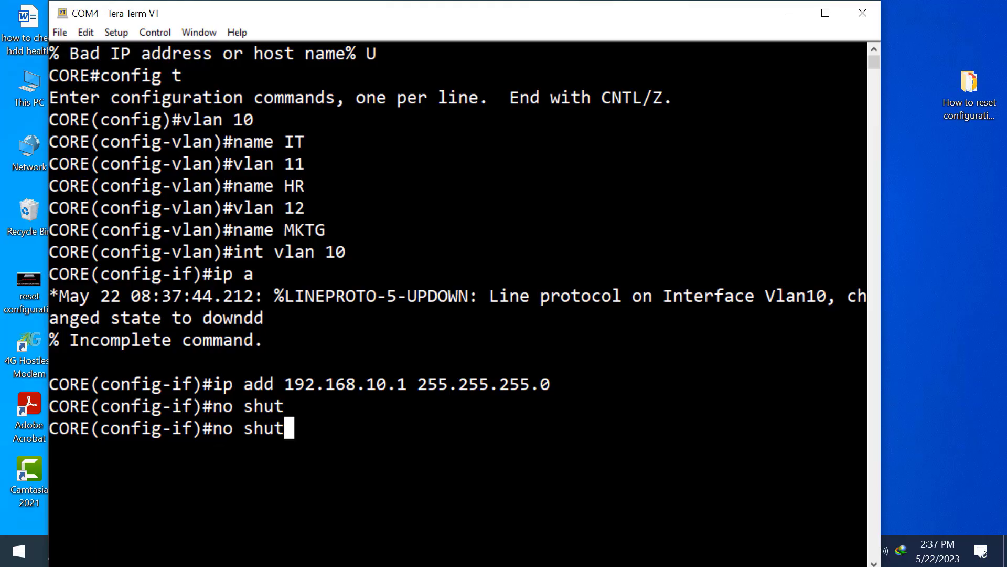
On interface vlan 11, assign 192.168.11.1 255.255.255.0 and enable it with no shut.
text(int vlan 10)
text(ip)
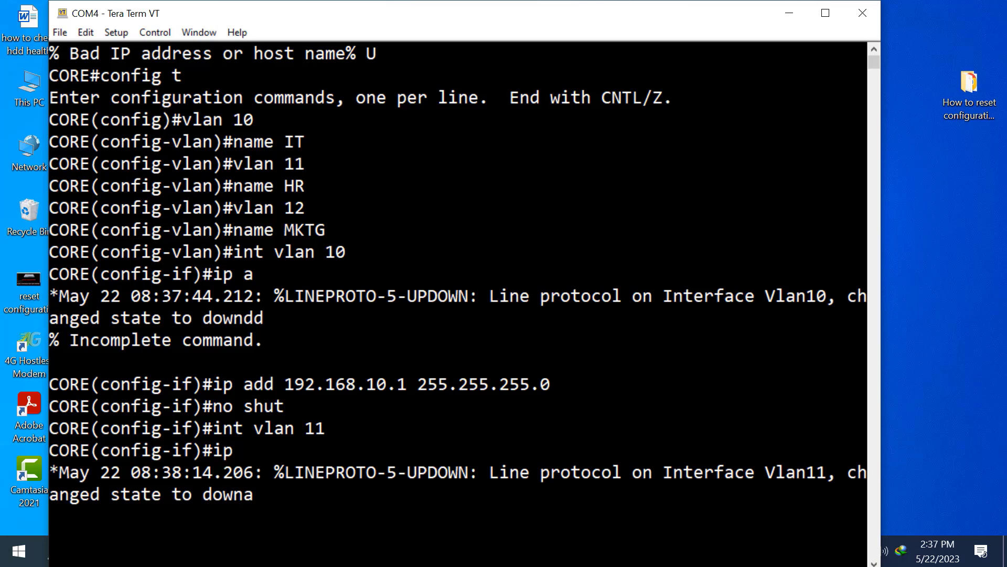
text(ad)
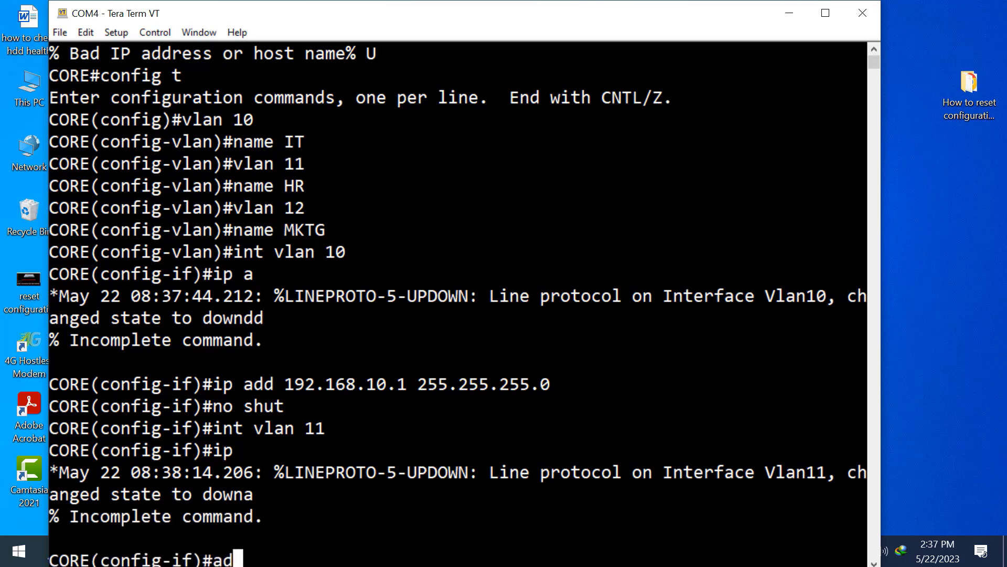
text(ip)
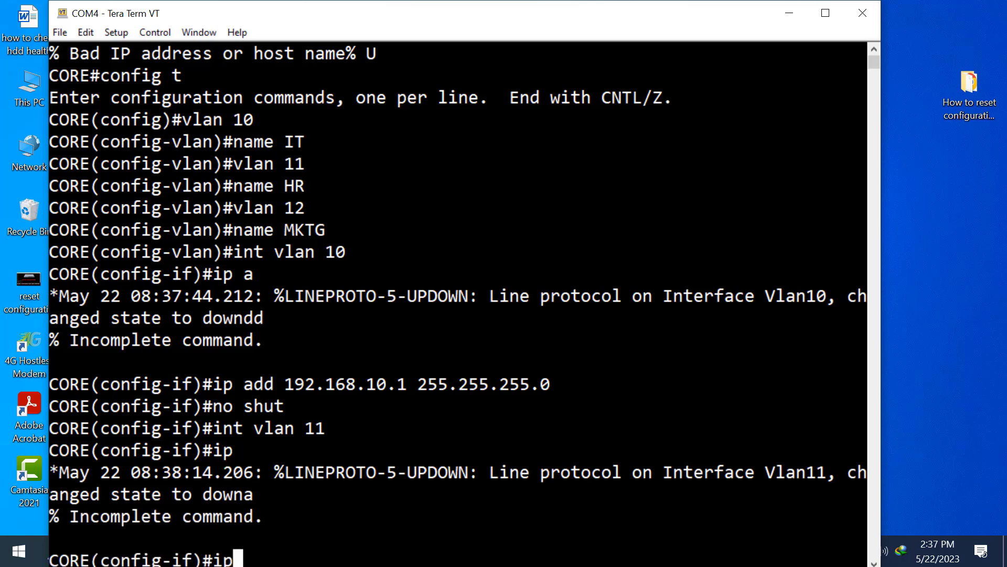
text(a)
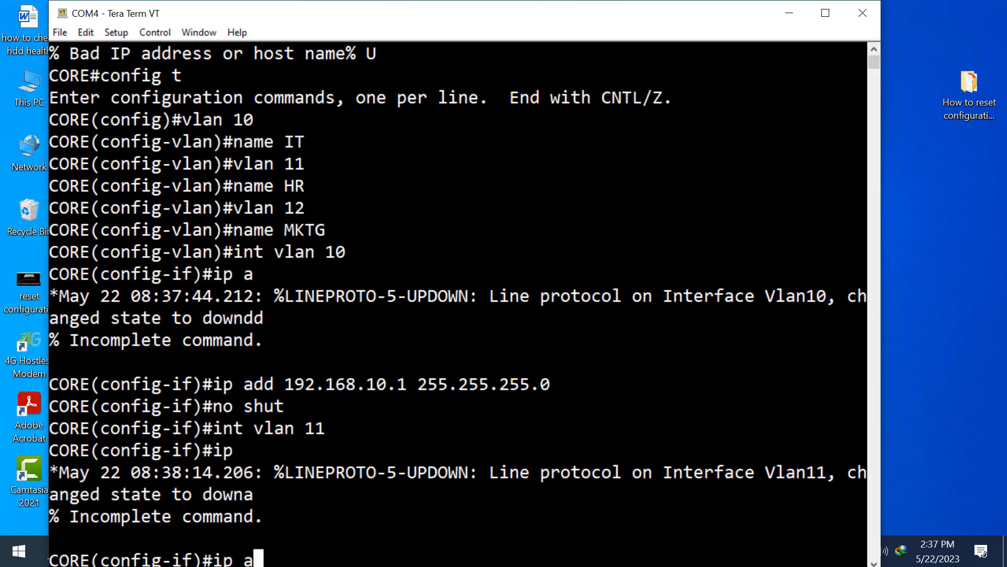
mouse_move(411, 24)
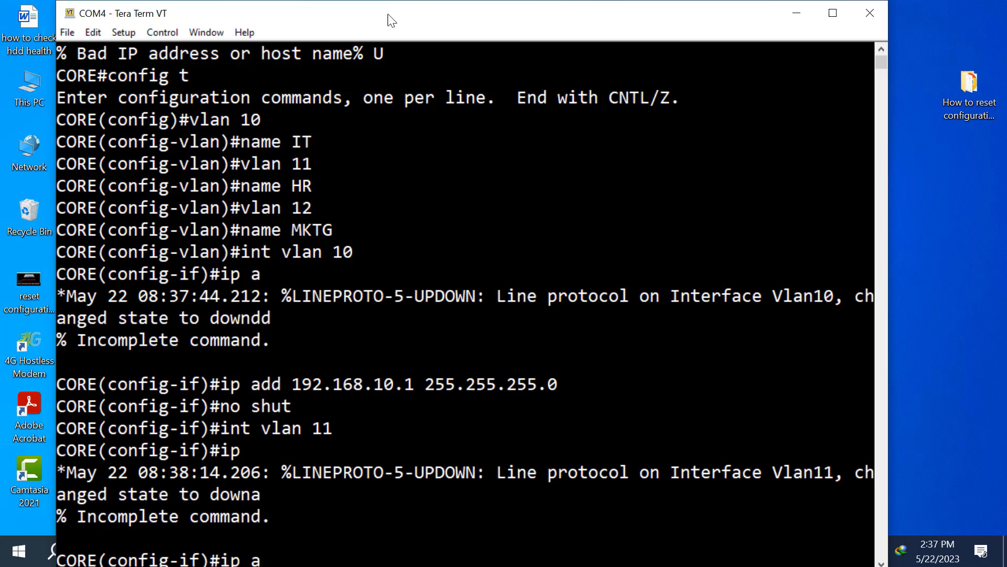
text(add 1)
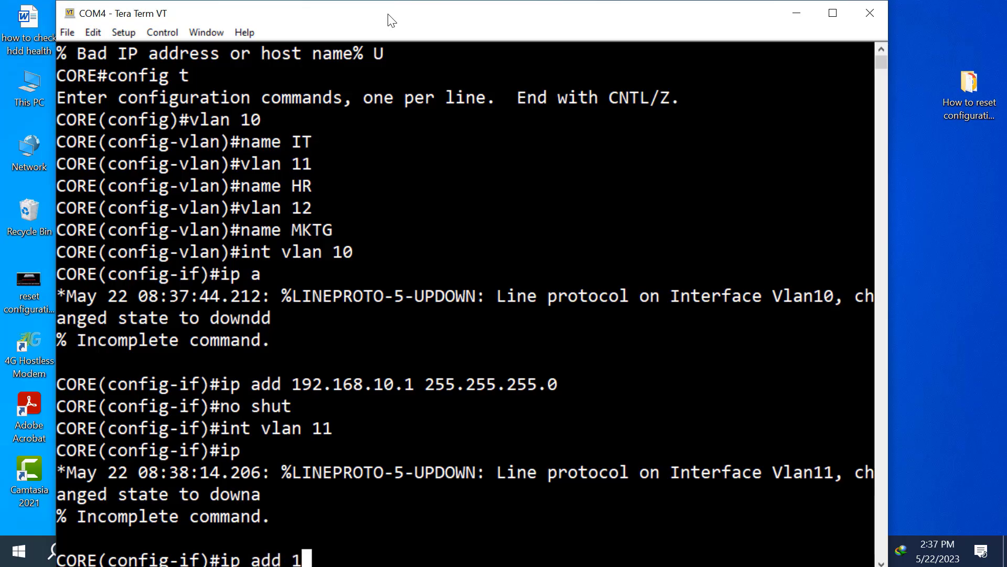
text(92.1)
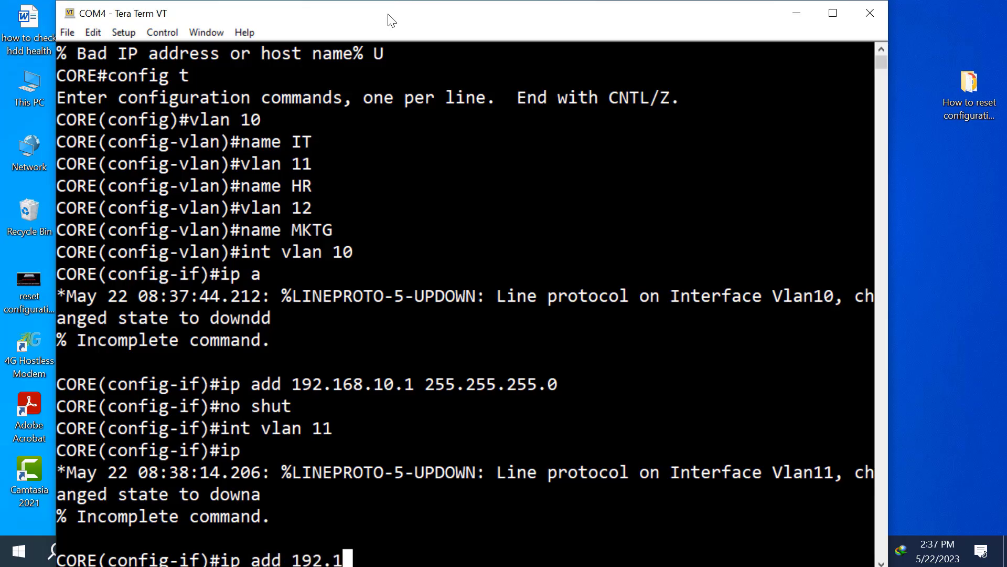
text(68.)
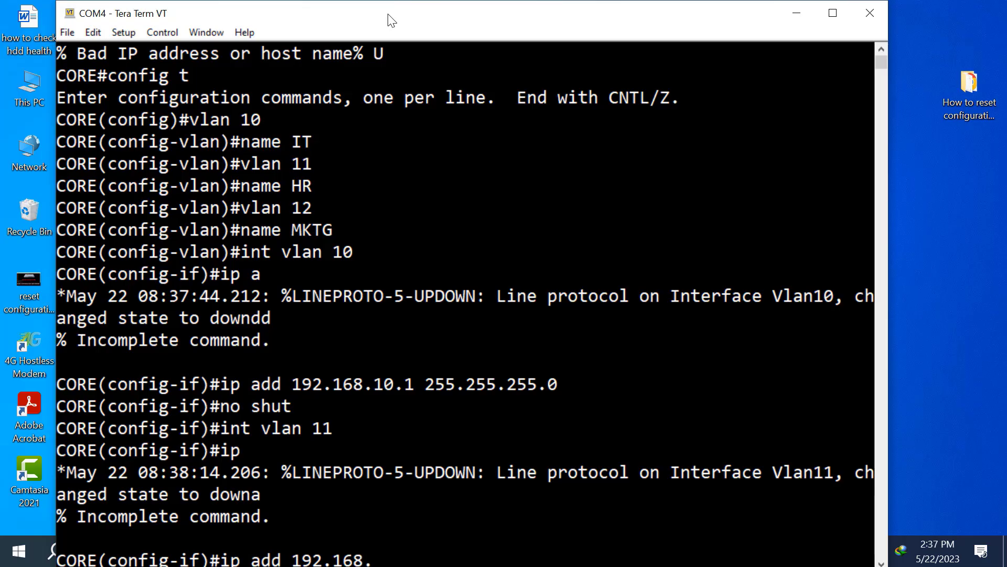
text(11.)
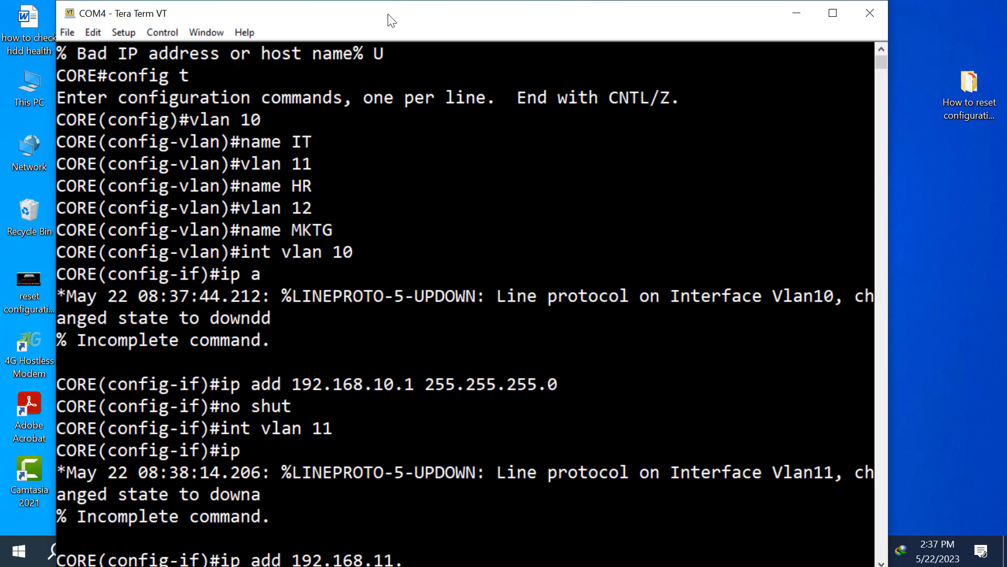
text(1 2)
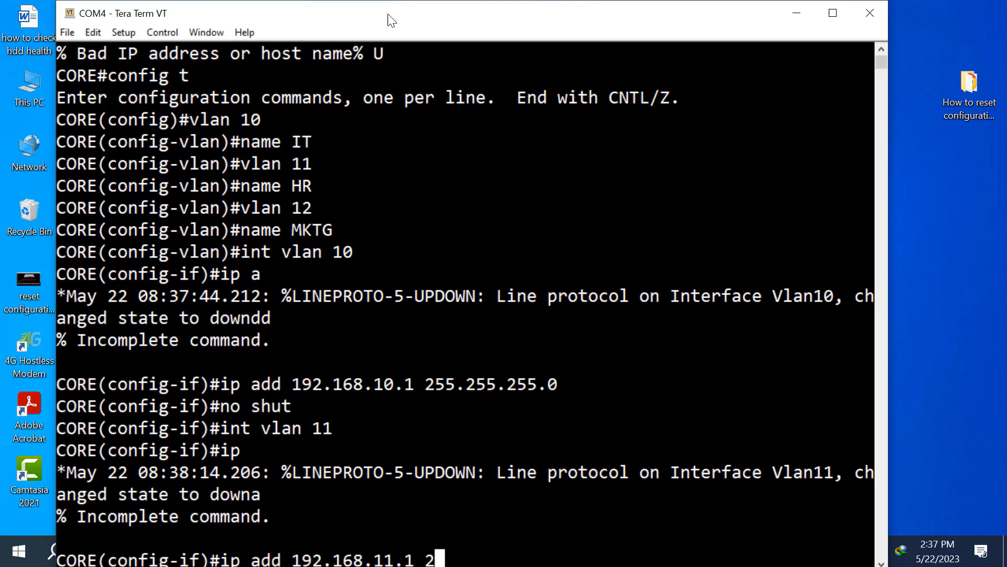
text(55.255.255.0)
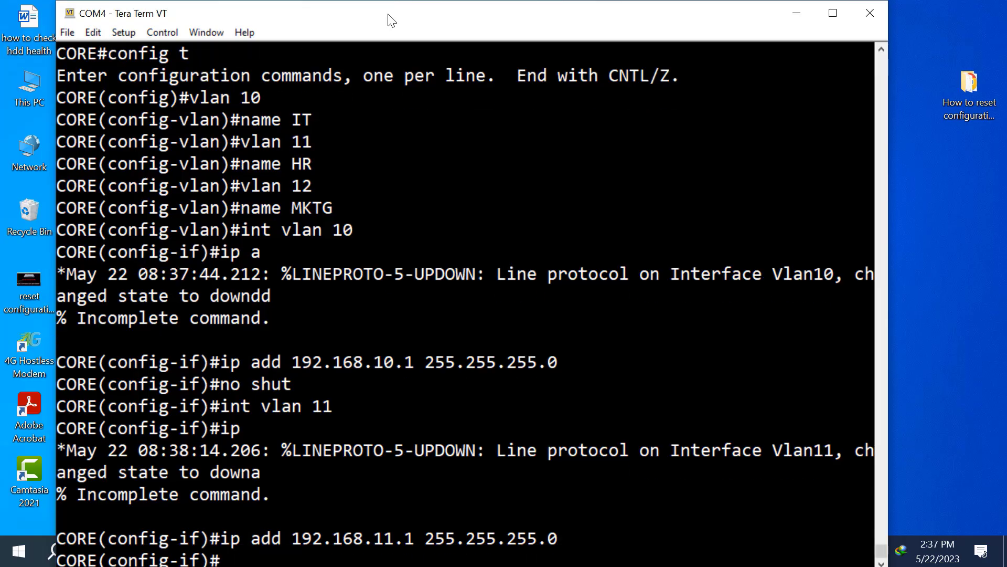
text(no shut)
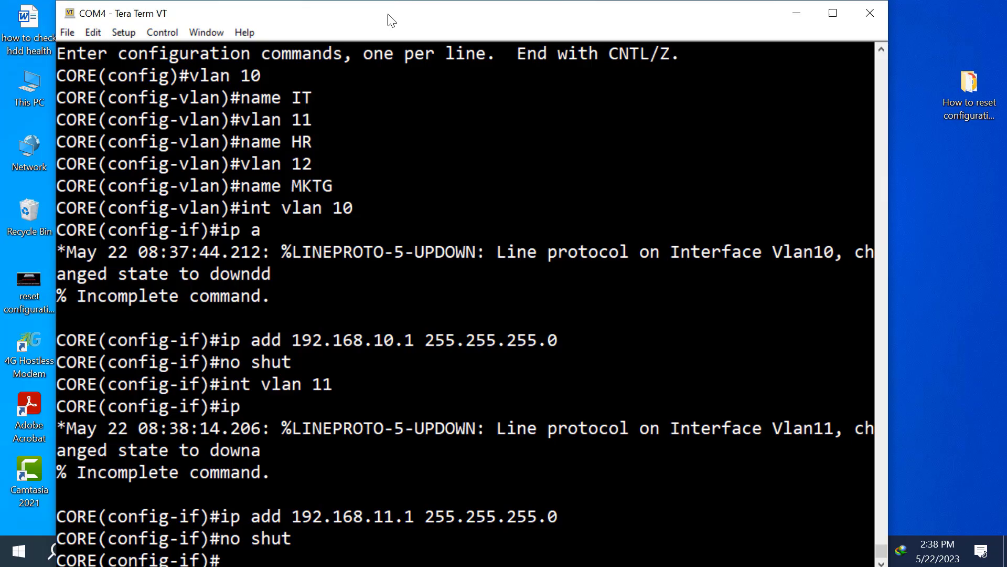
text(int v)
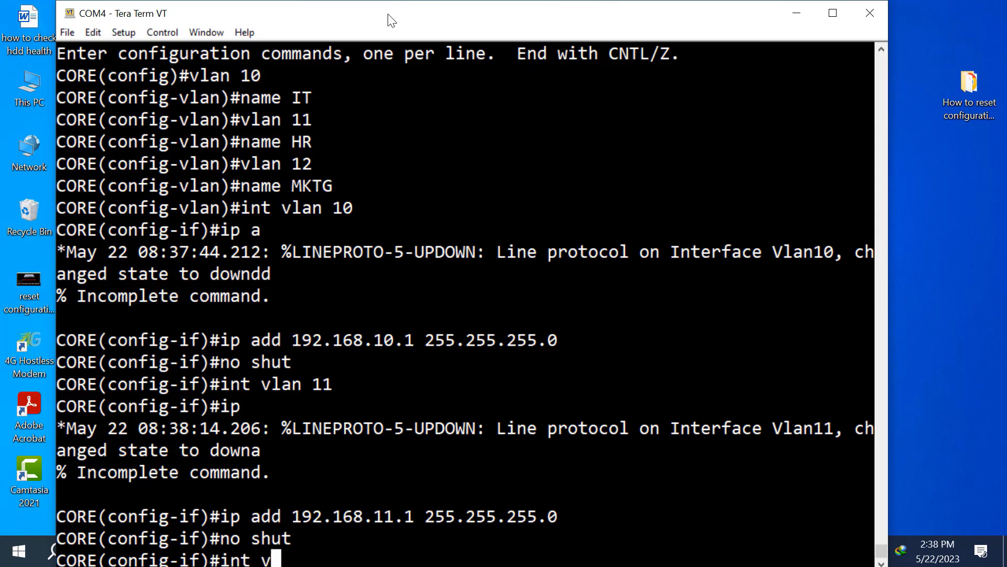
On interface vlan 12, assign 192.168.12.1 255.255.255.0, enable it, and save with do wr.
text(lan 12)
text(ip a)
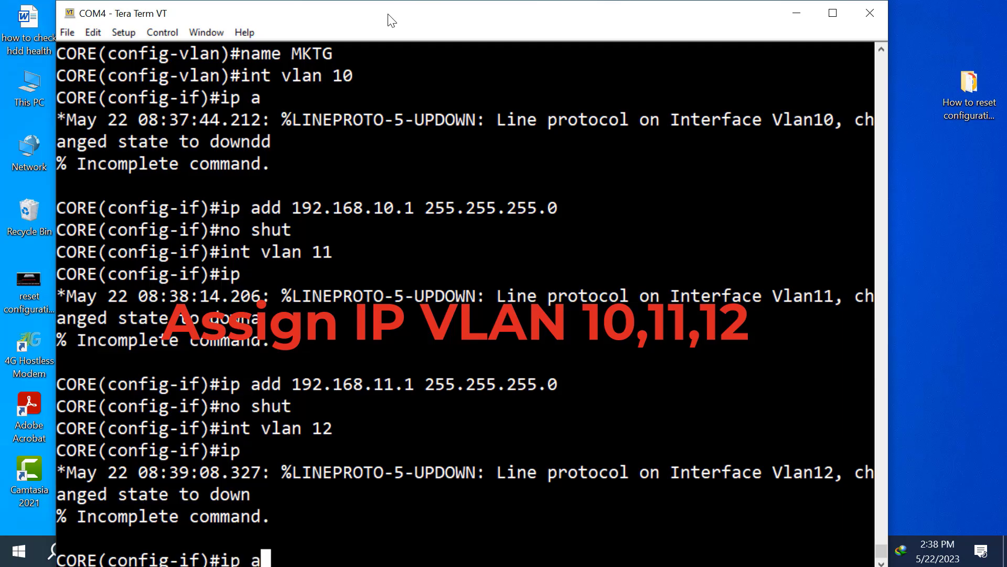
text(dd)
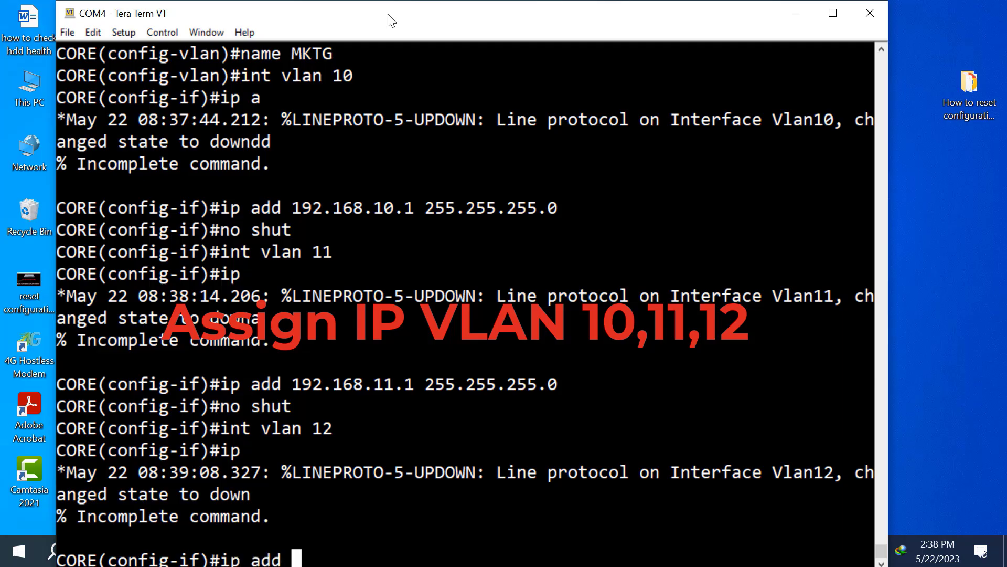
text(192.168.12)
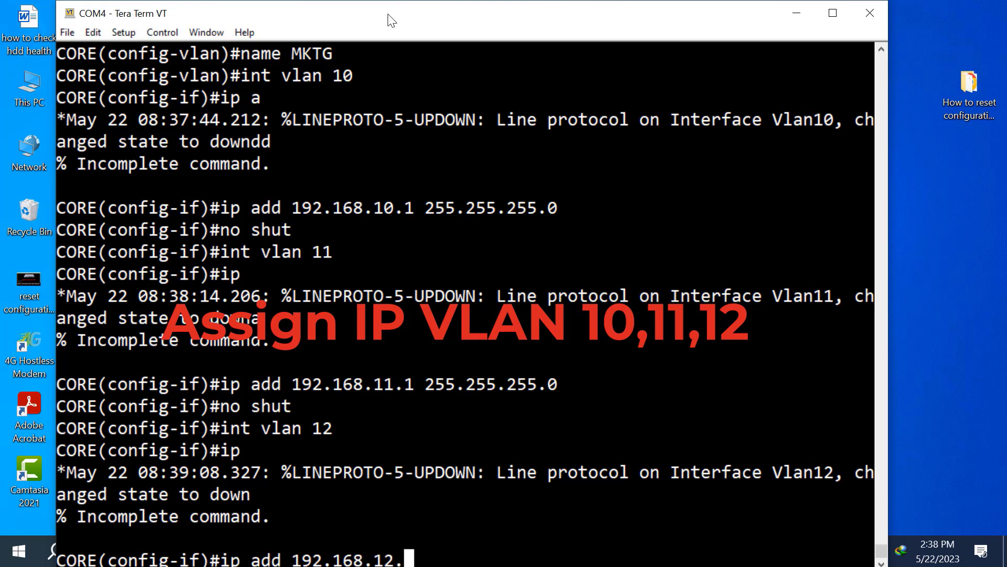
text(.1 255)
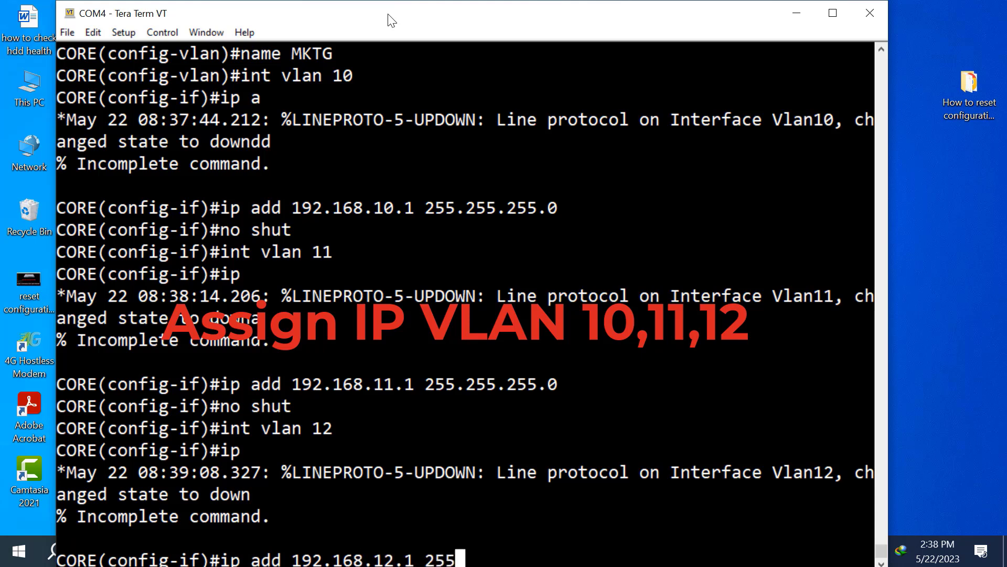
text(.255.255.0)
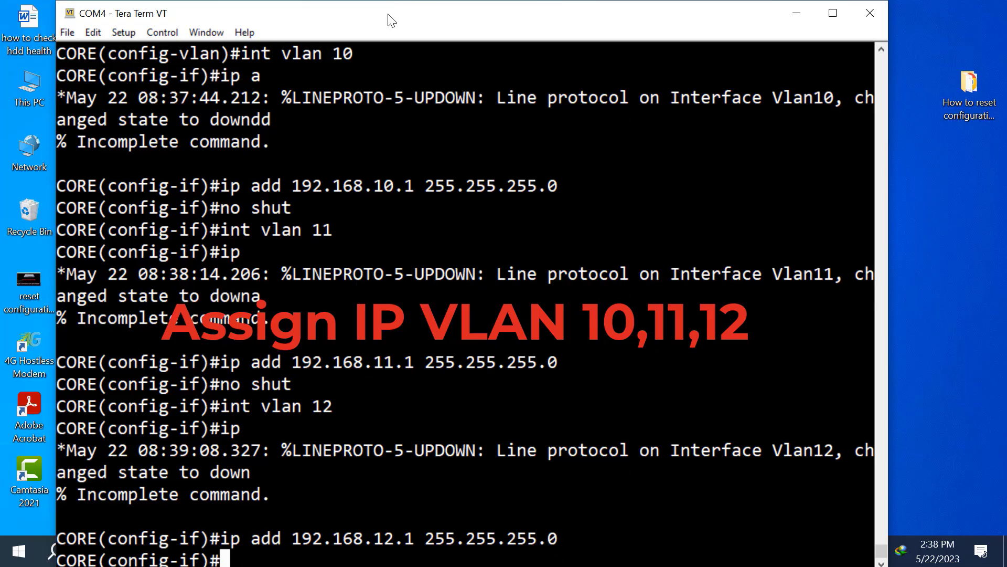
text(no shut)
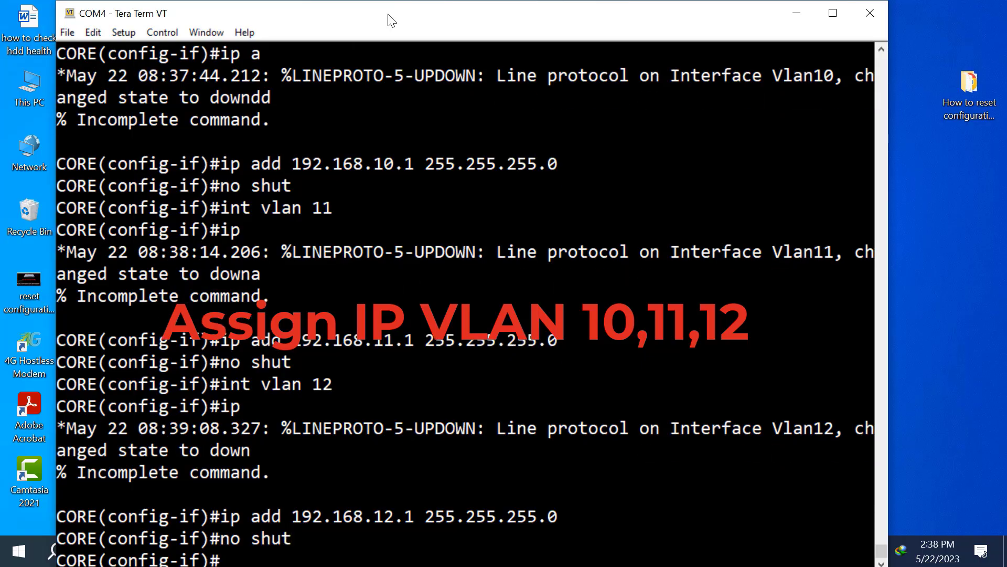
text(do wr)
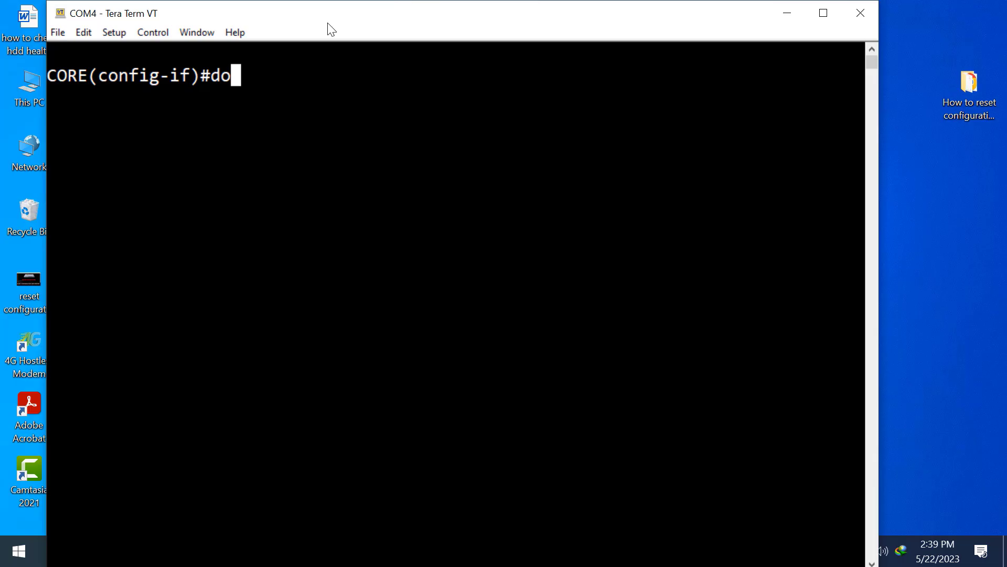
Run do sh vlan and page through the table showing IT, HR and MKTG active.
text(sh v)
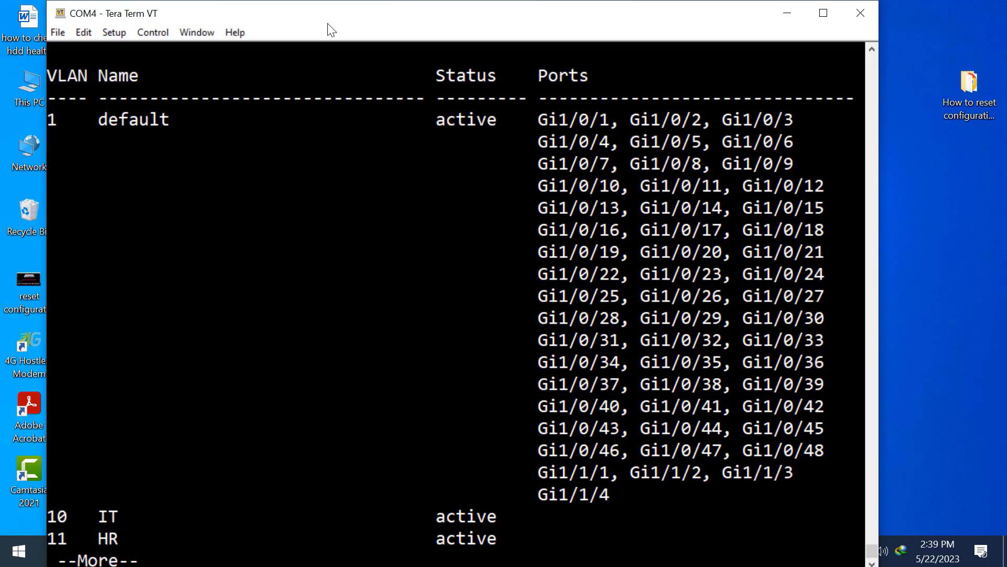
key(space)
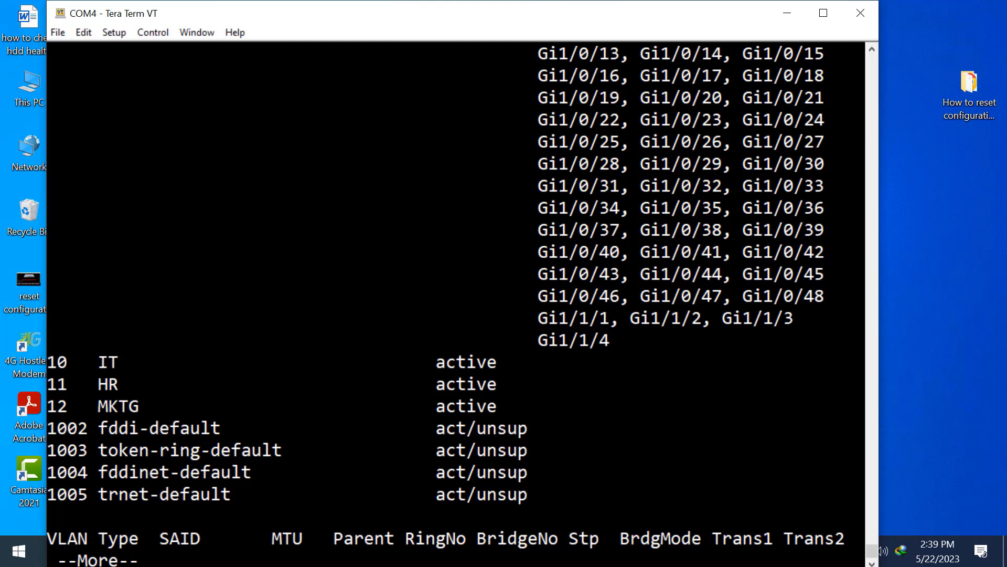
key(space)
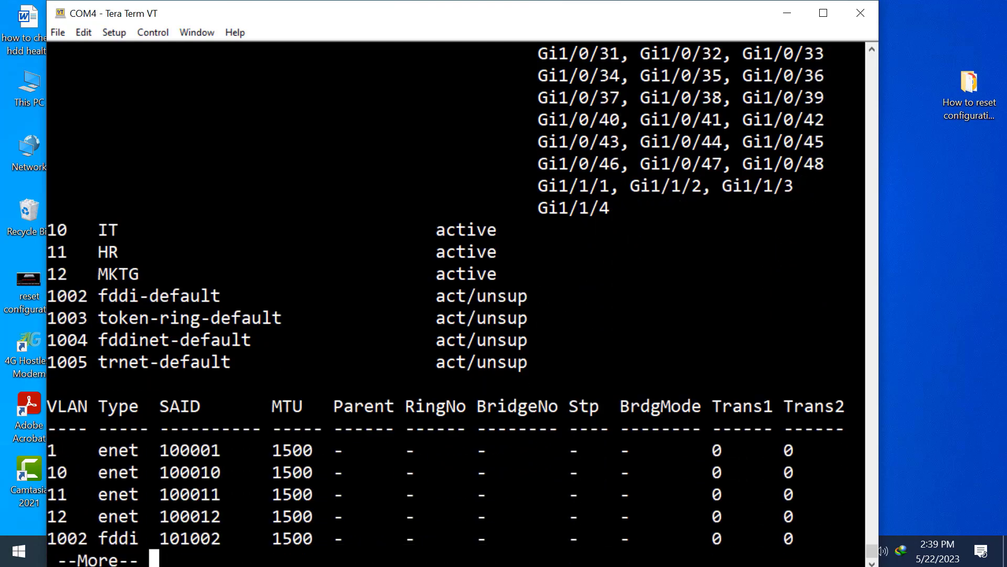
Run do sh ip int brief and review Vlan10-12 carrying 192.168.10.1, 11.1 and 12.1.
text(do)
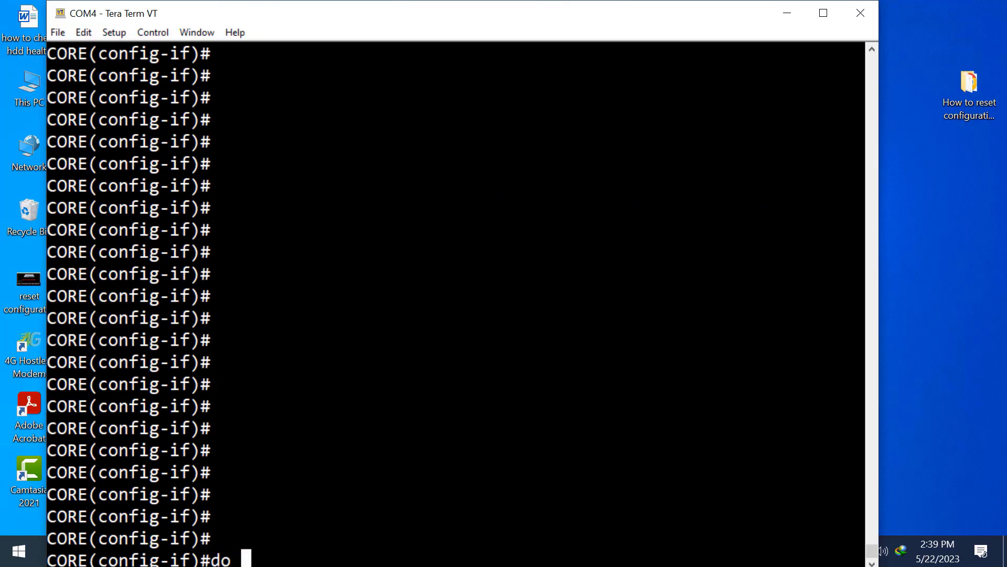
text(sh ip)
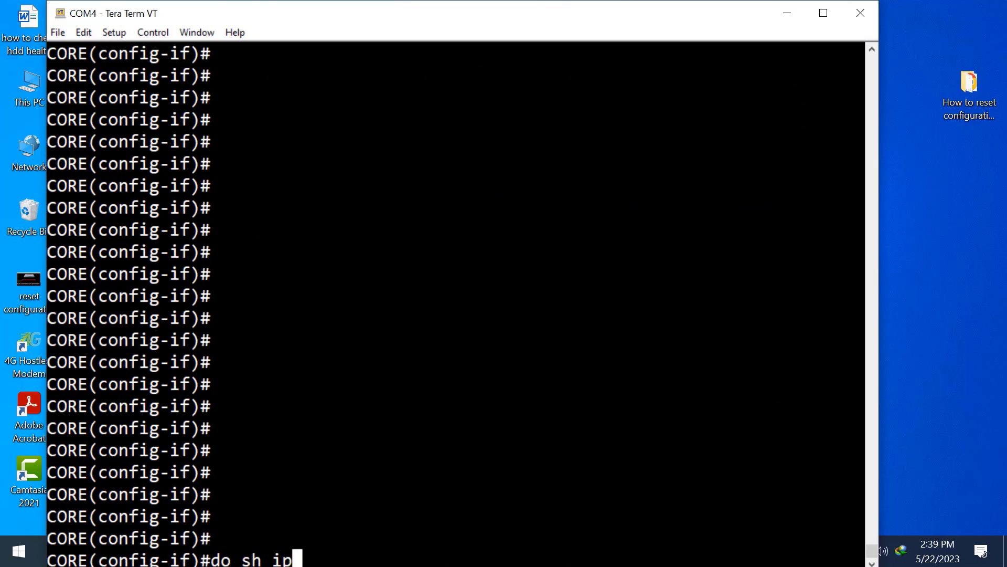
text(int)
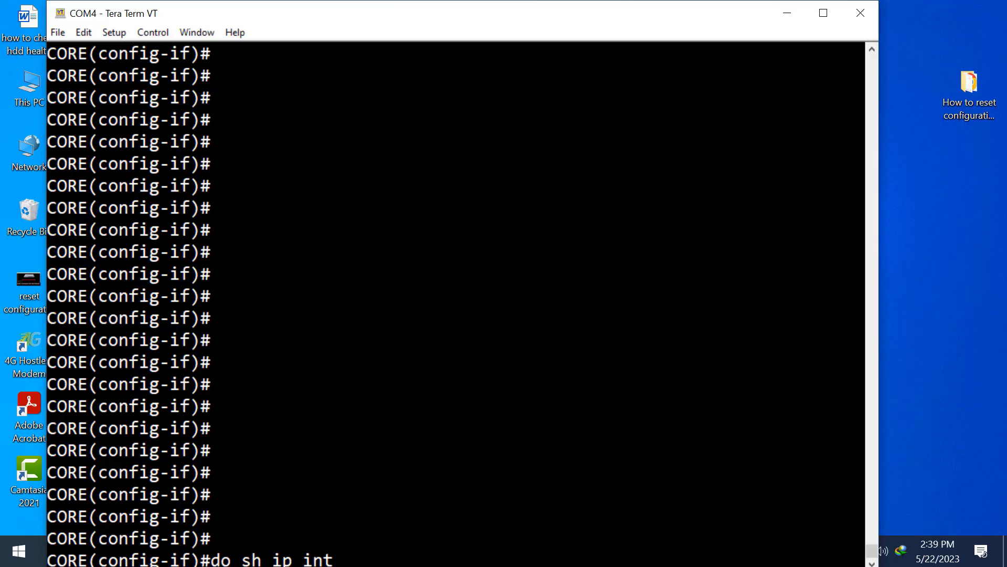
text(bri)
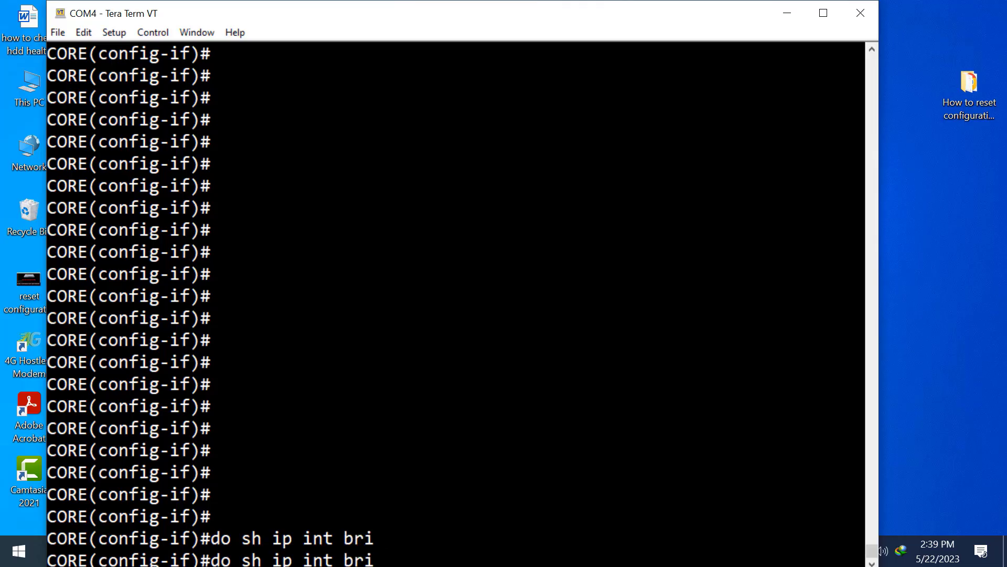
text(eg)
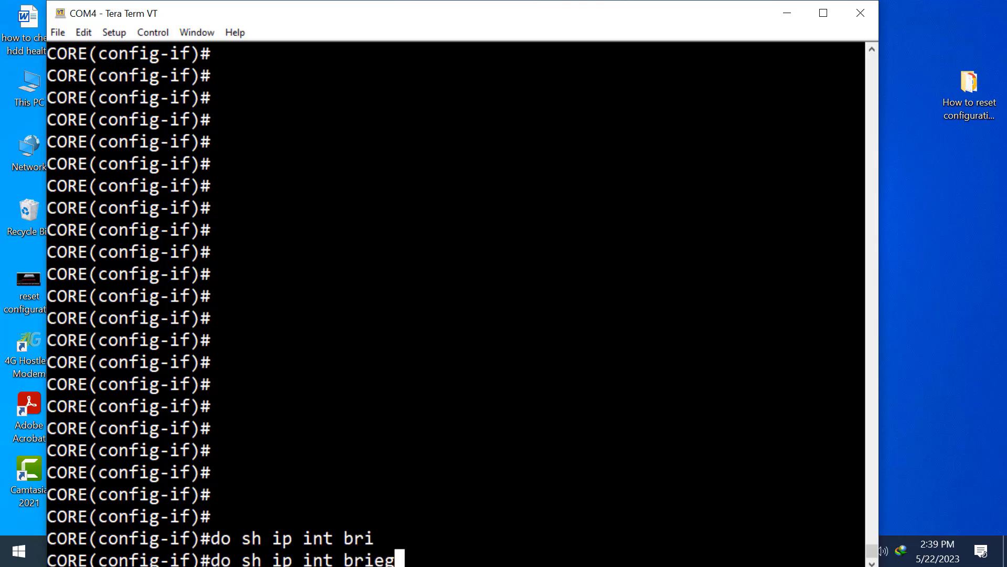
text(f)
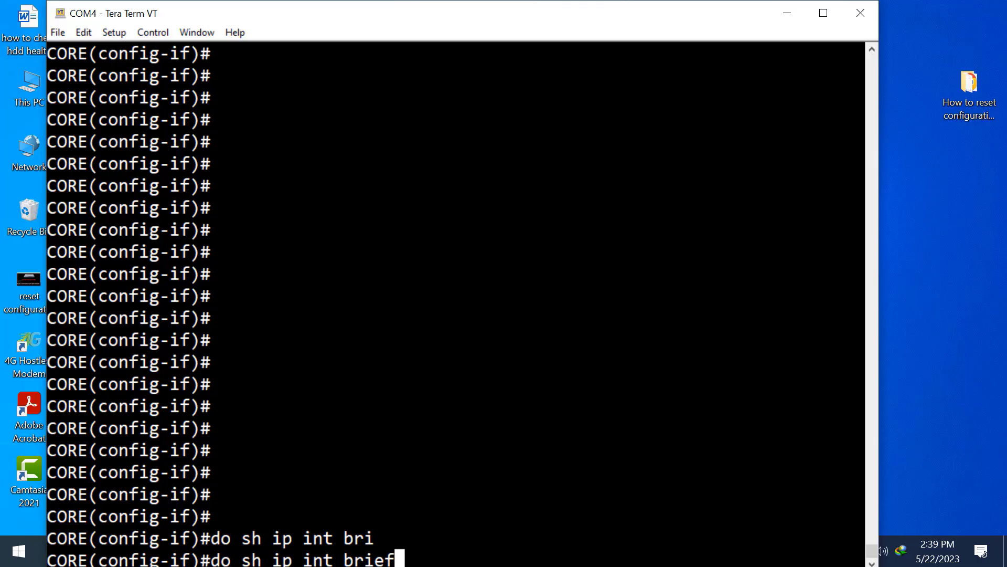
key(Return)
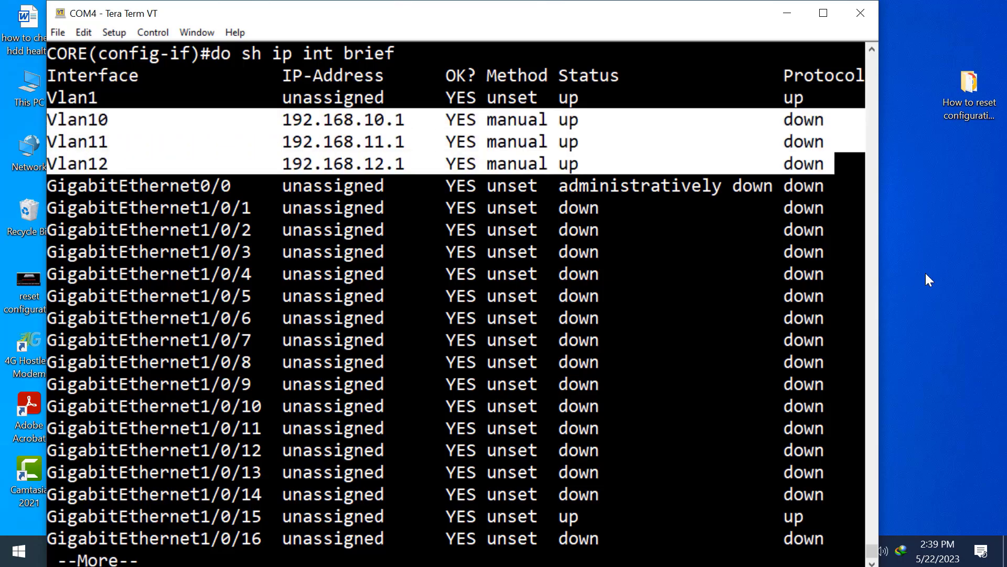
scroll(down, 3)
text(in)
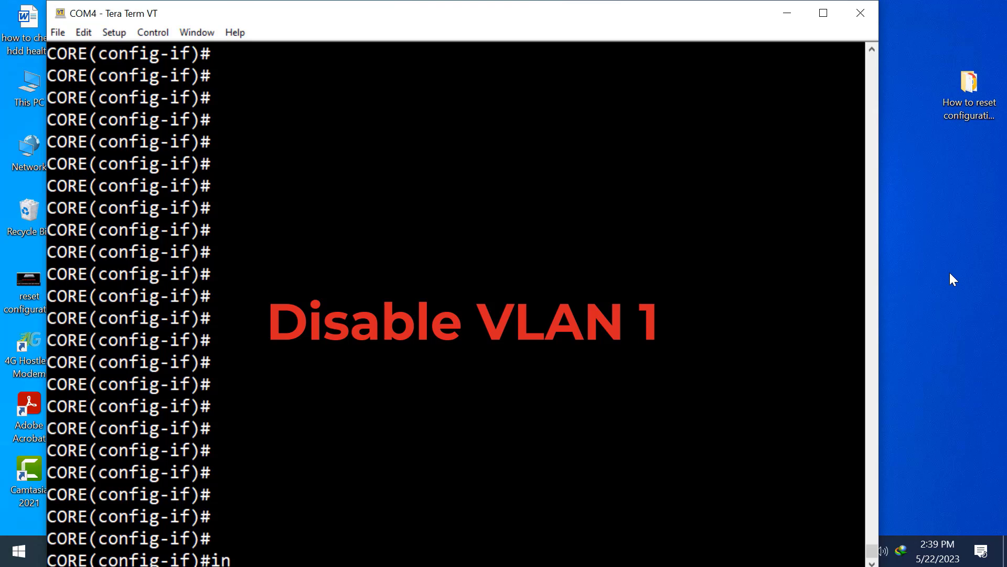
Shut down interface vlan 1, then create VLAN 99.
text(t vlan 1)
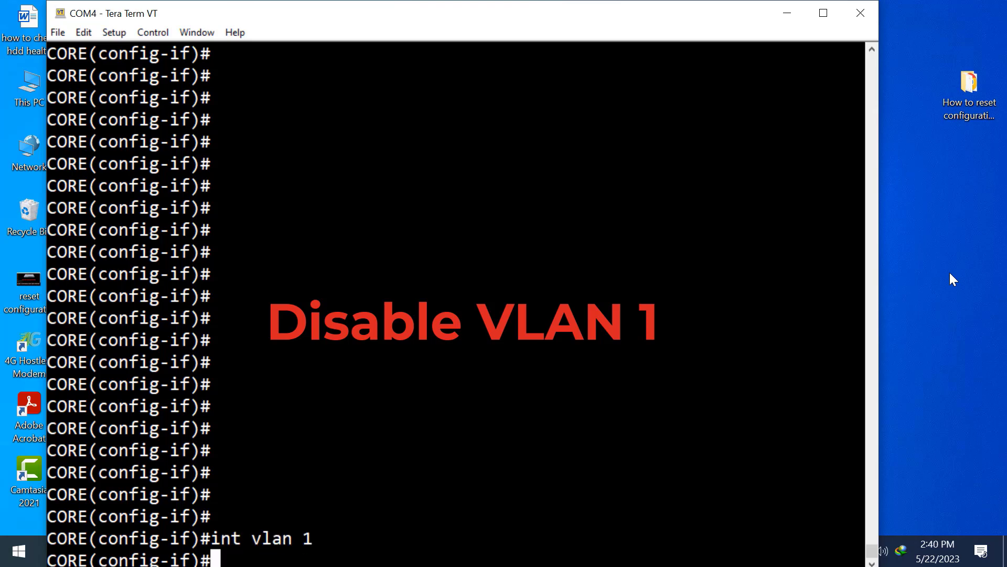
text(shutdown)
text(exit)
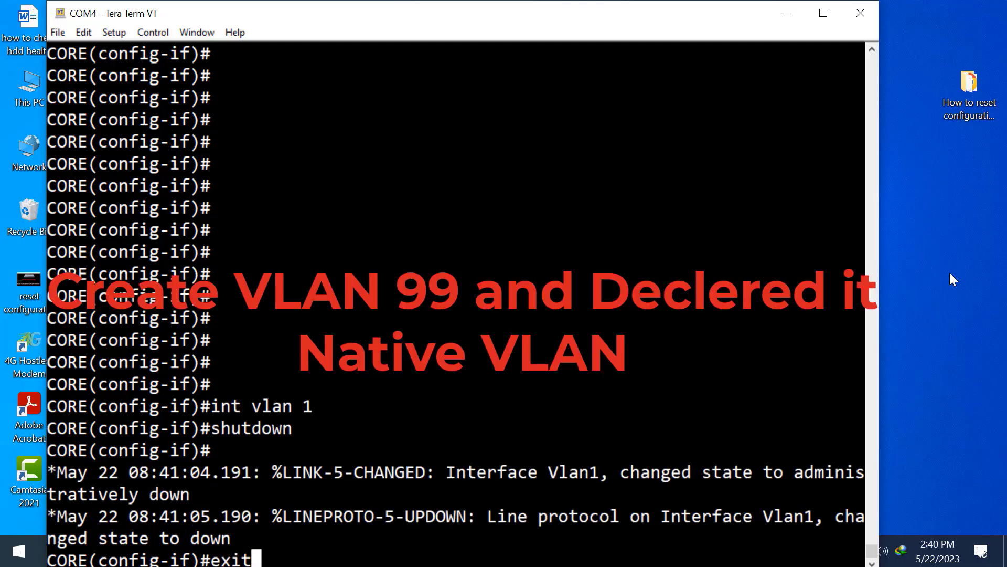
text(vlan 99)
text(ip rou)
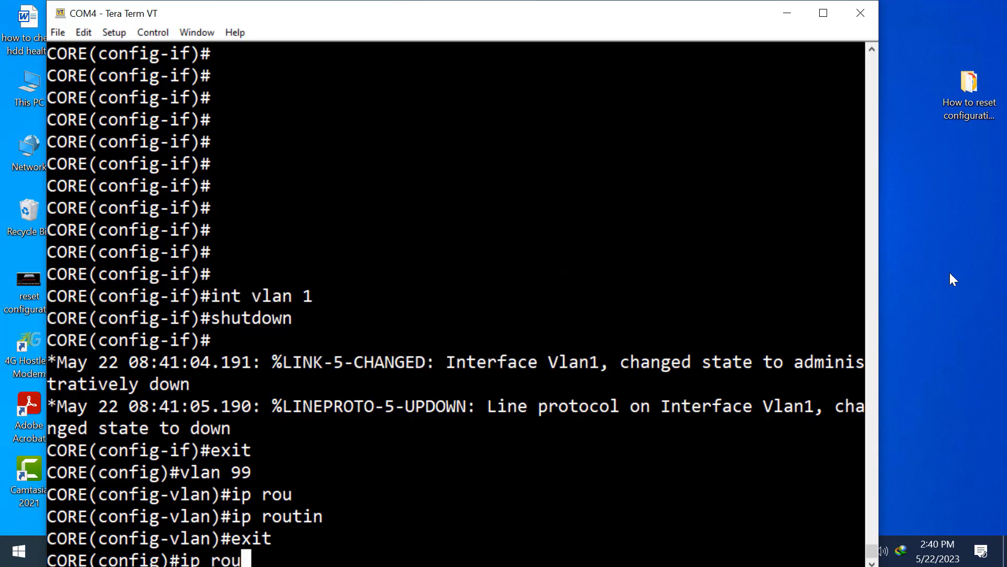
Enable ip routing globally on CORE for inter-VLAN traffic.
text(ting)
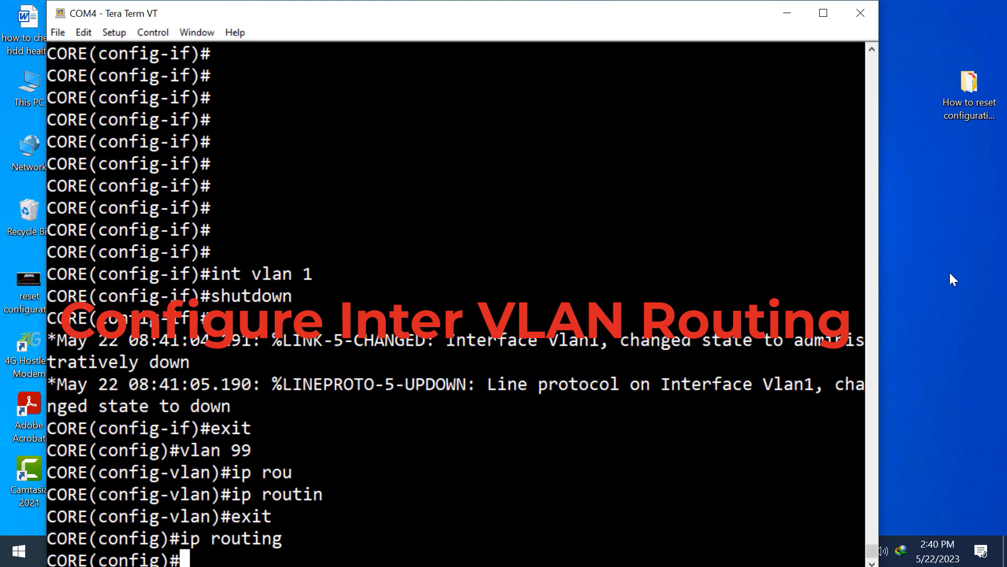
mouse_move(855, 77)
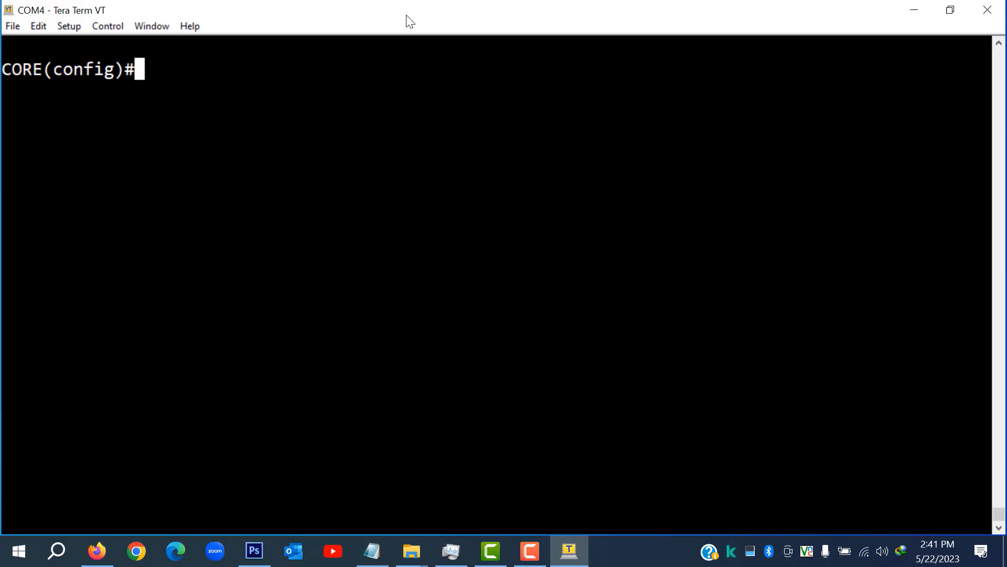
Enter interface range Gi1/0/1-47 on the CORE switch.
text(int)
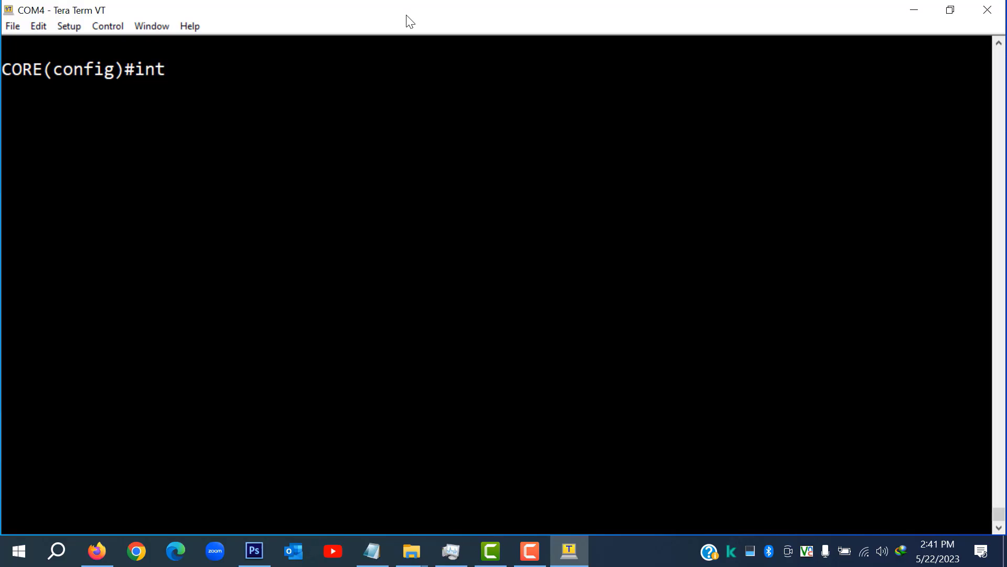
text(range)
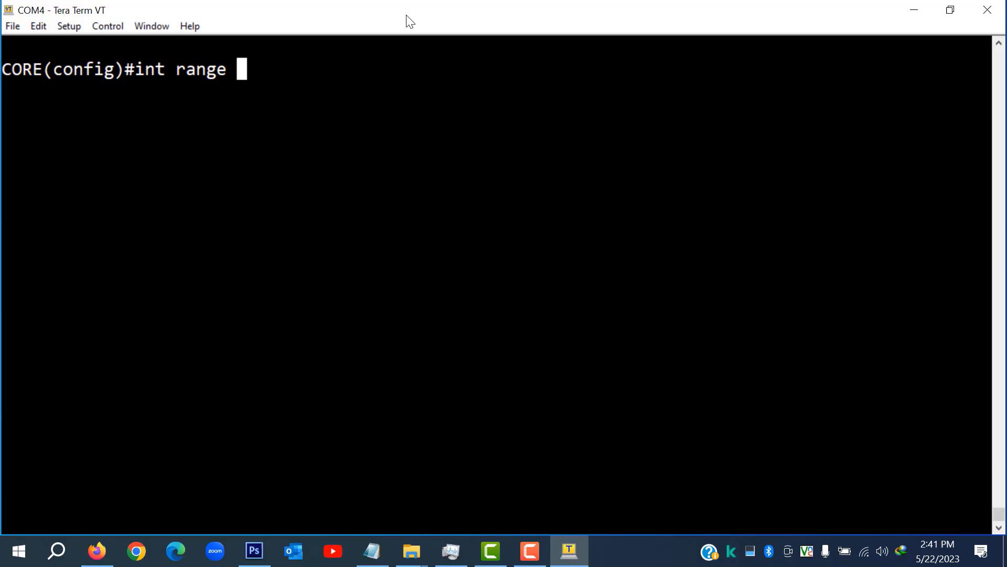
text(Gi)
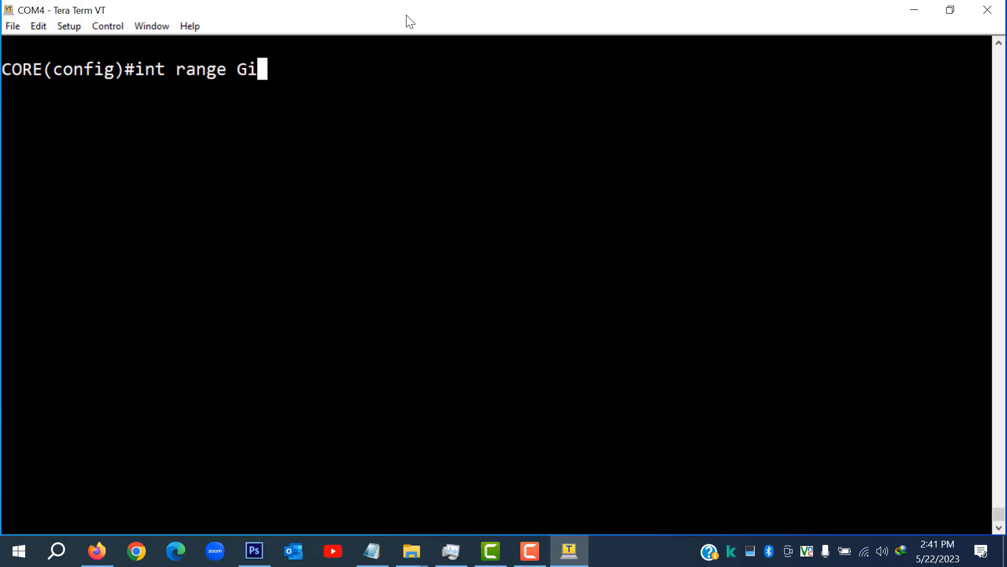
text(1/0)
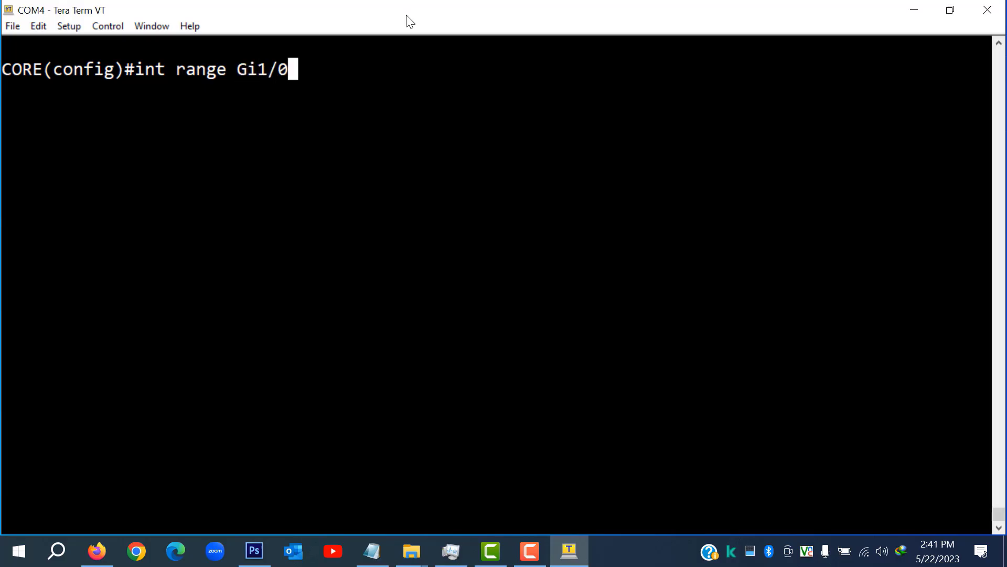
text(/1)
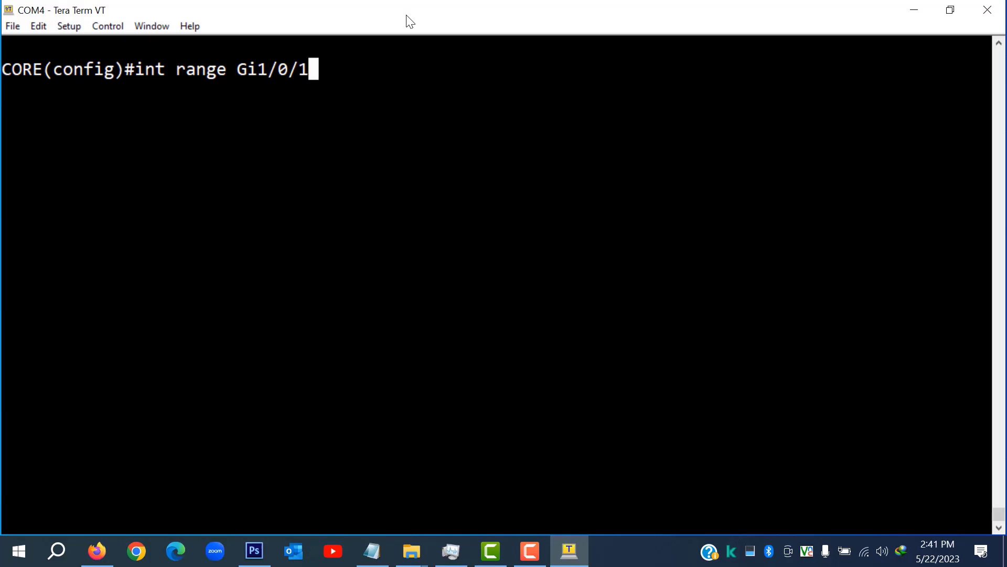
text(-47)
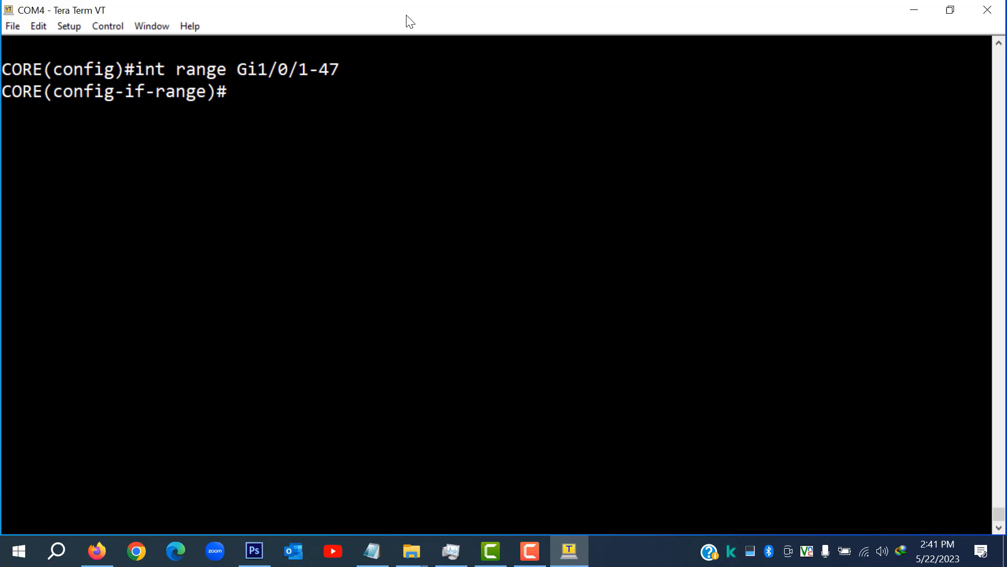
Set the port range to switchport mode access.
text(switchport access)
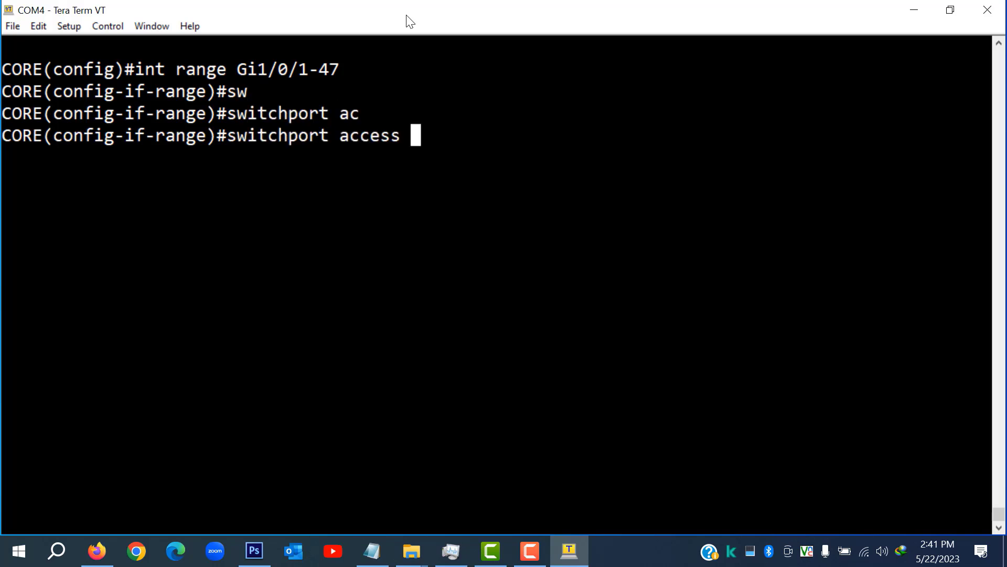
key(BackSpace)
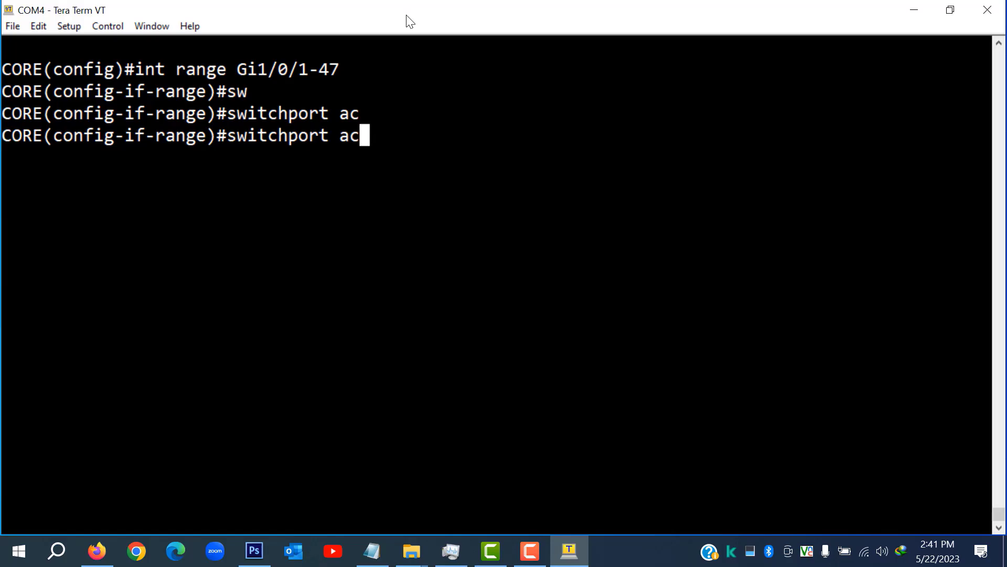
text(mode access)
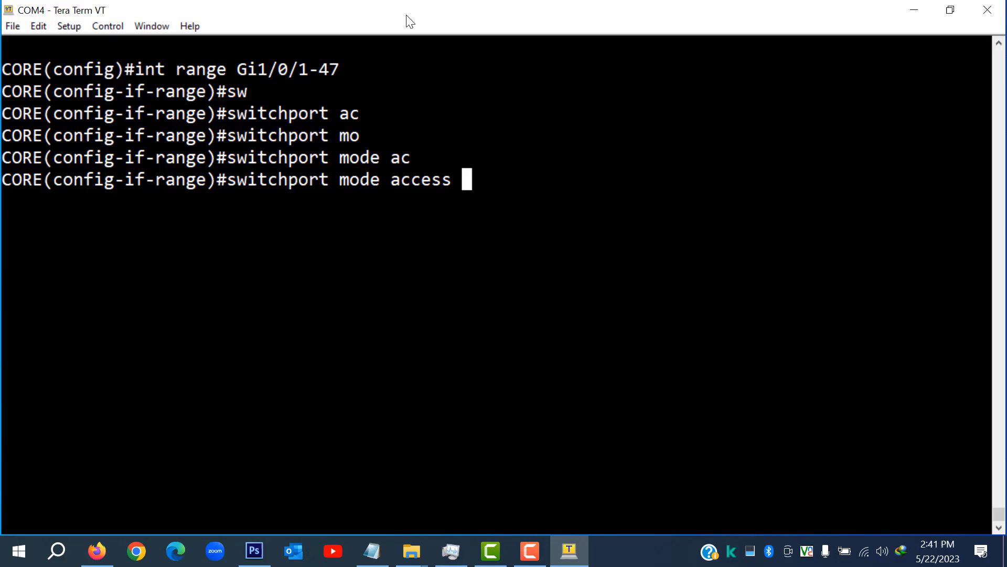
key(Return)
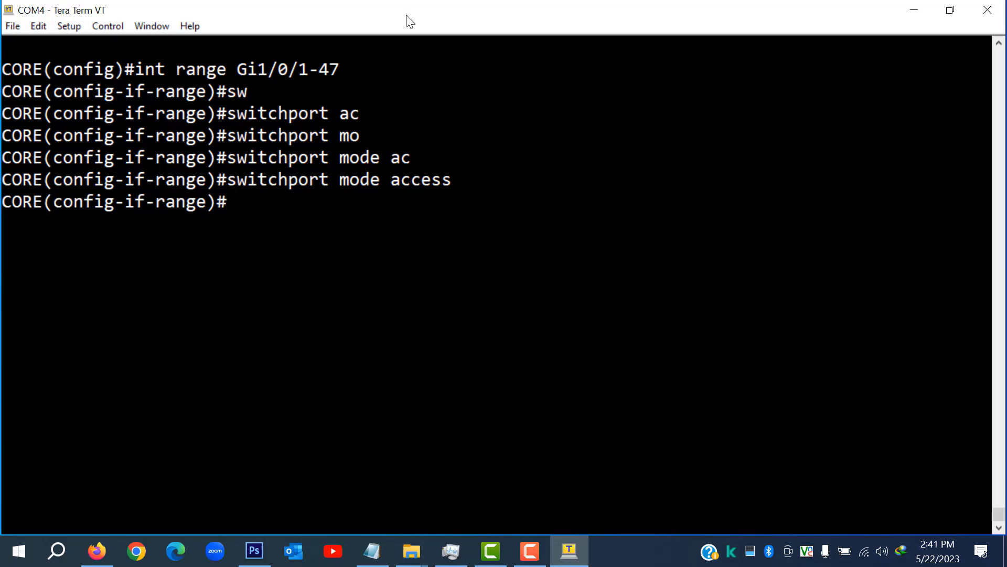
Start another interface range command and exit the range configuration.
text(int)
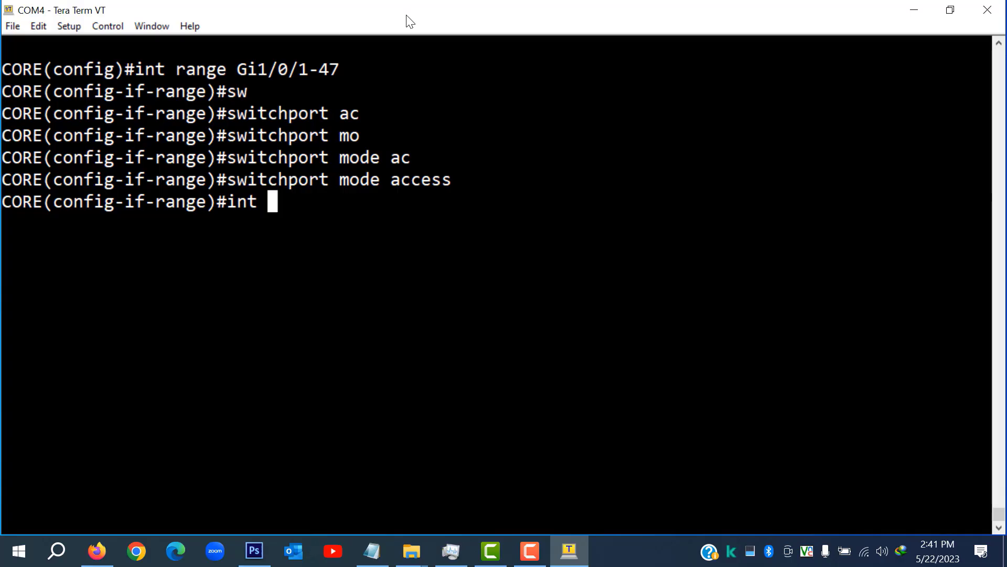
text(ran)
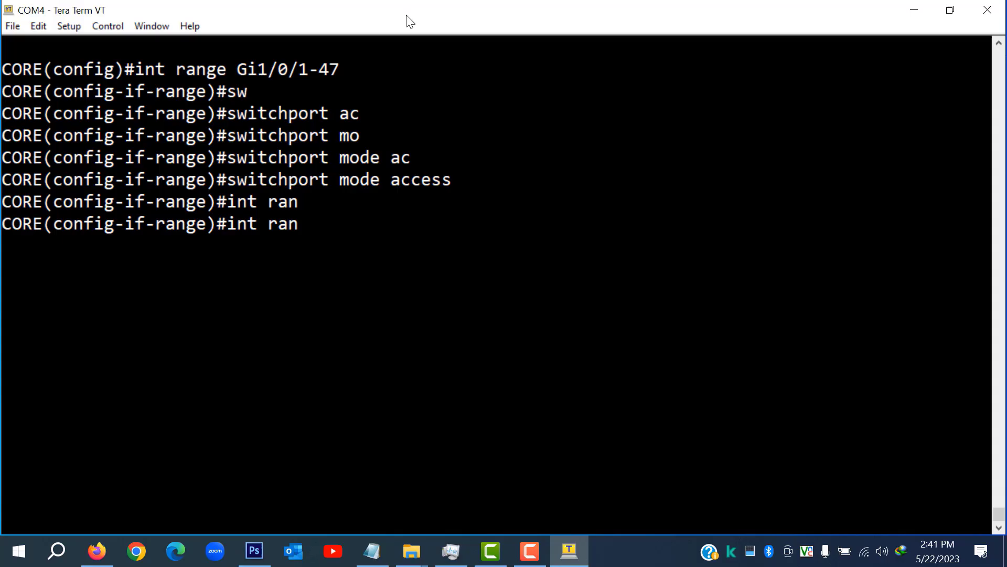
text(g)
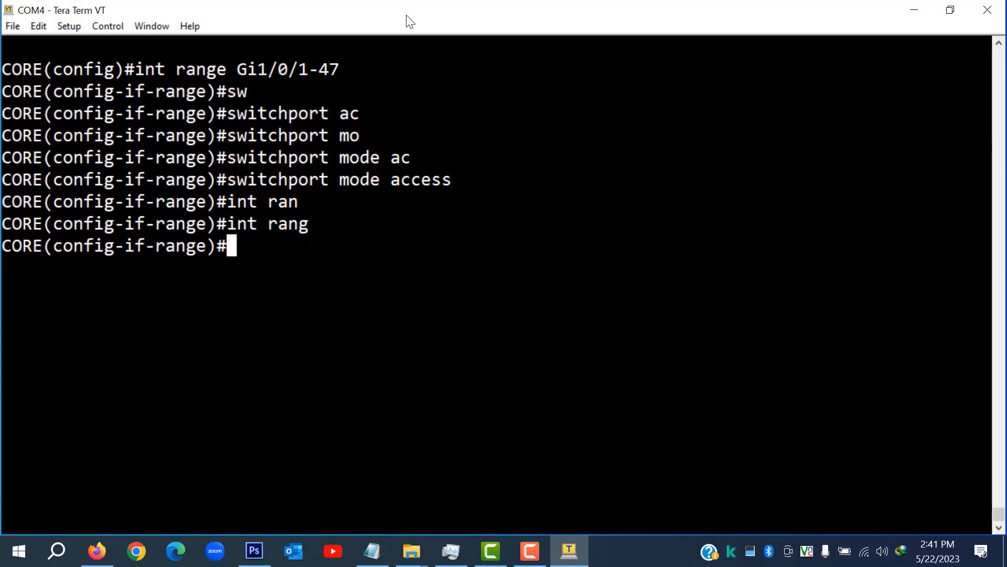
text(exit)
text(int range)
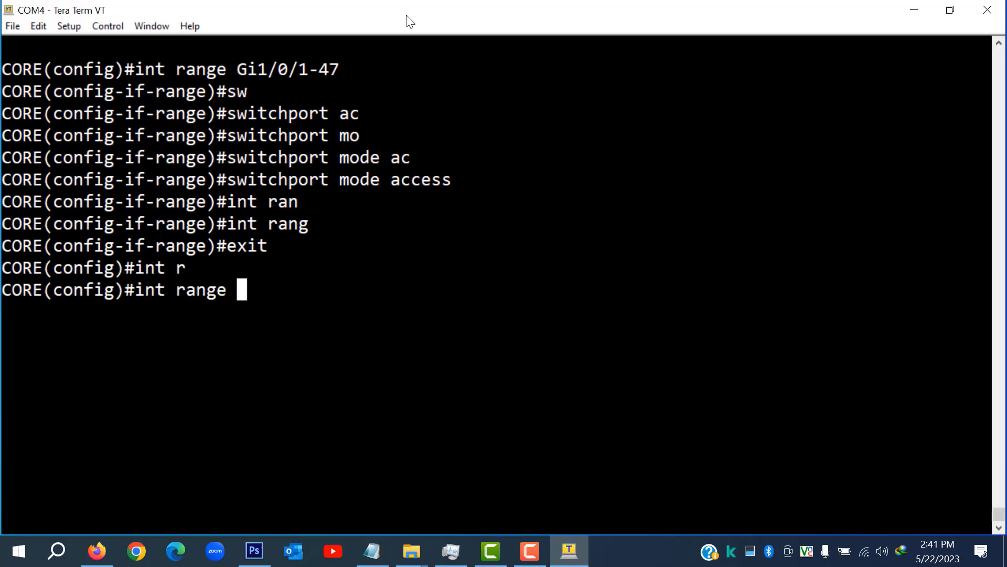
Assign interface range Gi1/0/1-24 to access VLAN 10.
text(G)
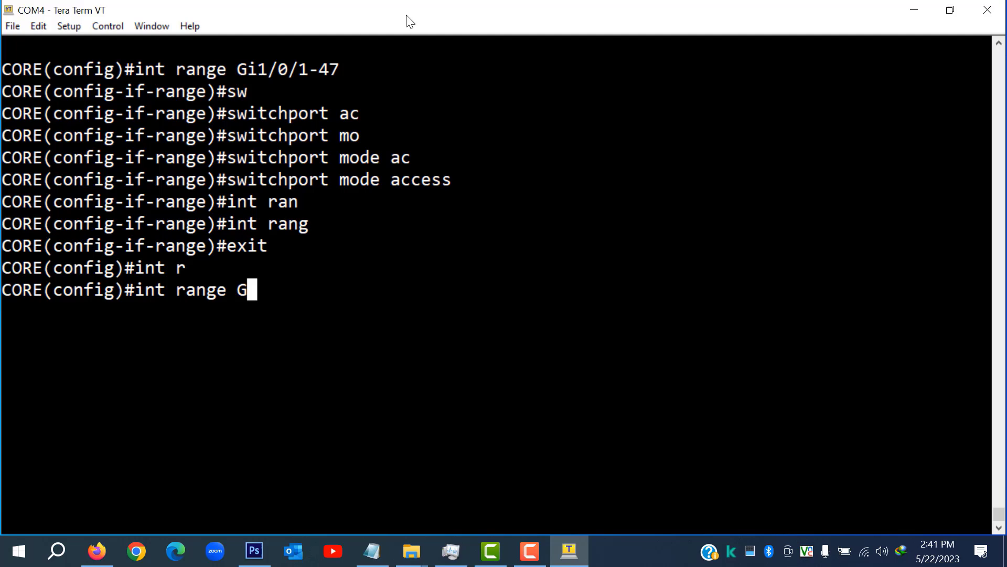
text(i1)
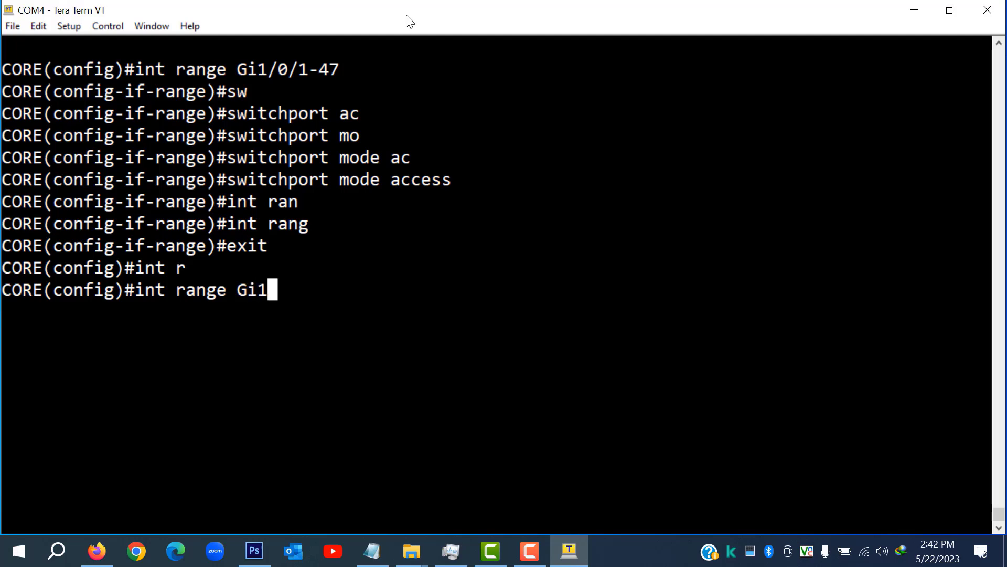
text(/0/2)
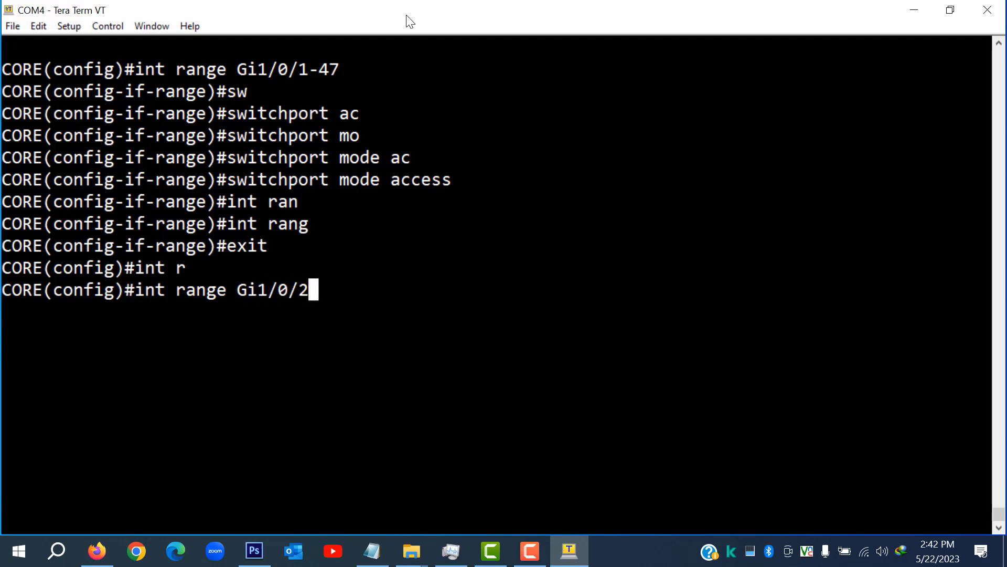
text(1-)
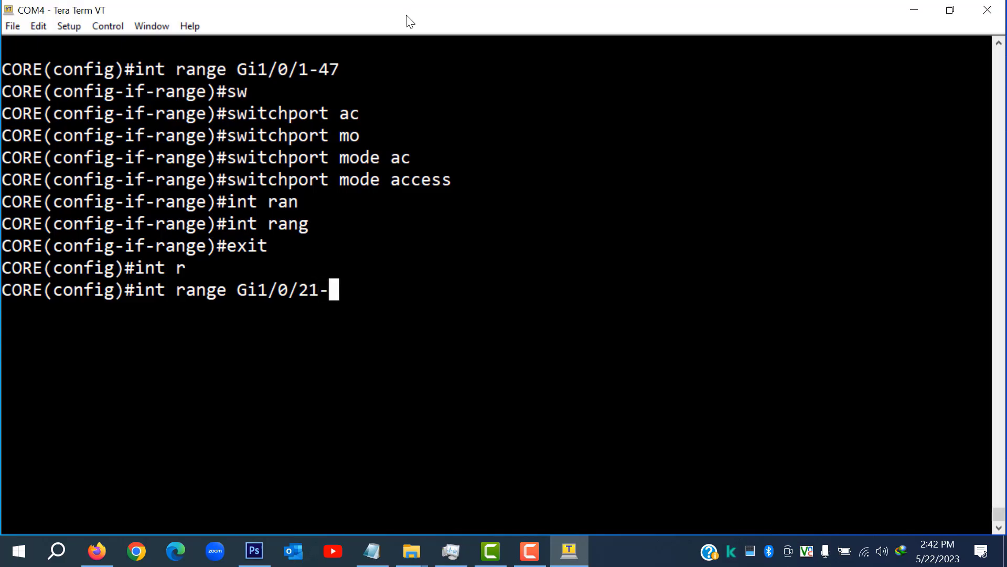
text(24)
text(switchport access vlan 1)
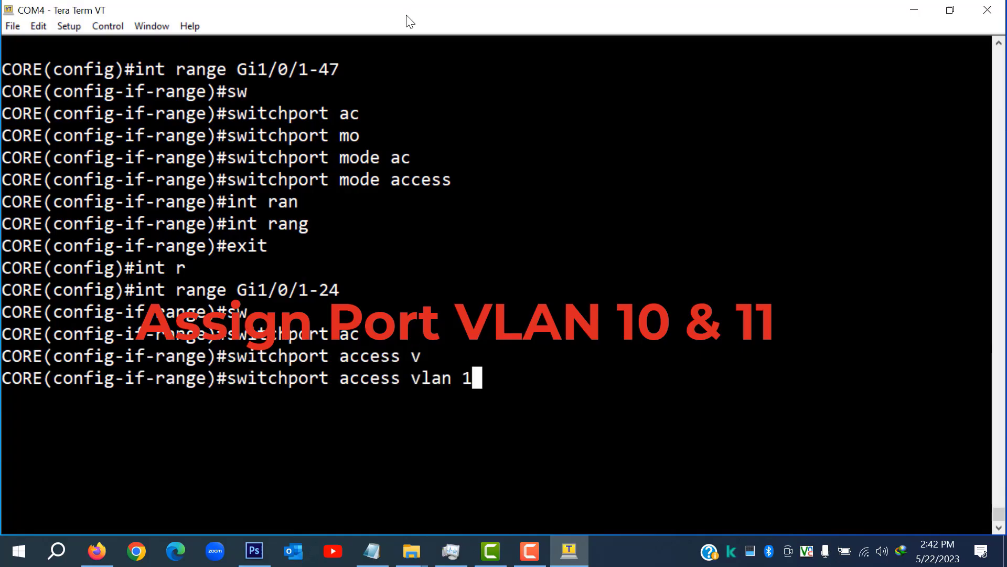
key(Return)
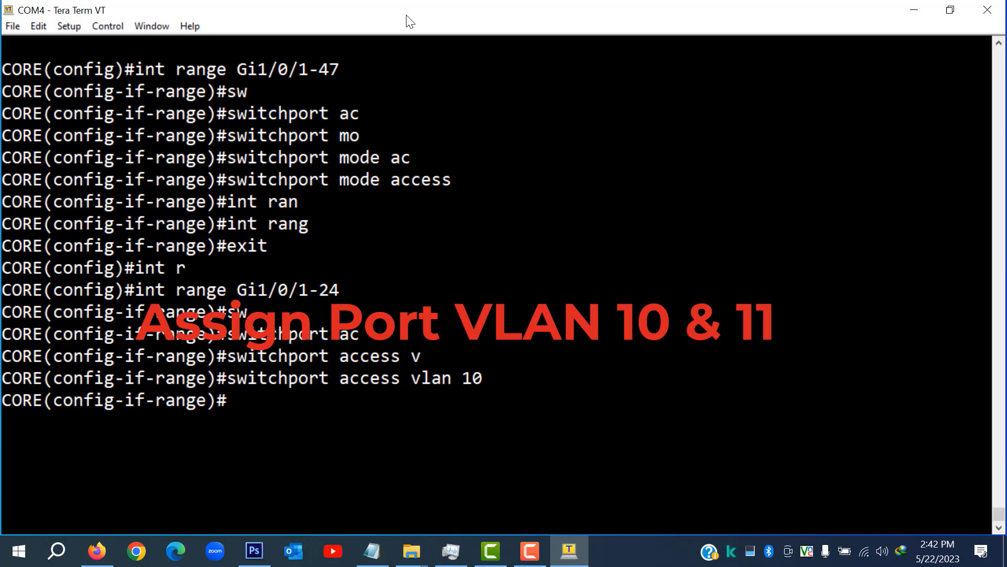
Exit back to global configuration mode.
text(e)
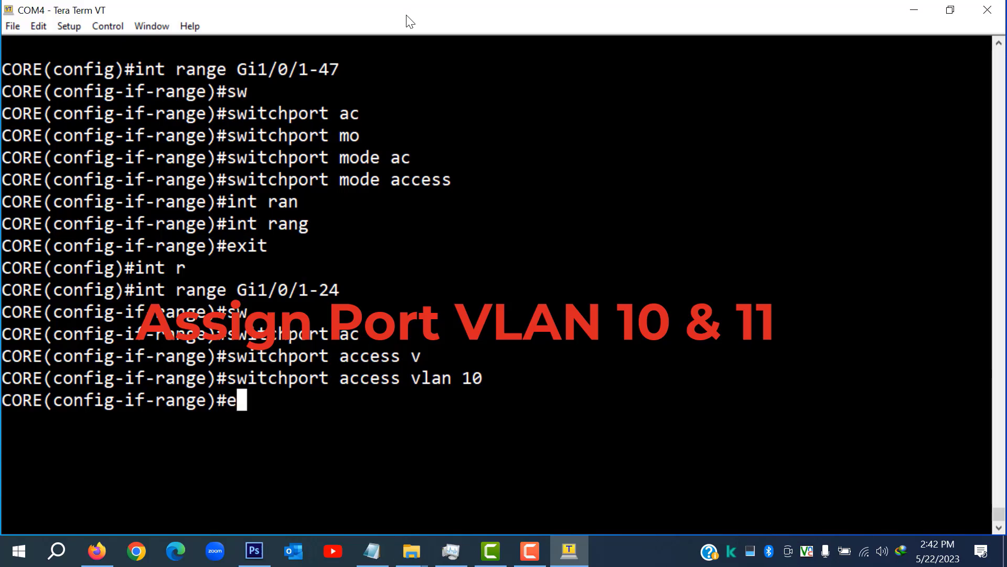
key(Return)
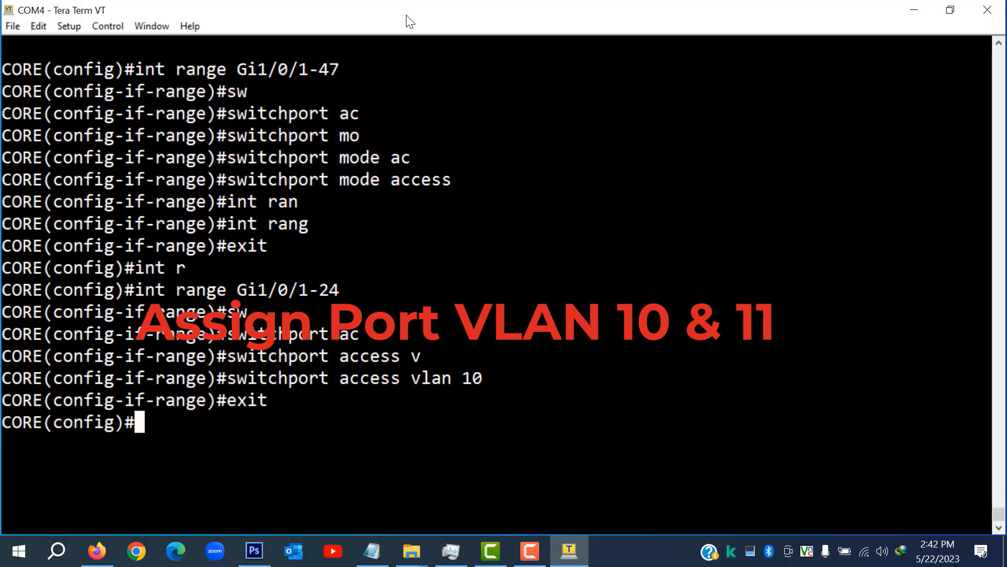
Enter interface range Gi1/0/25-47 and begin the switchport access command.
text(int range)
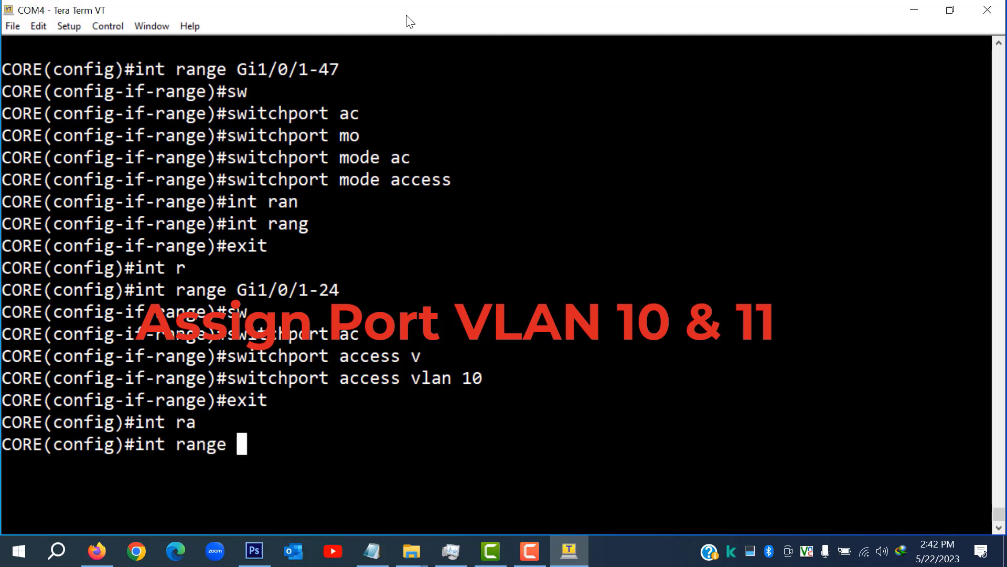
text(Gi)
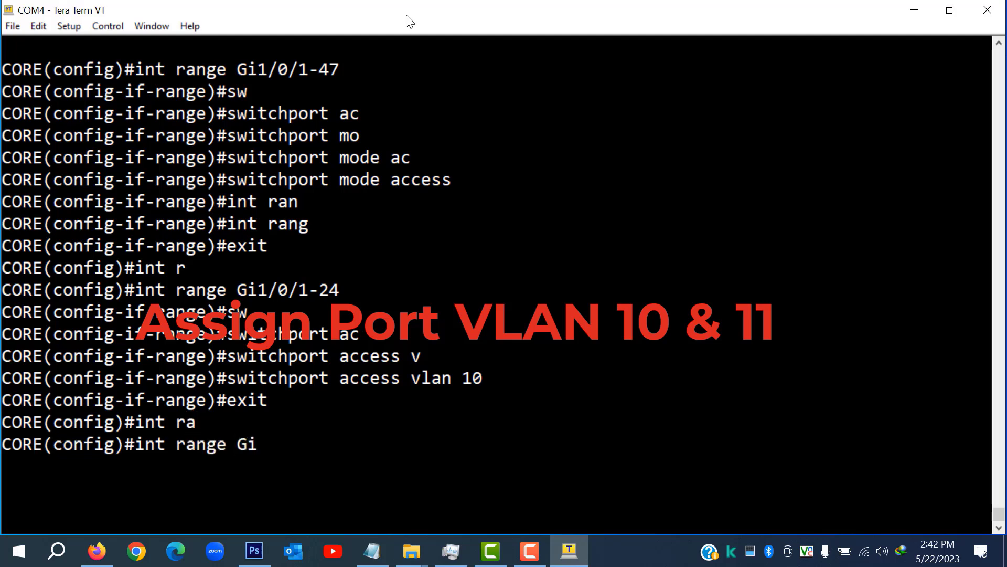
text(25)
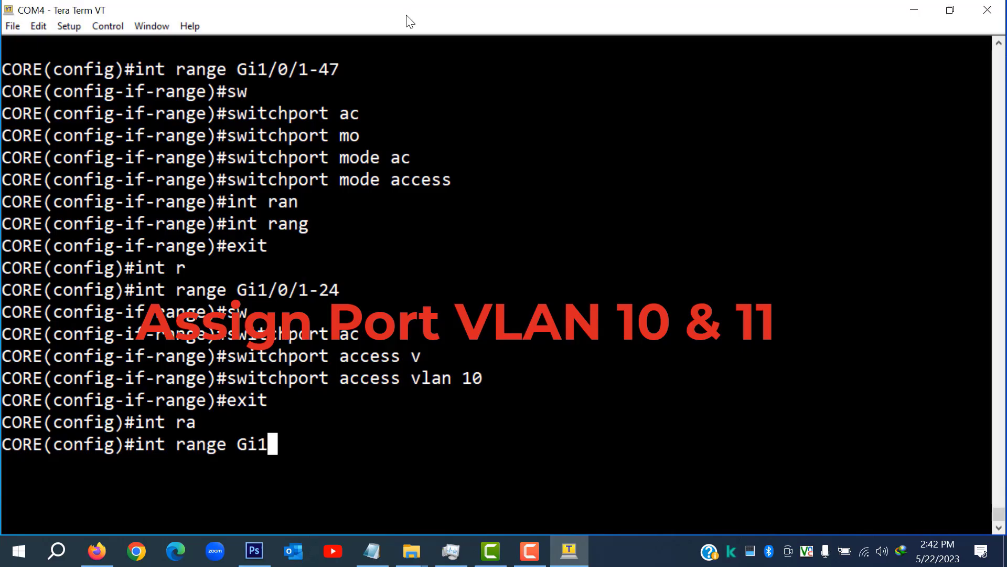
text(/0)
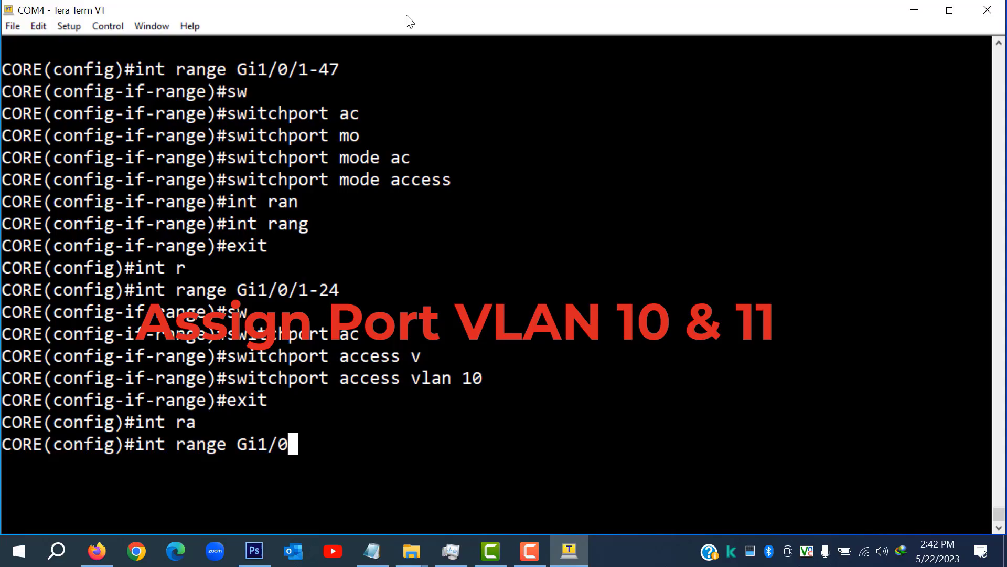
text(25)
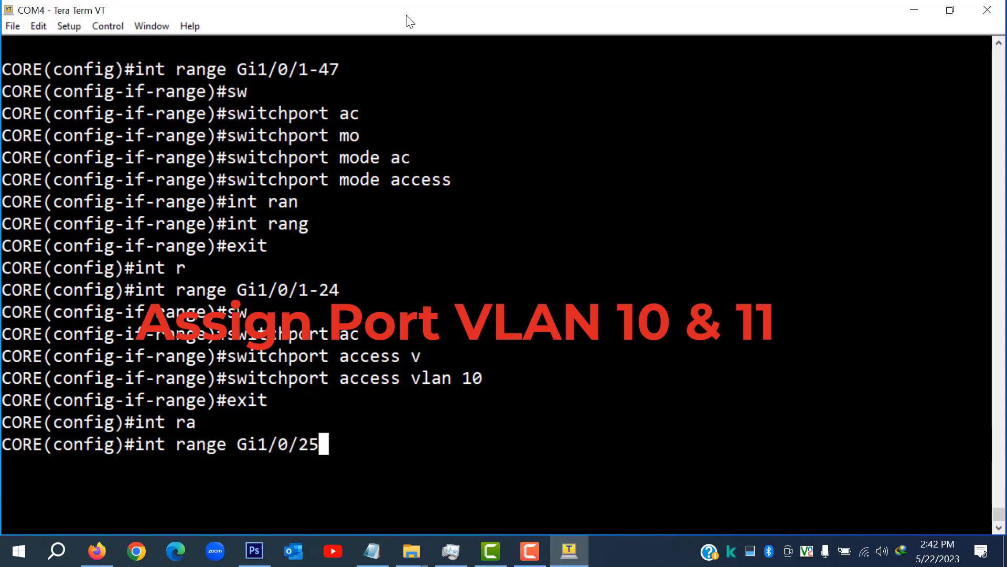
text(-47)
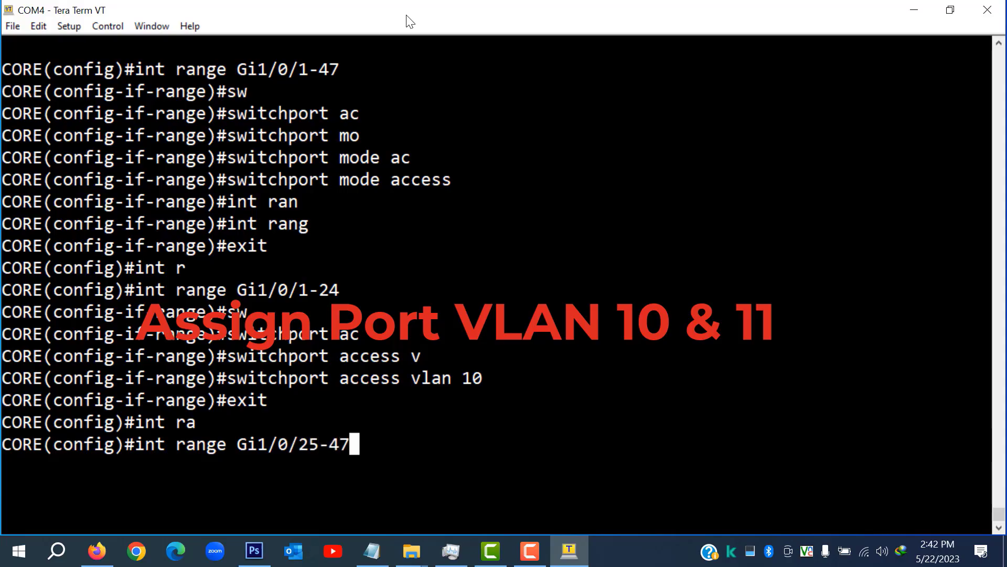
key(Return)
text(switchport a)
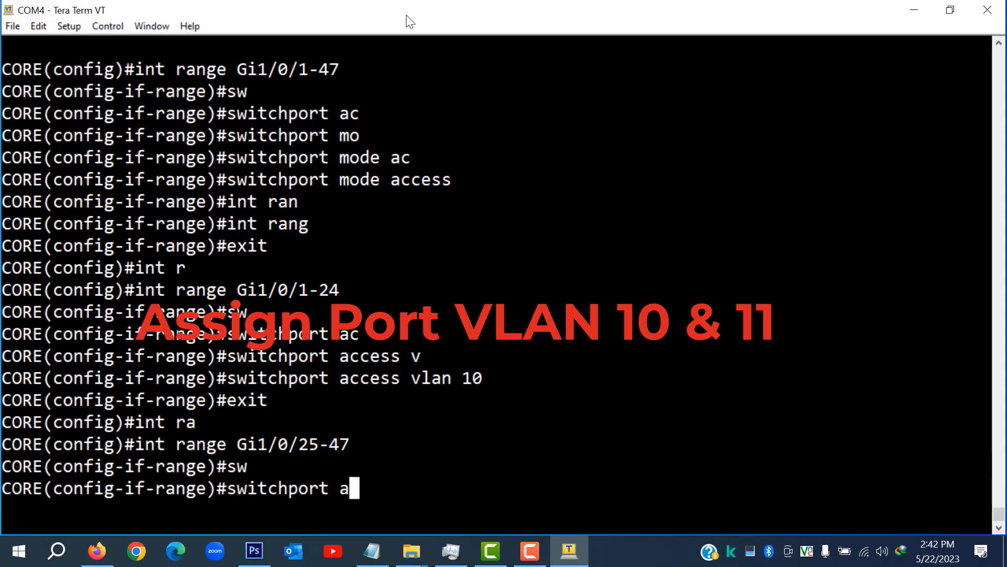
text(ccess)
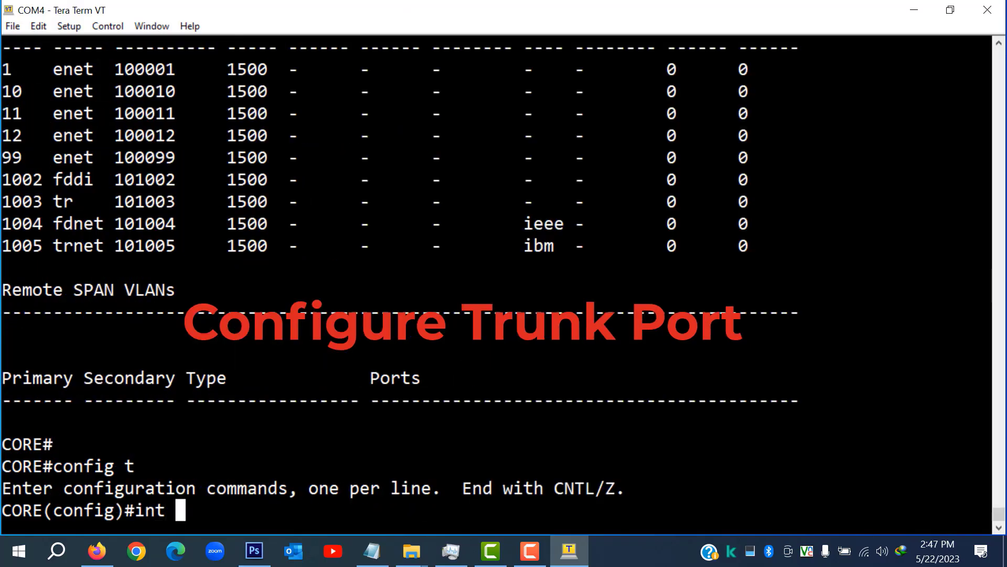
Enter interface Gi1/0/48 configuration on the CORE switch.
text(Gi)
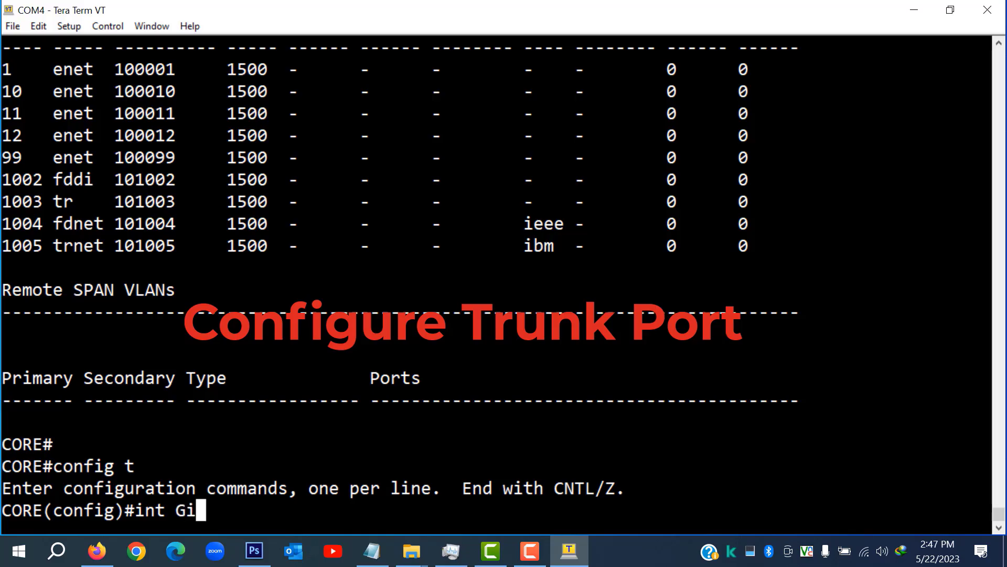
text(1/0)
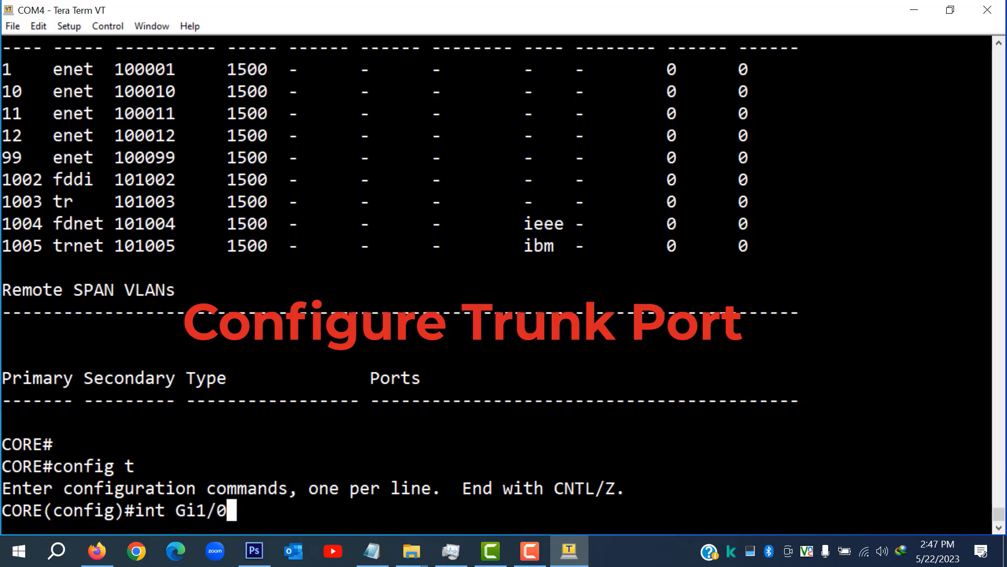
text(/)
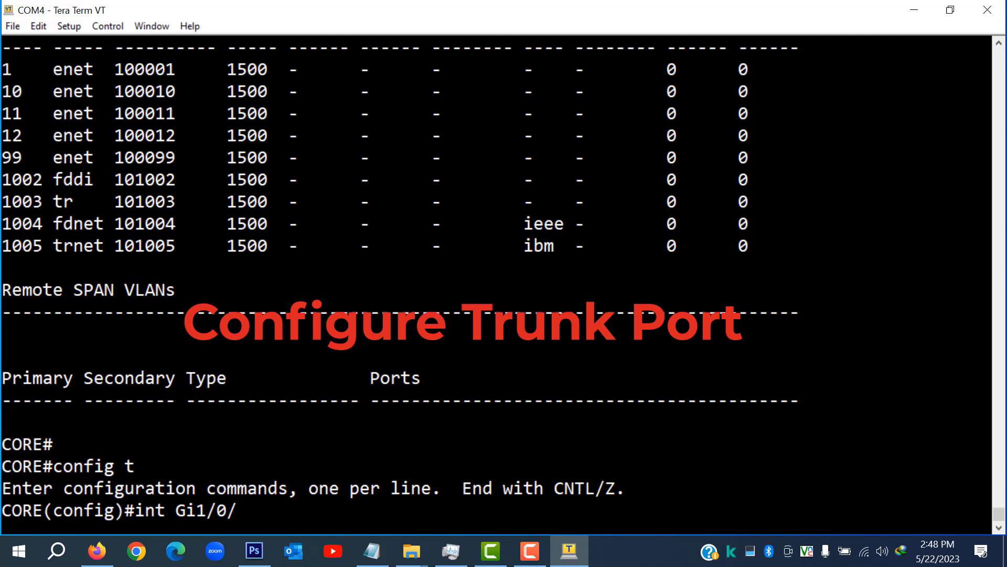
text(48)
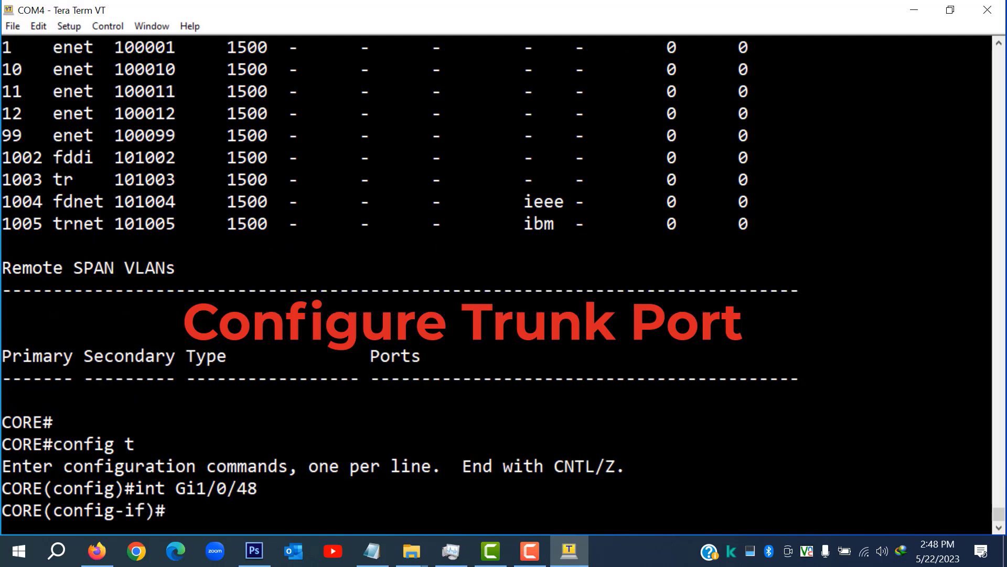
Set Gi1/0/48 to switchport mode trunk using Tab completion.
text(switchport)
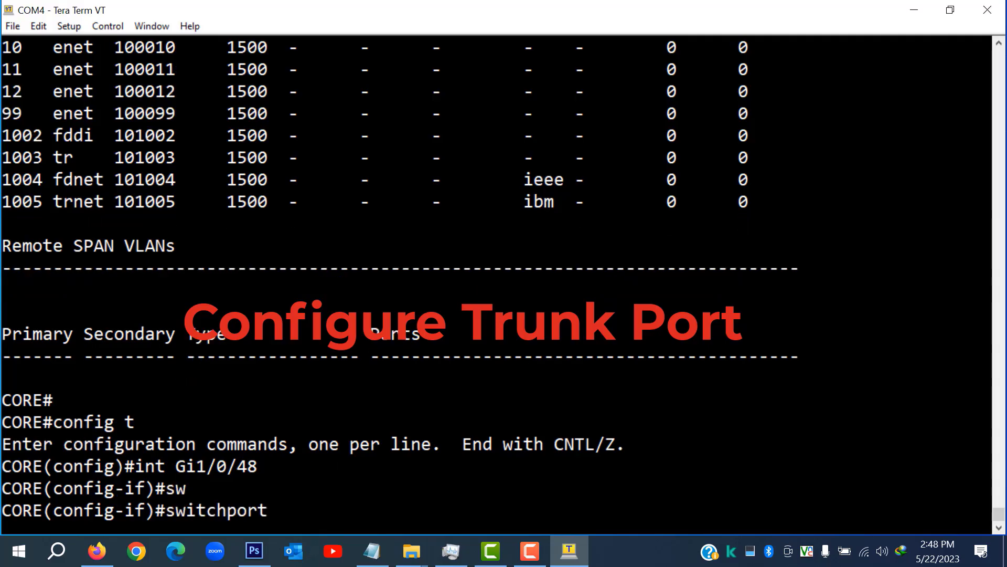
text(mode t)
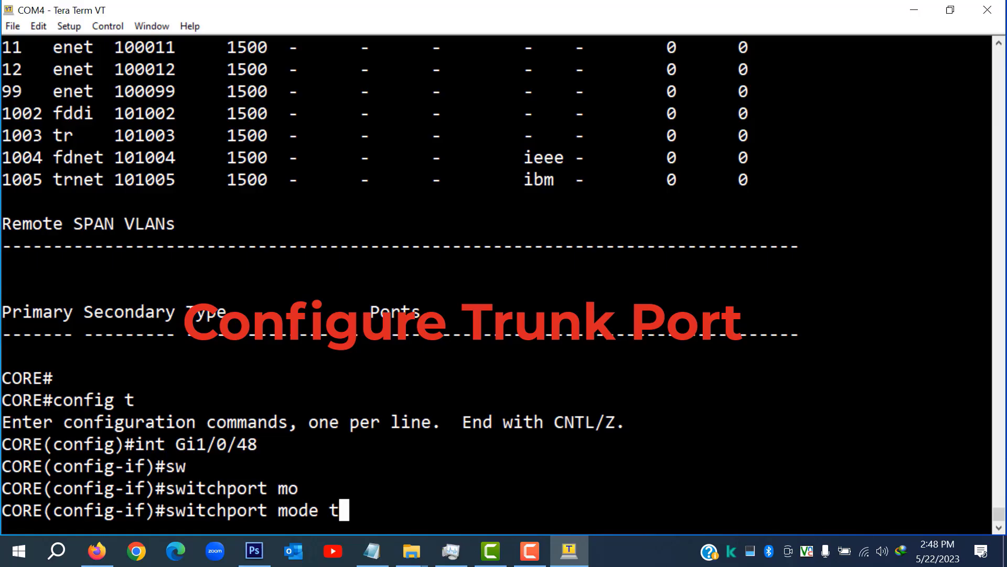
key(Return)
text(switchport trunk)
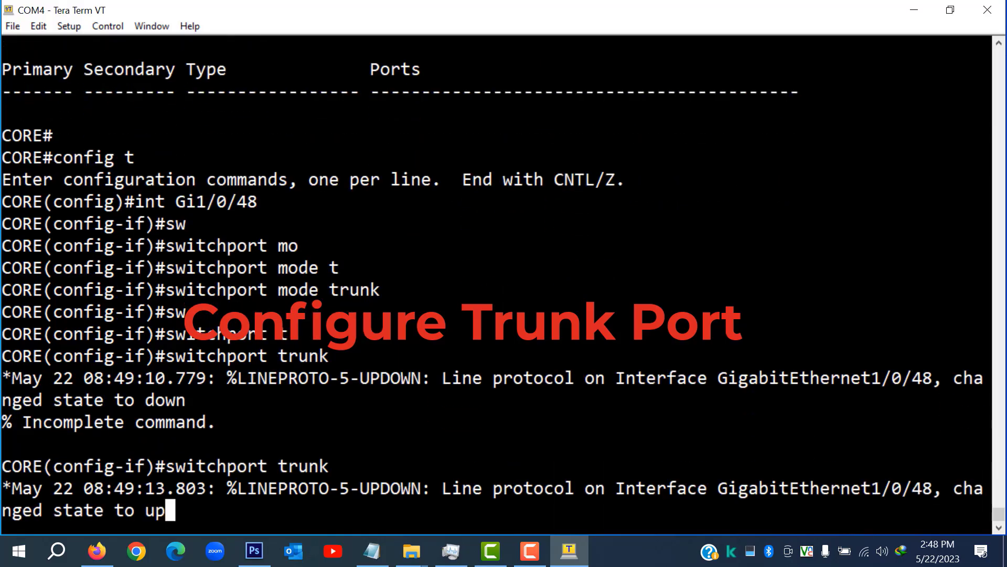
key(Return)
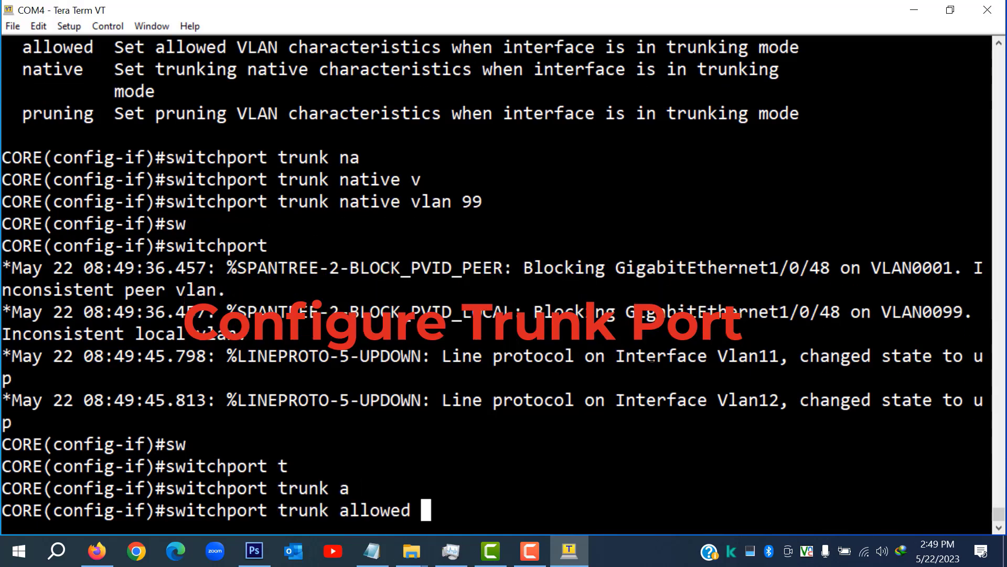
Allow only VLANs 10, 11 and 12 on the trunk.
text(vlan)
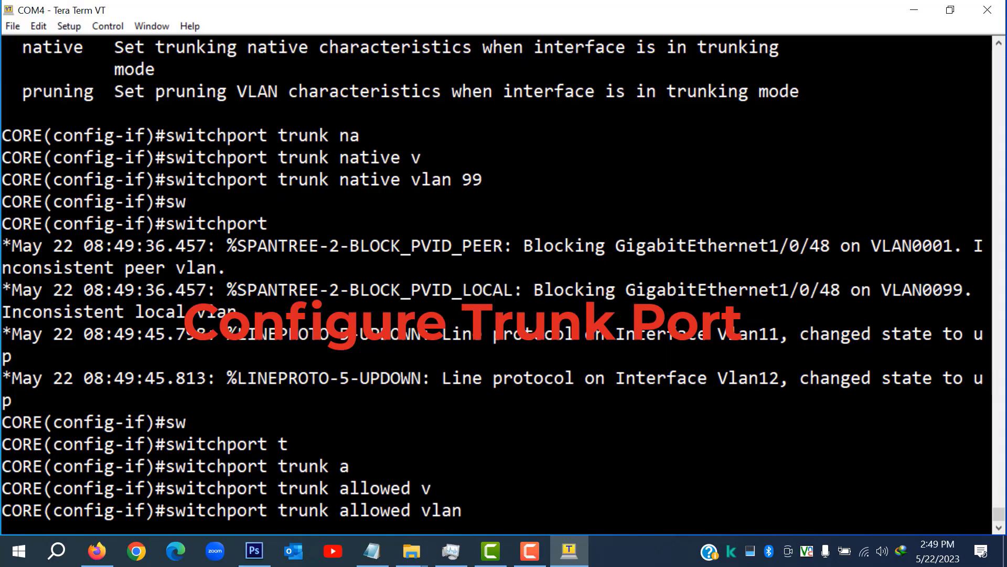
text(10,1)
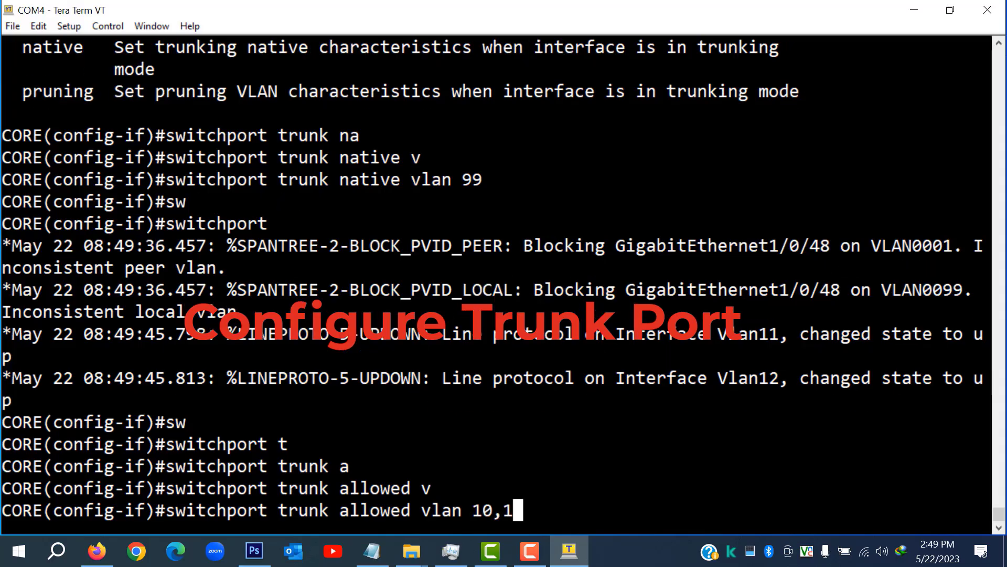
text(1,12)
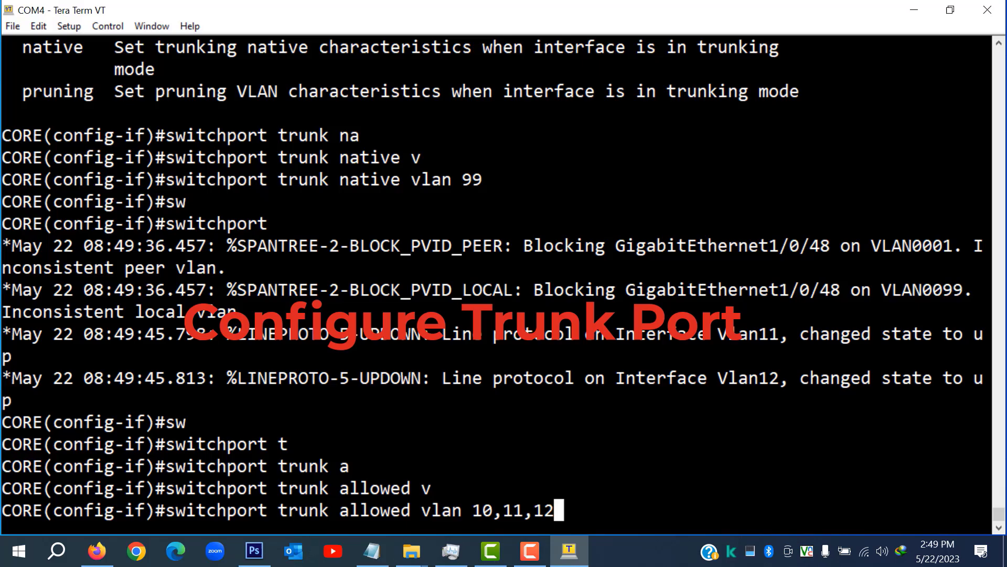
key(Return)
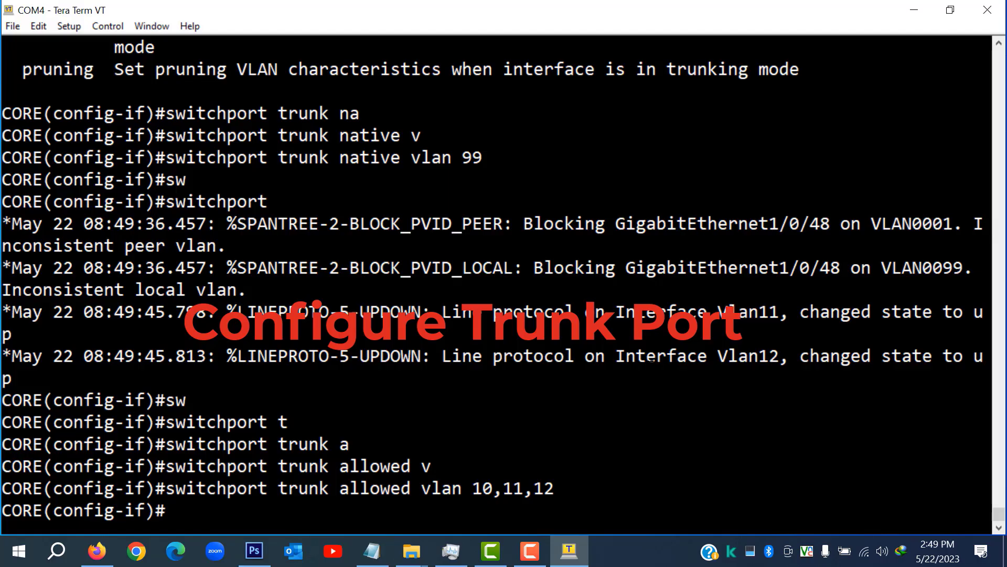
Save the configuration with 'do wr' and exit the interface.
text(do wr)
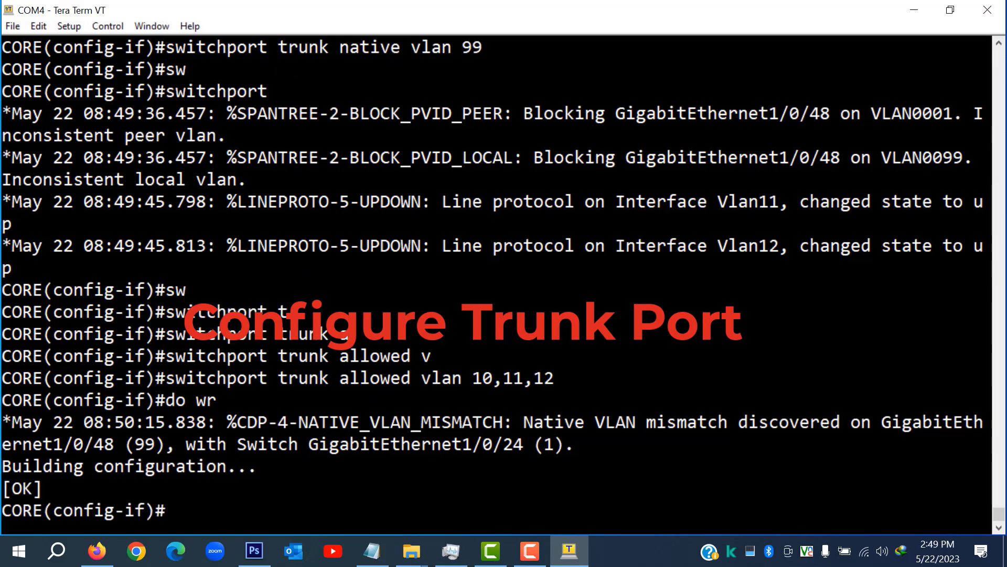
text(exit)
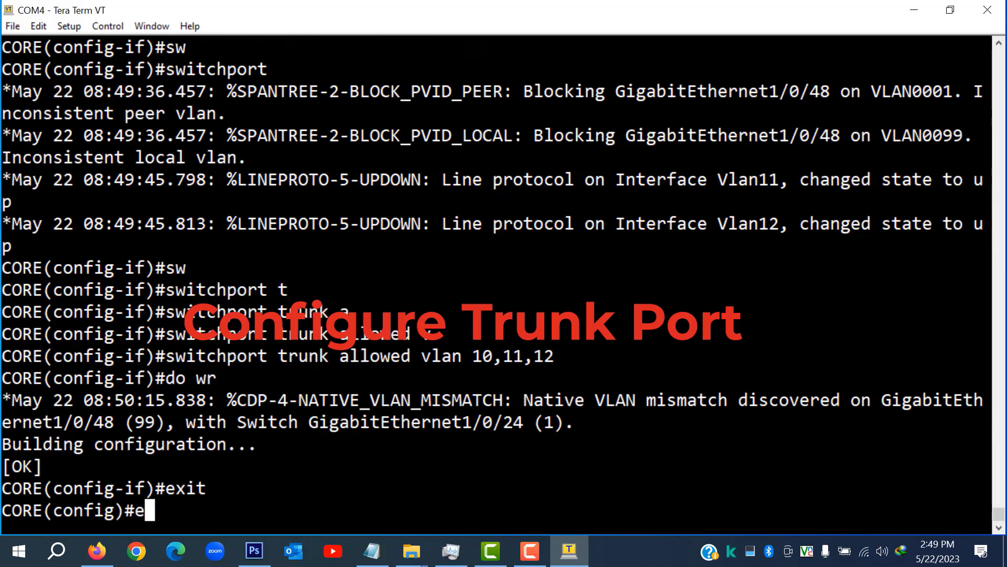
Return to privileged mode and run 'sh cdp' then 'sh cdp neighbors' on CORE.
key(Return)
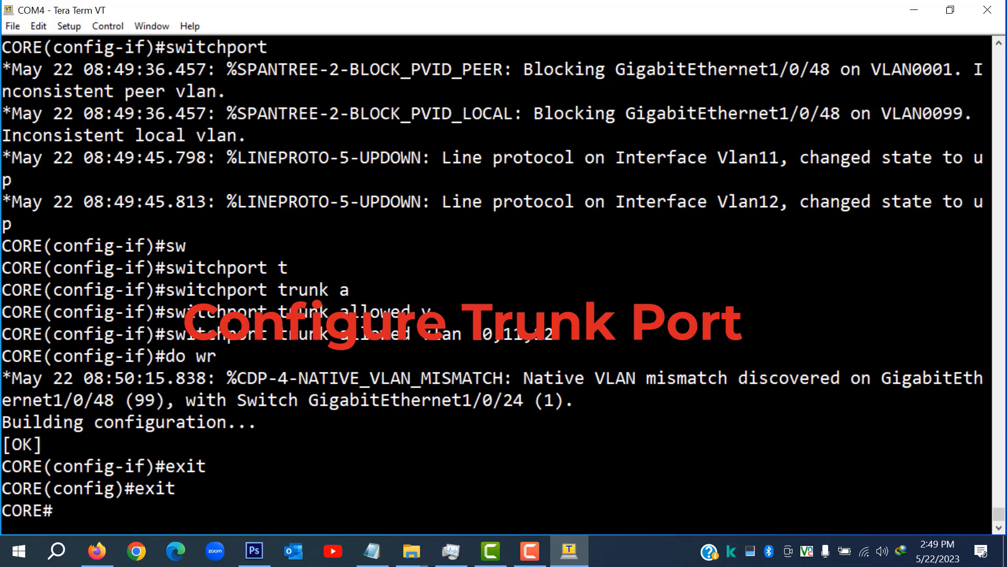
text(sh)
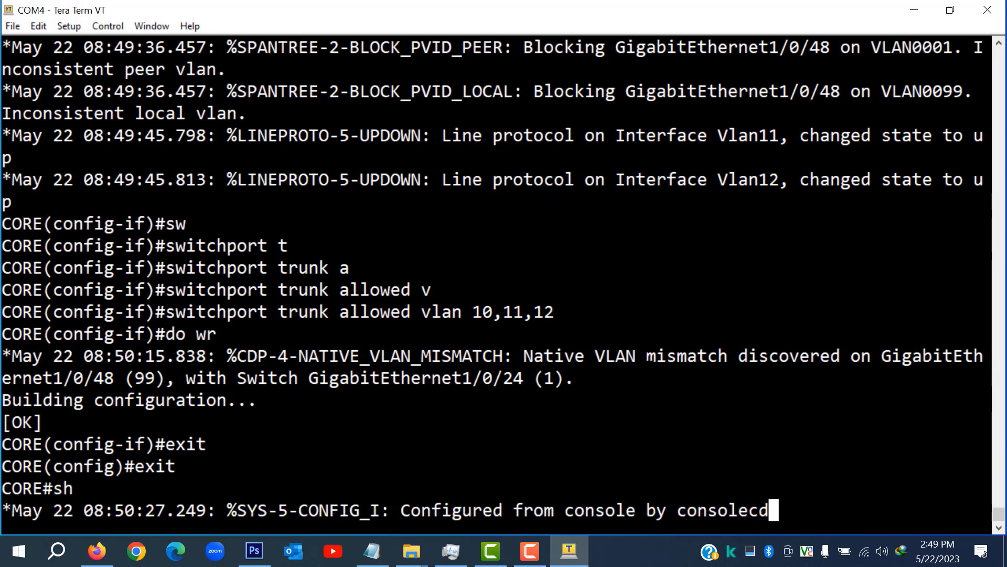
key(Return)
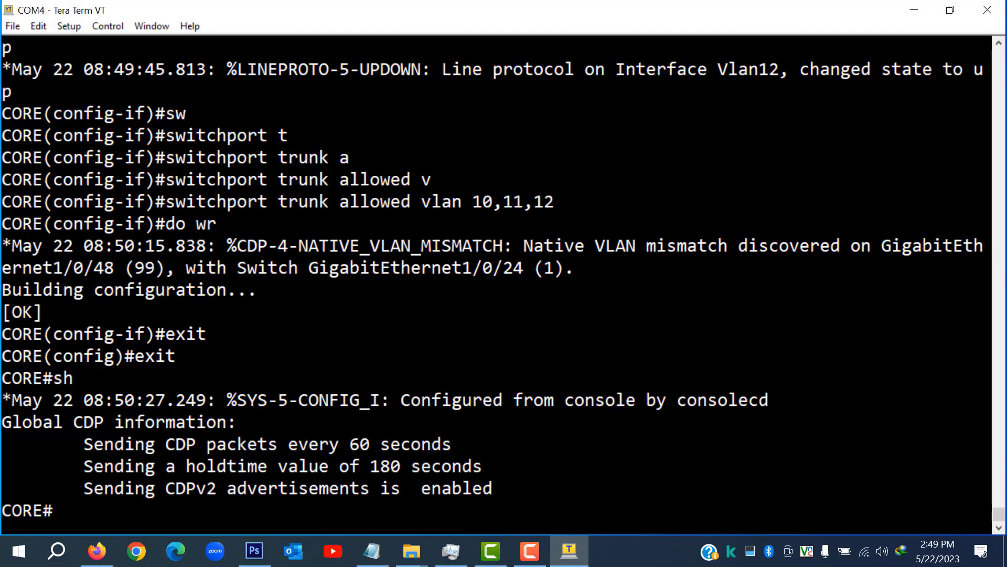
text(sh c)
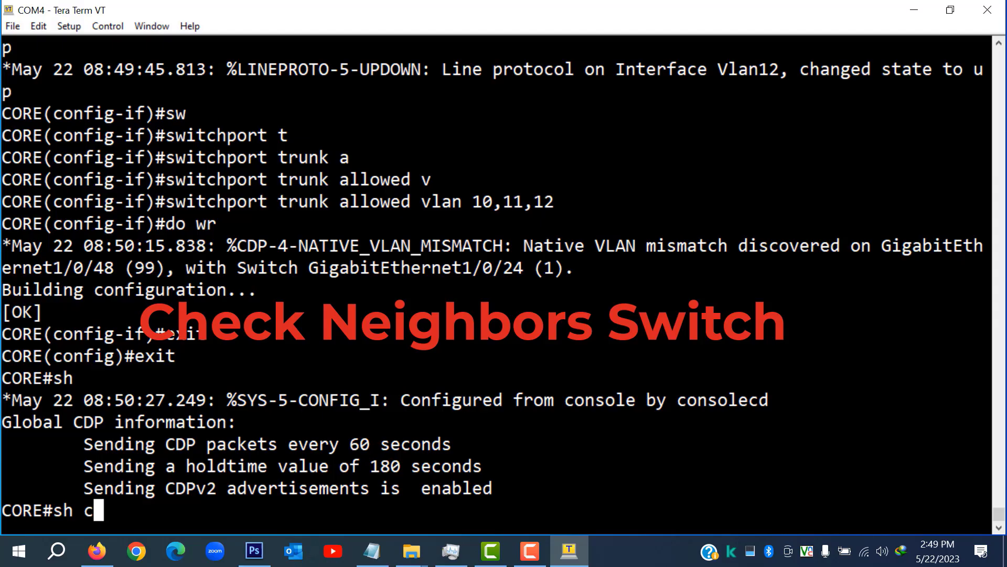
text(dp neighbors)
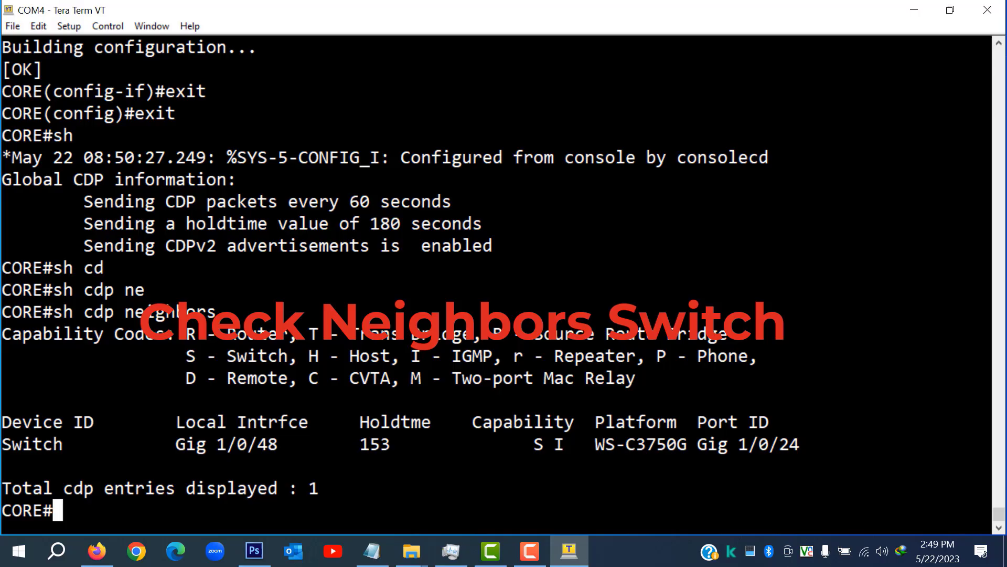
click(410, 551)
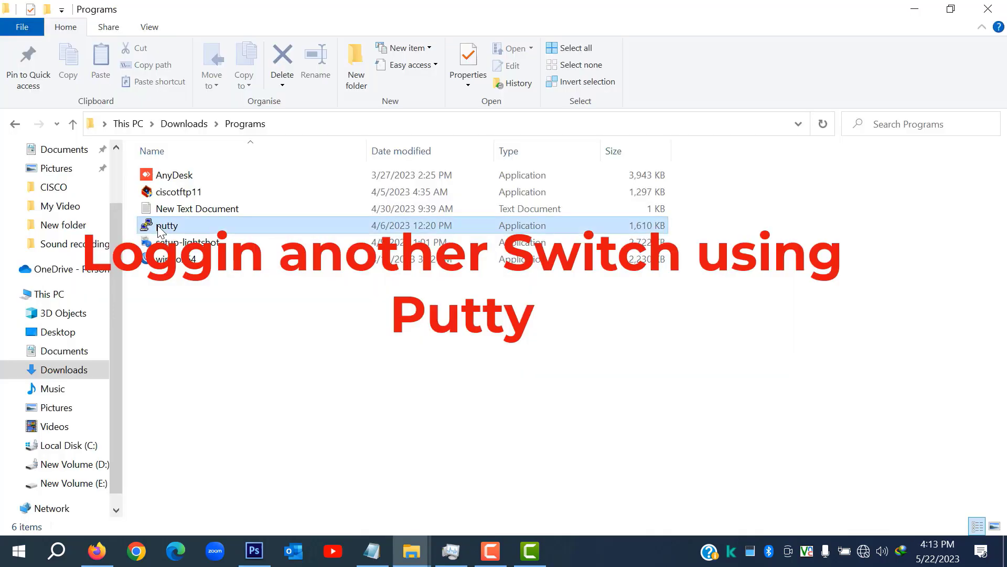
Launch putty.exe from Downloads > Programs and view Device Manager's network adapters.
double_click(167, 225)
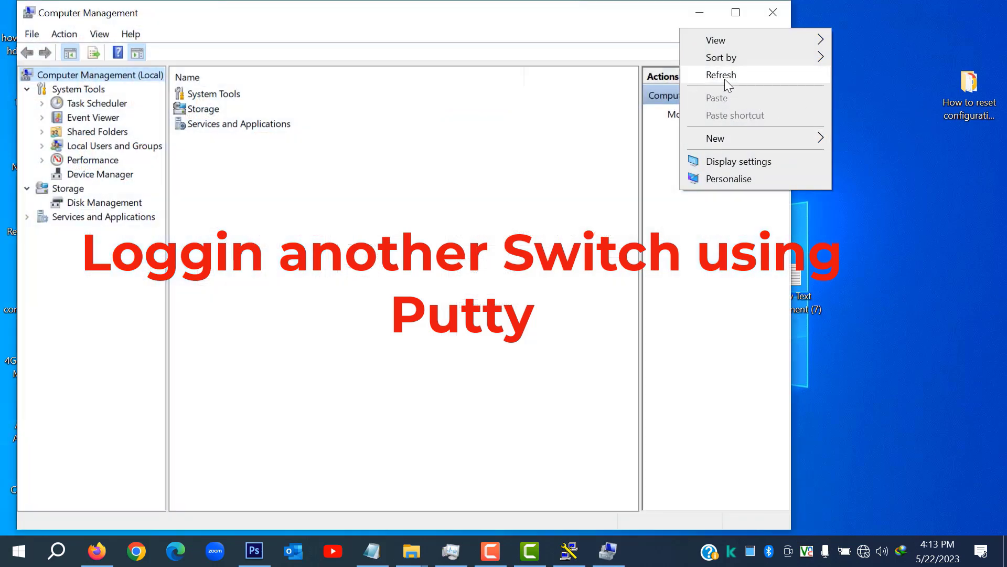
click(100, 174)
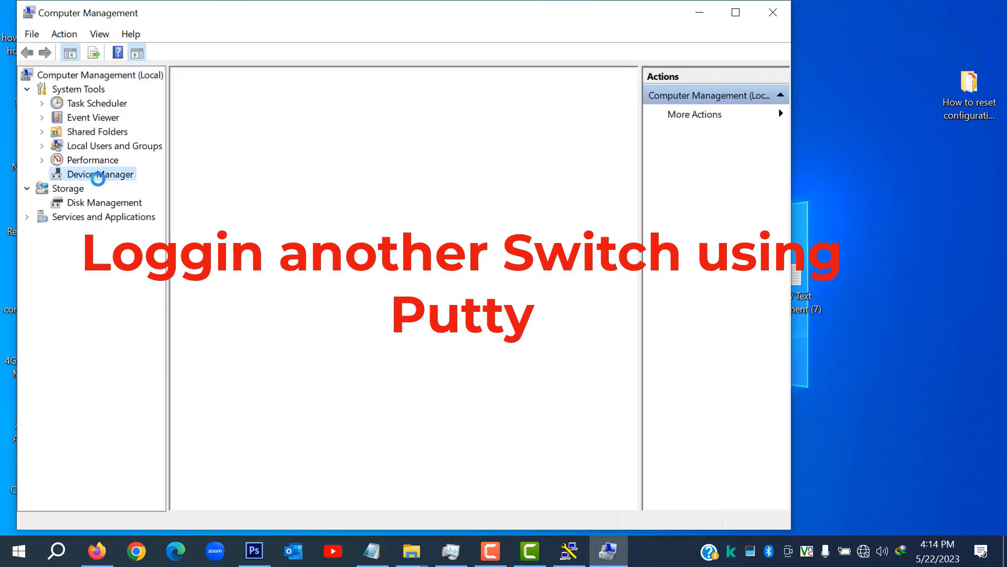
click(101, 173)
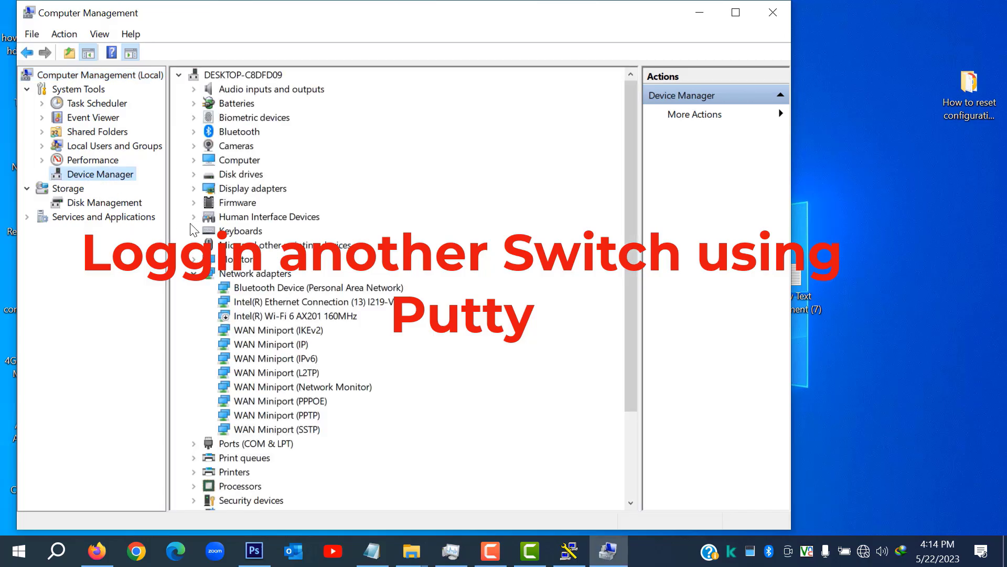
click(193, 443)
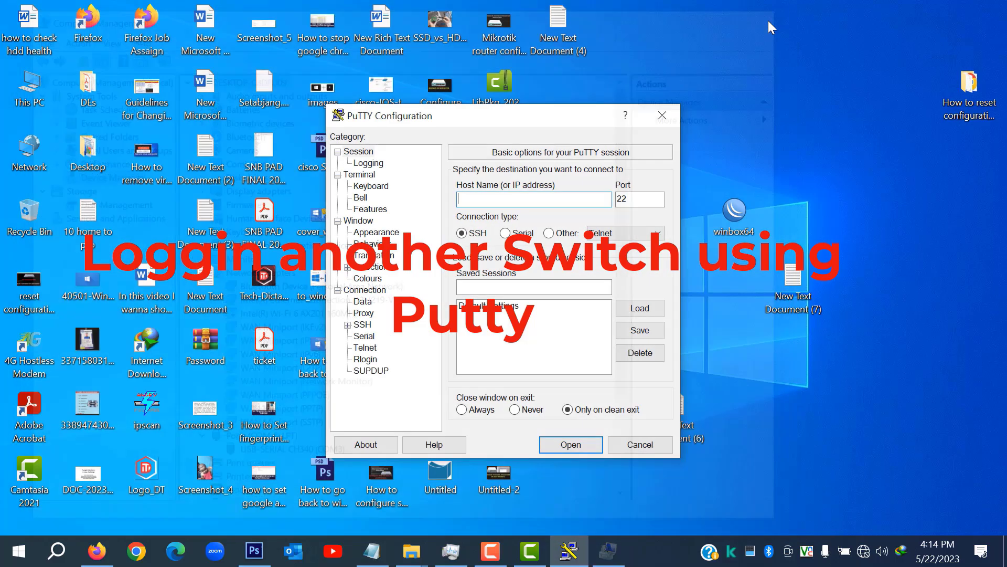
Choose a serial connection and set the terminal font to bold Courier New size 16.
click(506, 233)
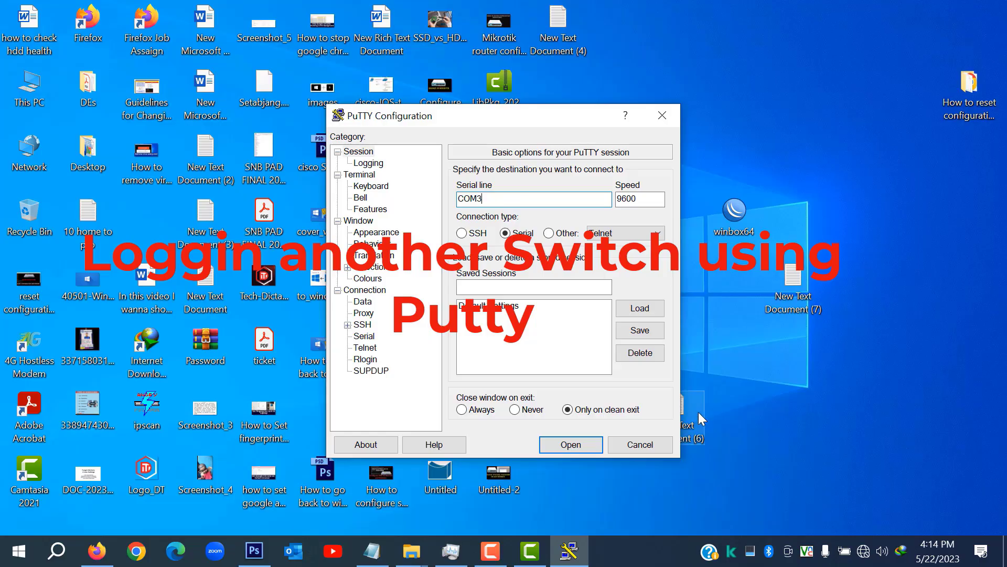
mouse_move(608, 451)
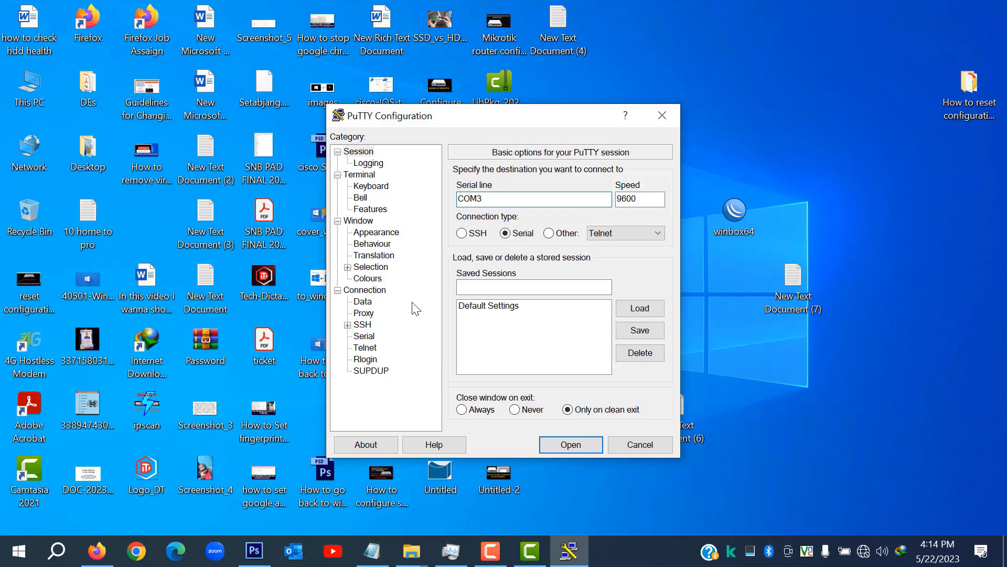
click(371, 266)
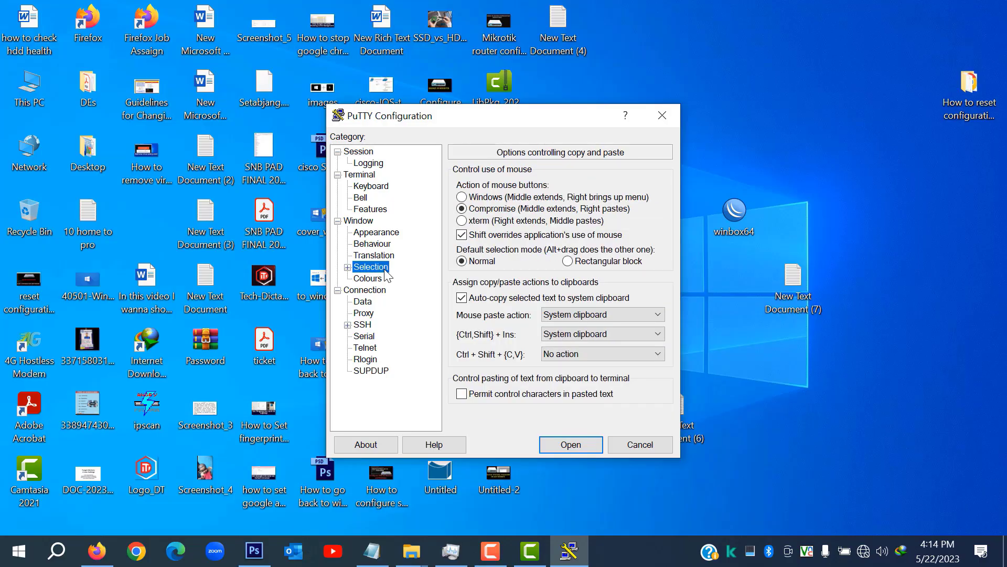
click(347, 266)
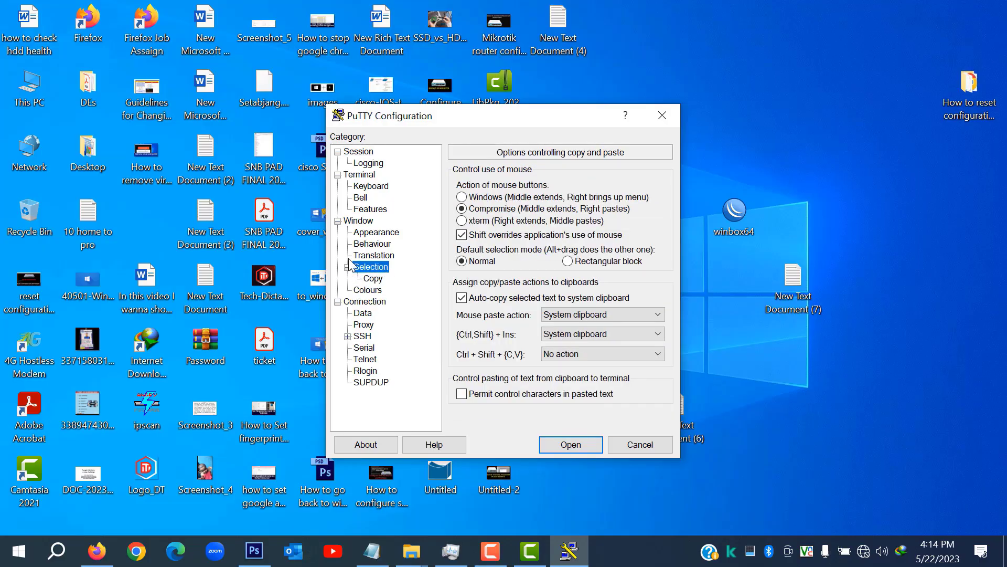
click(376, 232)
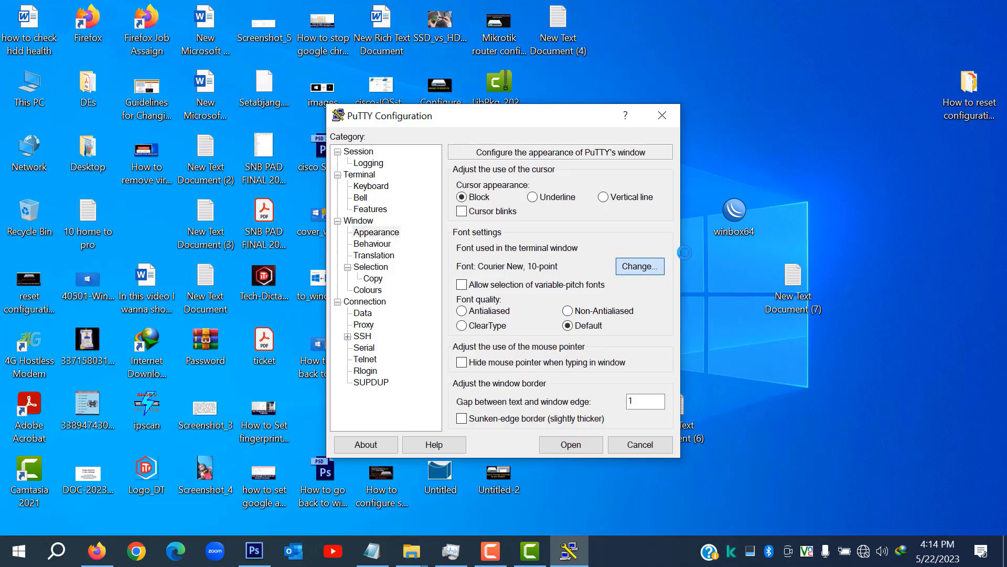
click(639, 265)
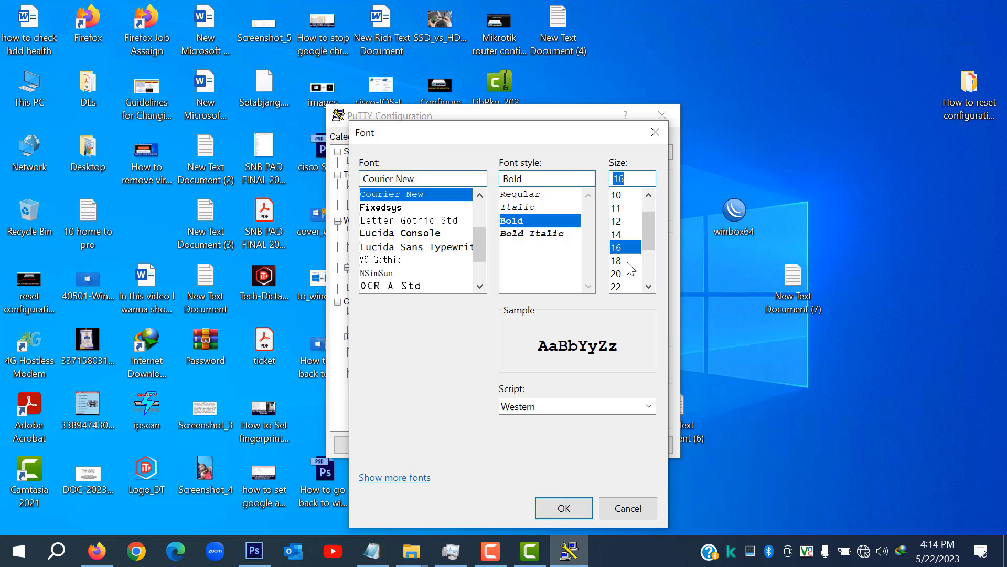
mouse_move(563, 508)
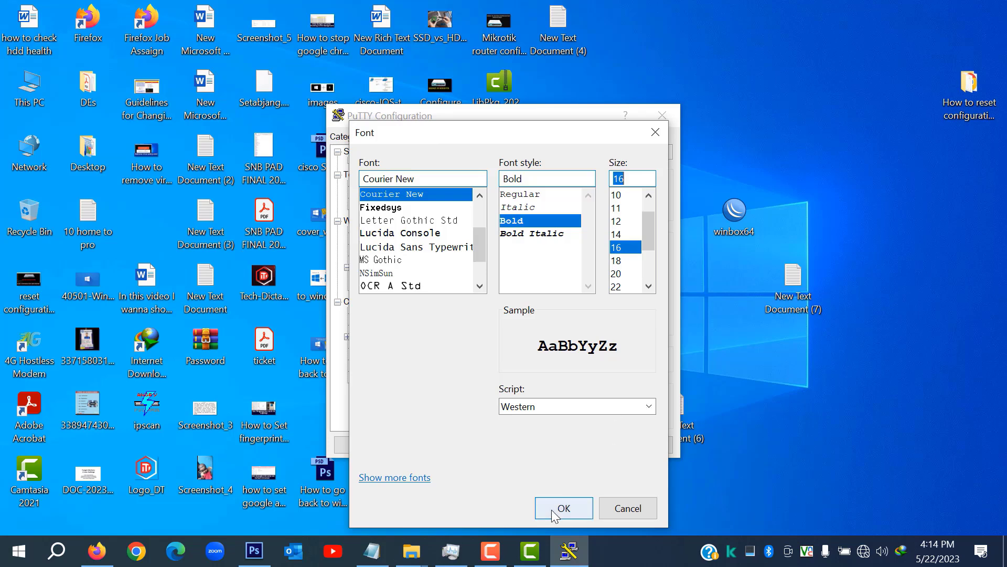
click(562, 508)
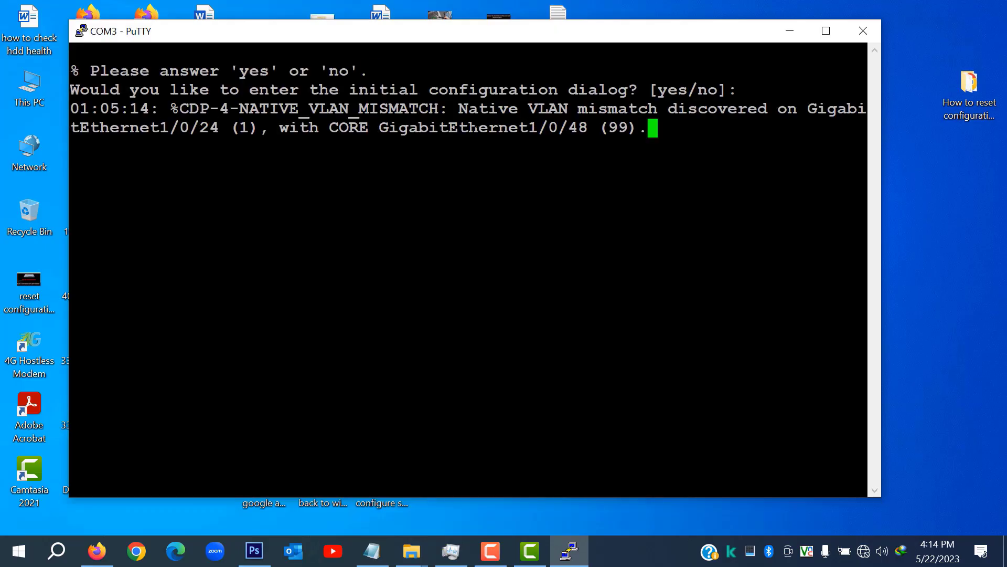
Decline the initial setup dialog and enter privileged mode with 'en'.
text(no]: no)
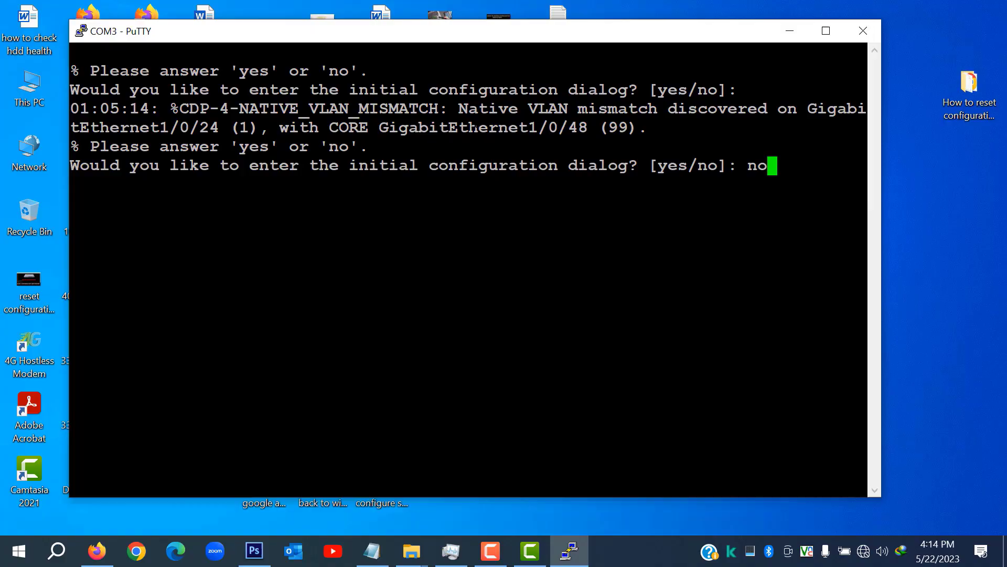
key(Return)
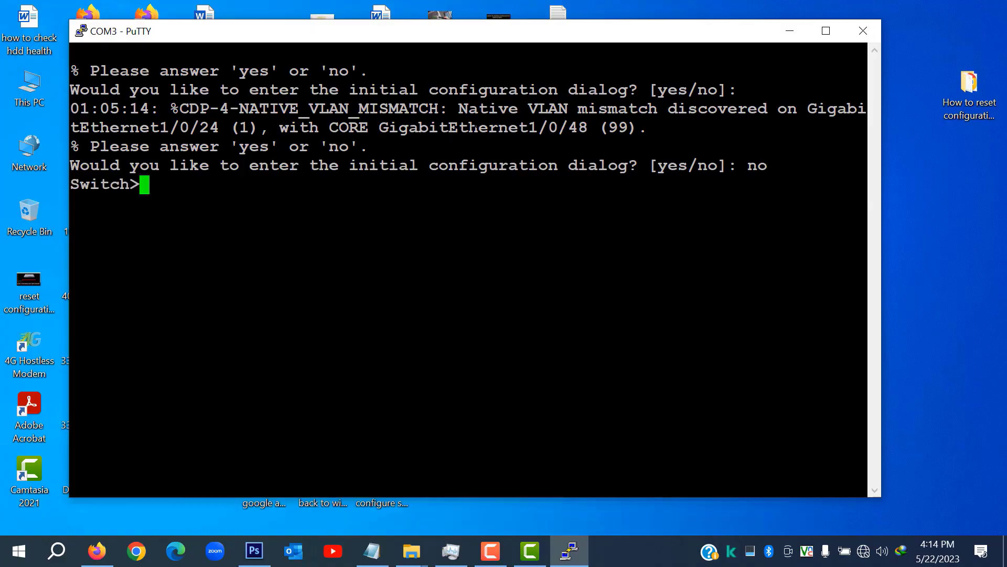
text(en)
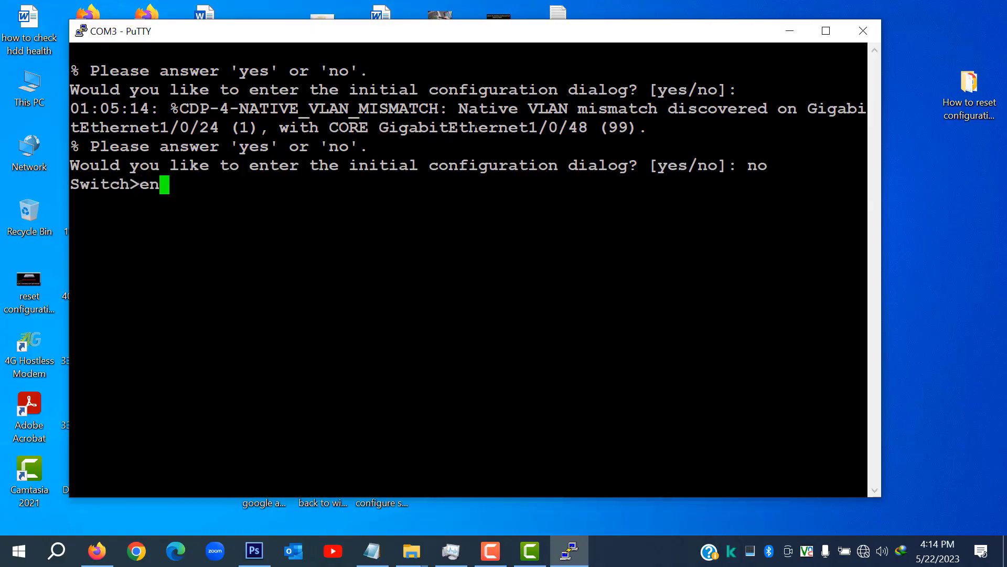
key(Return)
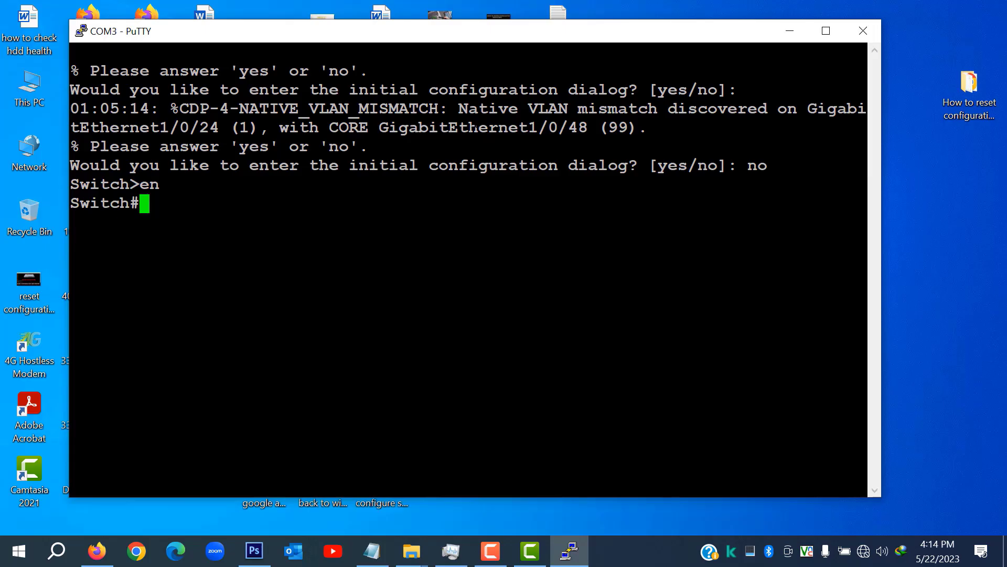
List CDP neighbours, showing CORE with platform C9200L-48.
text(sh)
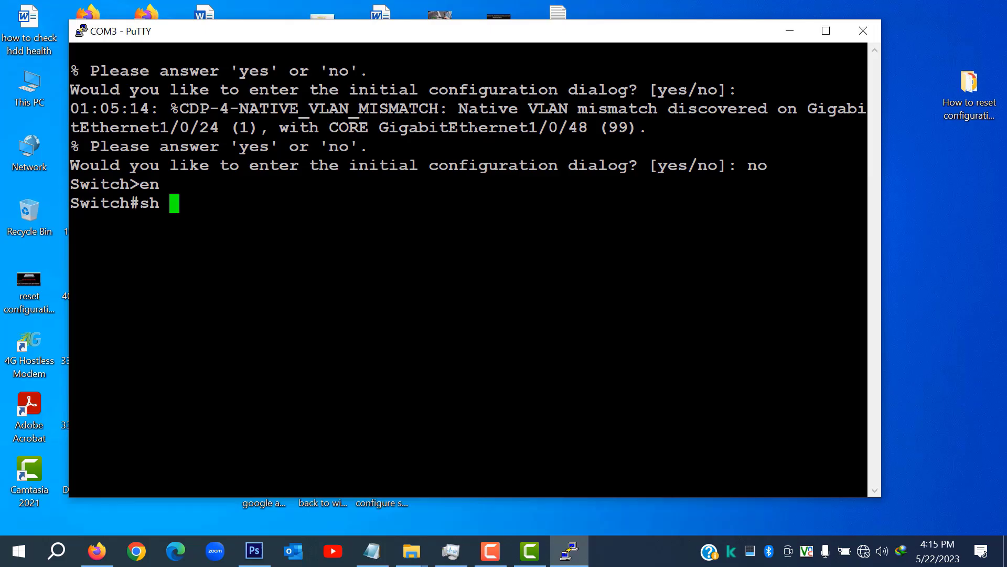
text(cdb)
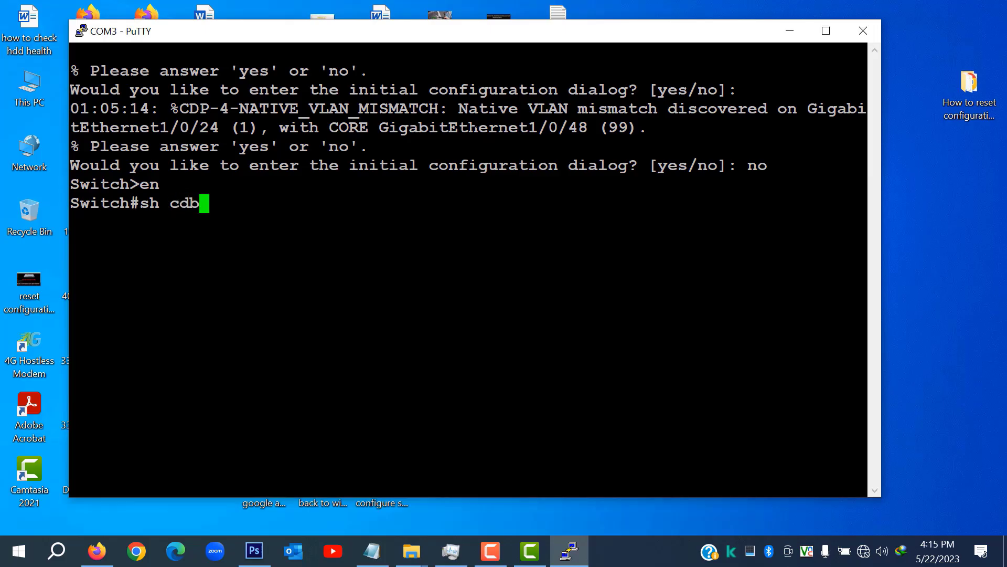
text(ne)
text(sh)
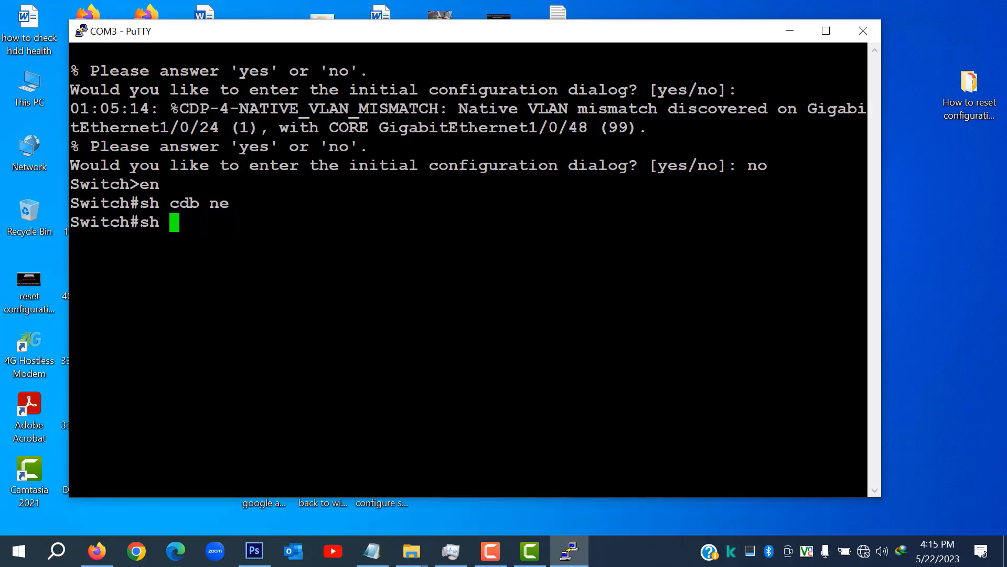
text(cdp)
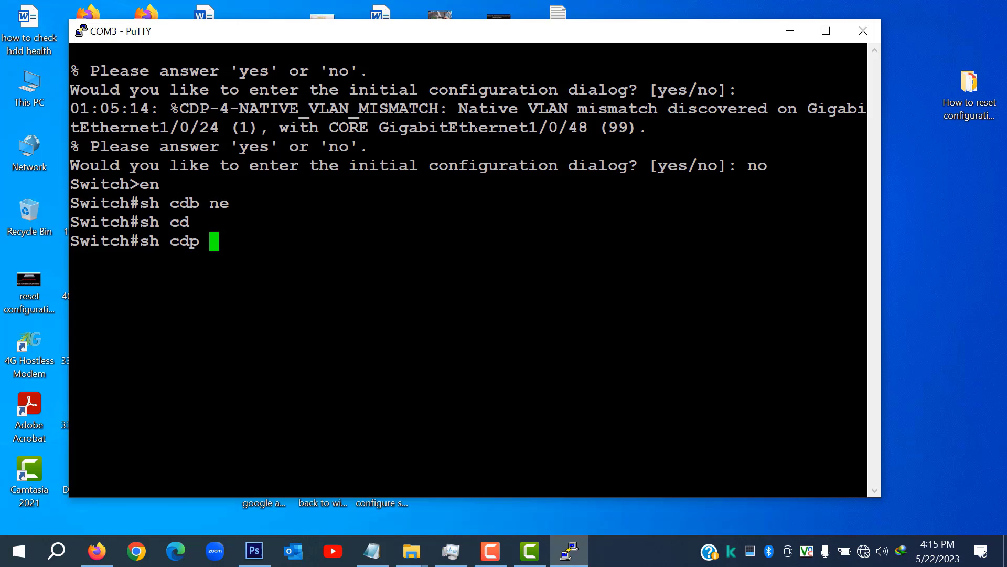
text(n)
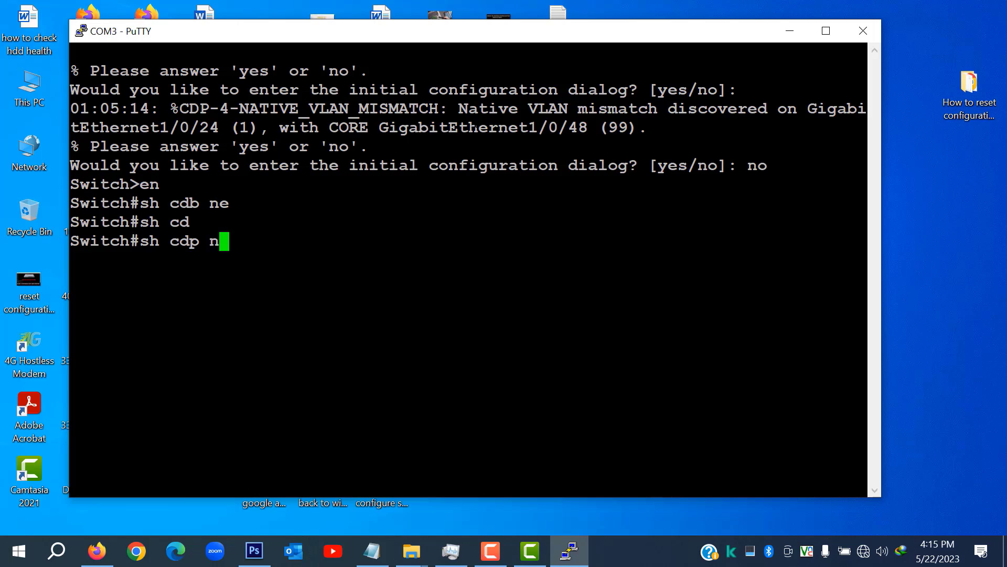
key(Return)
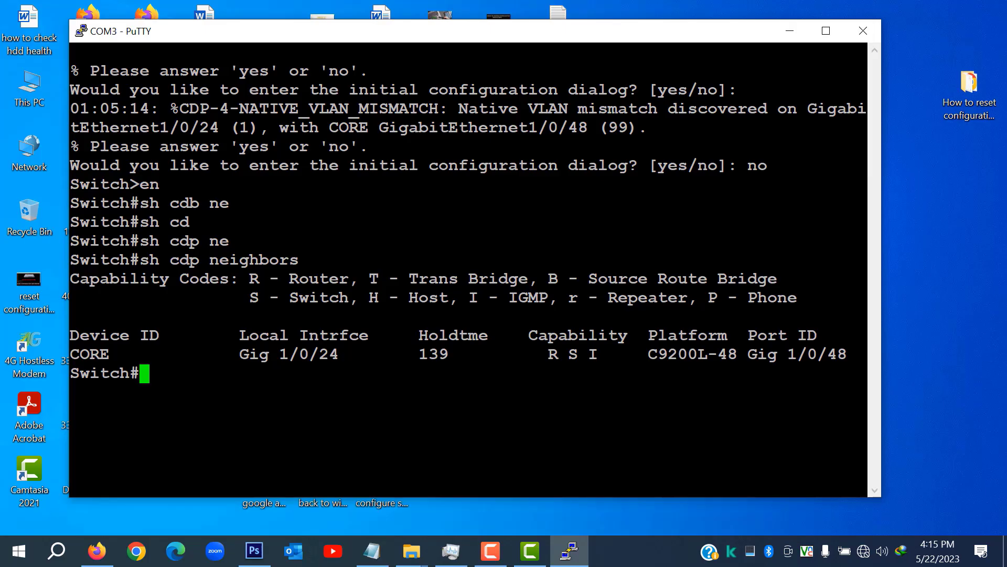
double_click(690, 353)
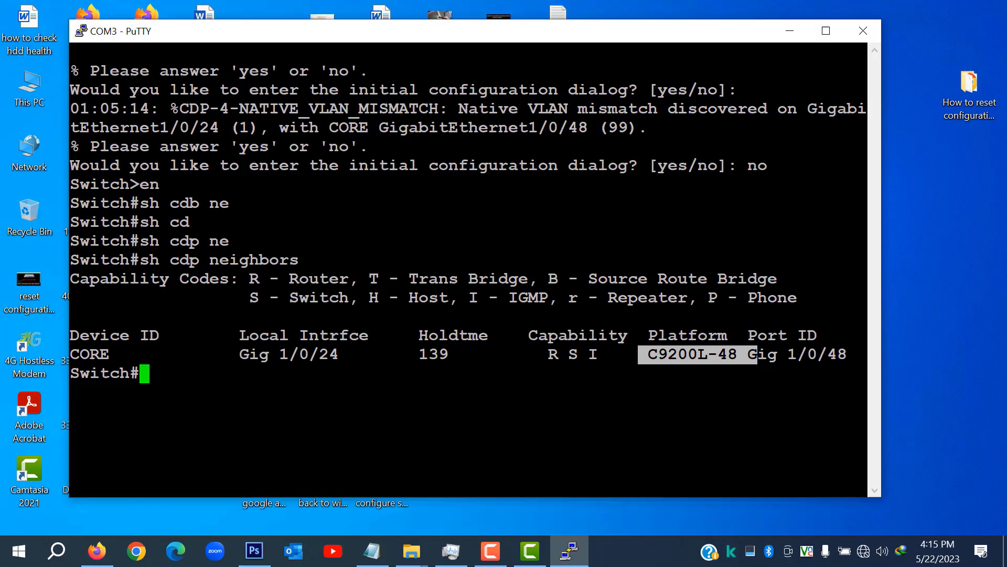
Show the switch's hardware inventory as a WS-C3750G-24T.
text(s)
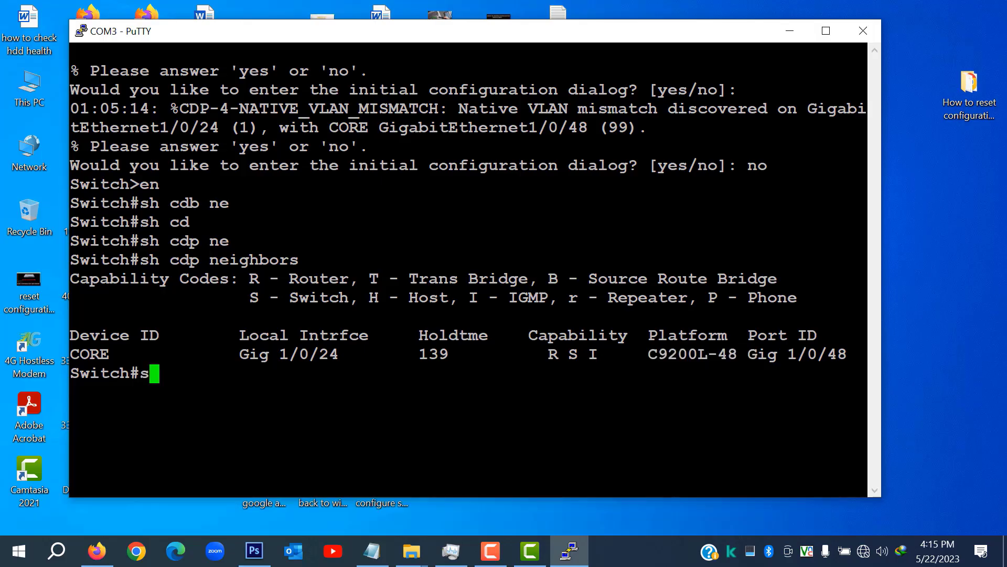
text(h)
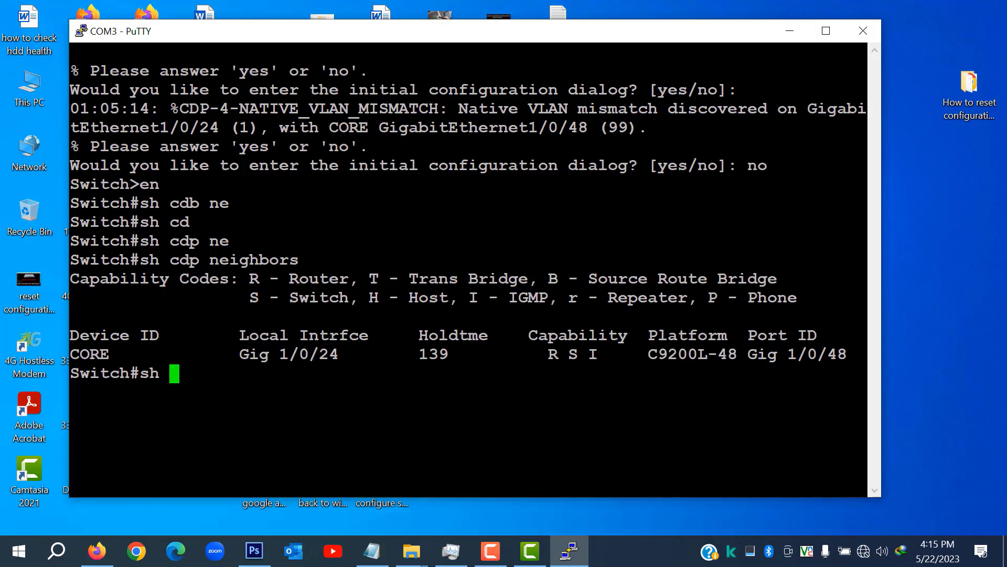
text(in)
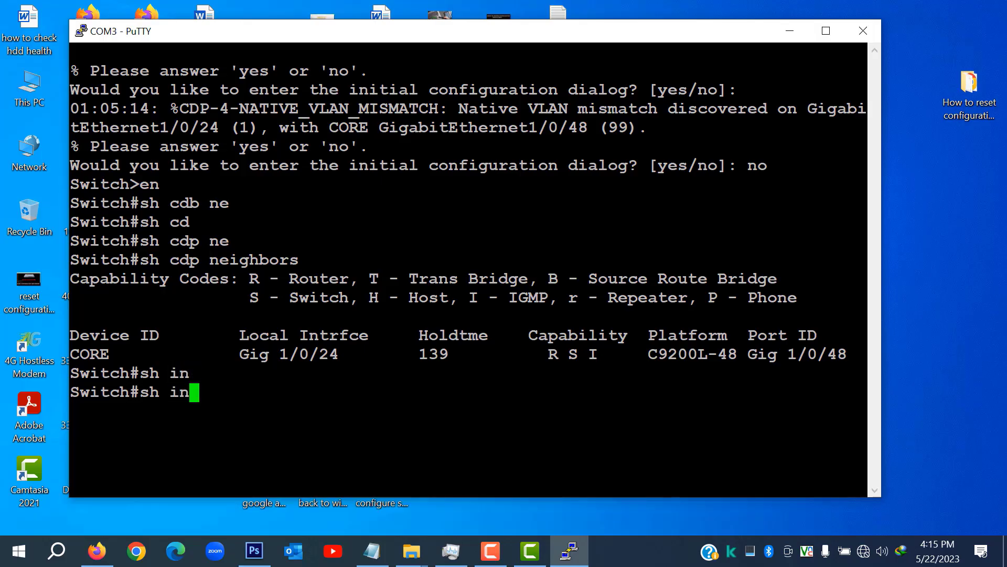
text(ventory)
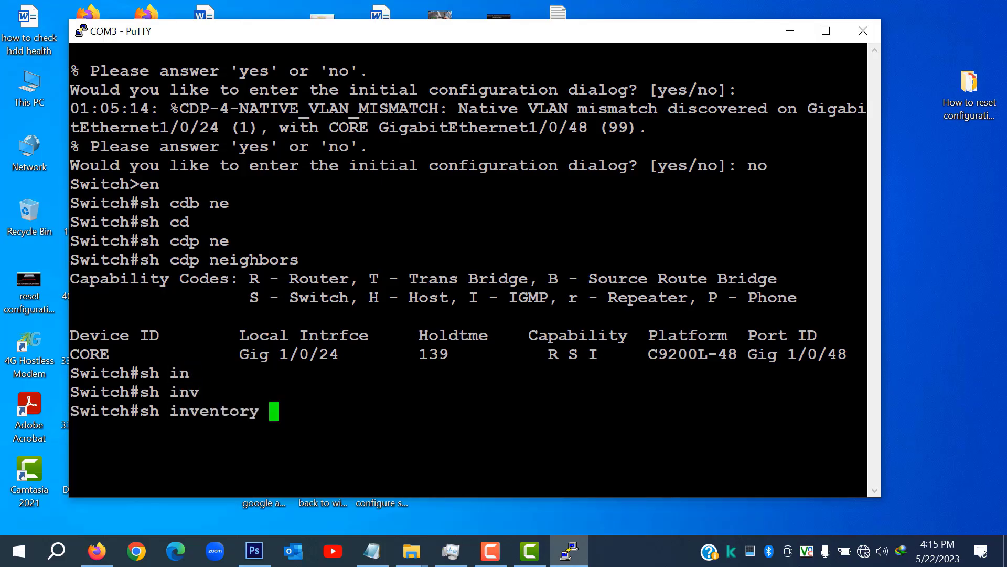
key(Return)
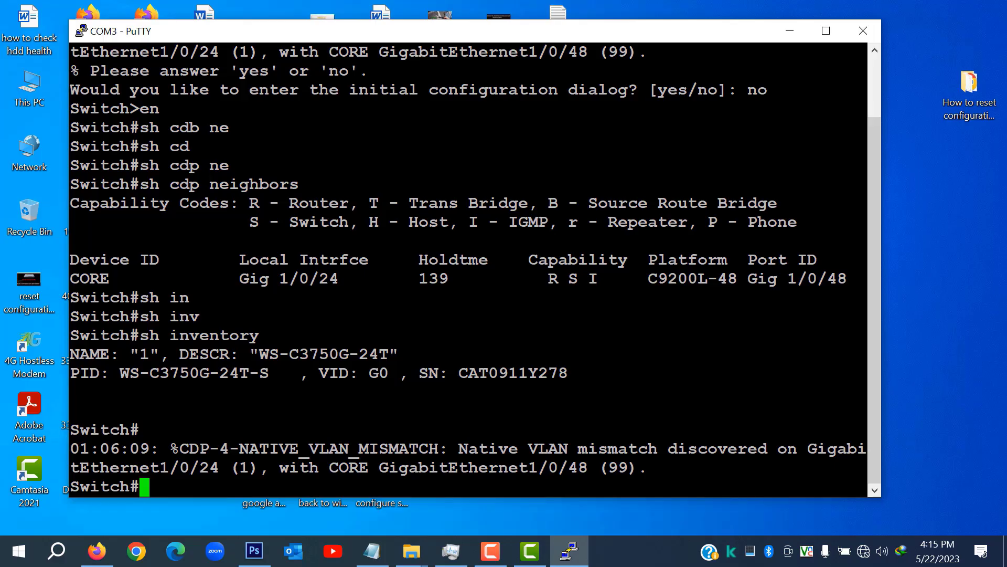
Set hostname Access-SW1 in global configuration, then show the VLAN table.
text(config)
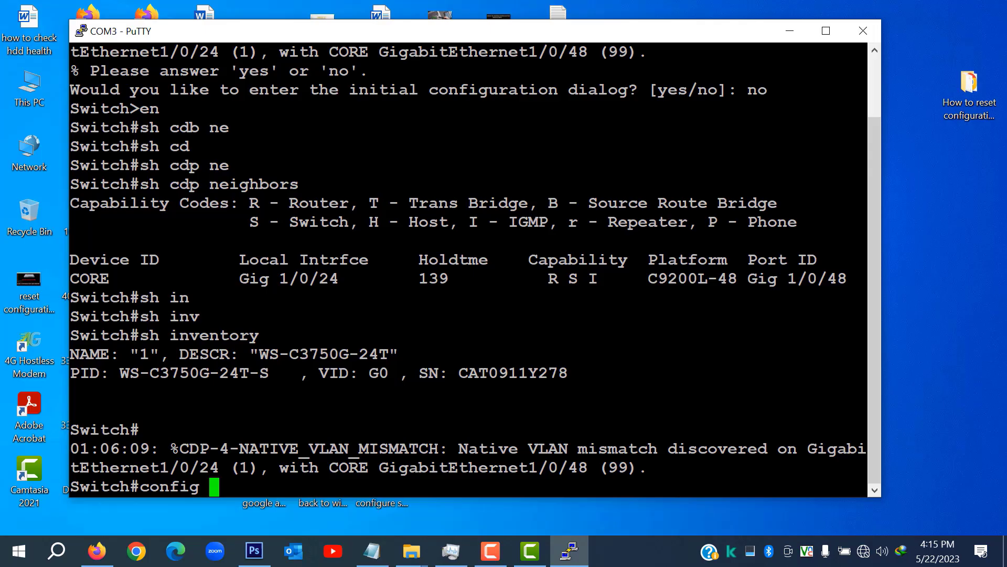
text(t)
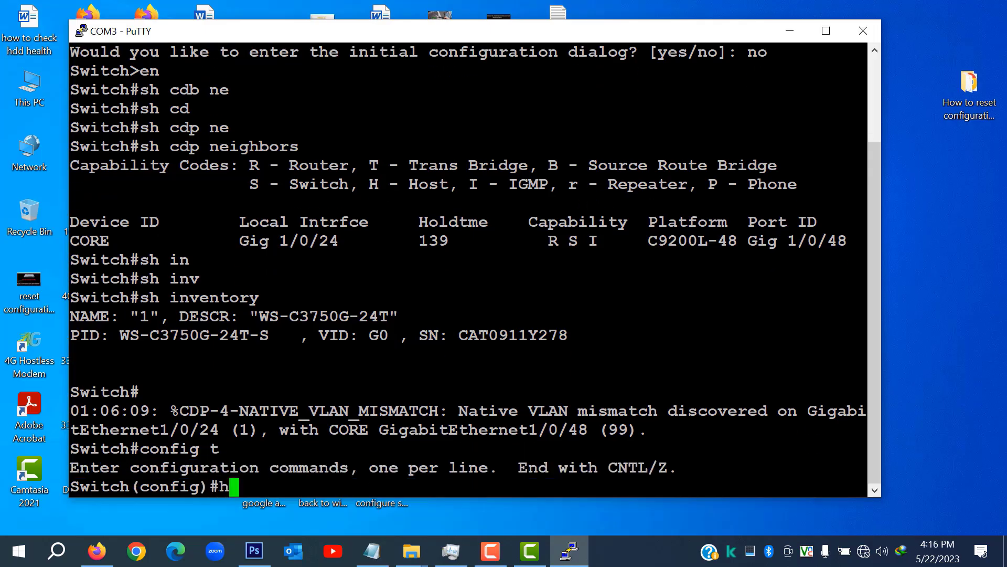
text(ostname)
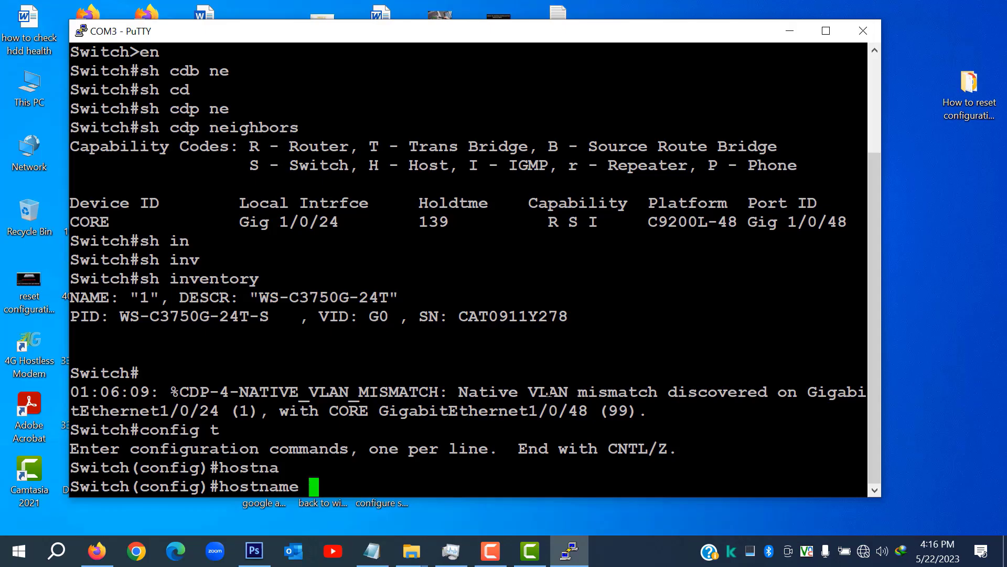
text(A)
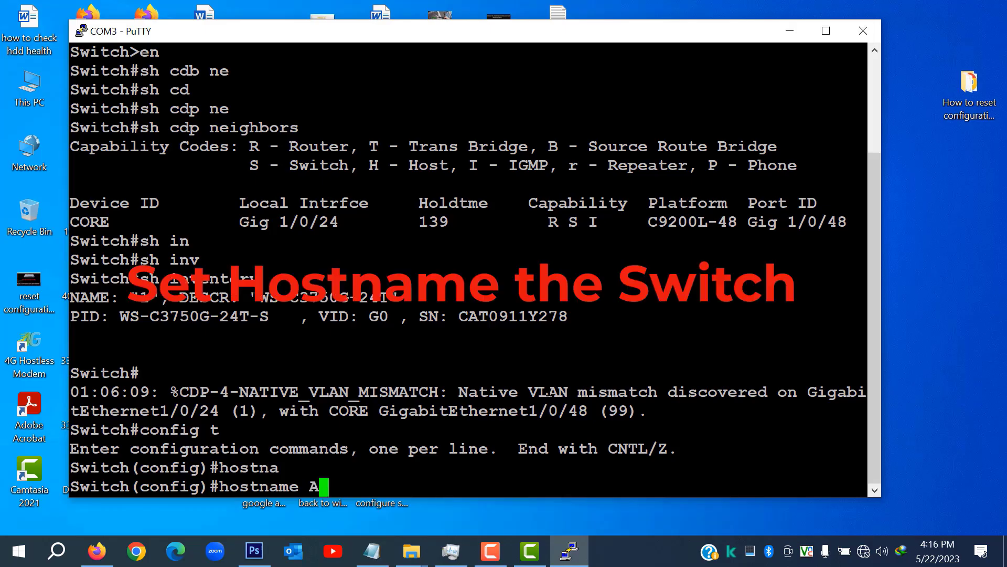
text(ccess)
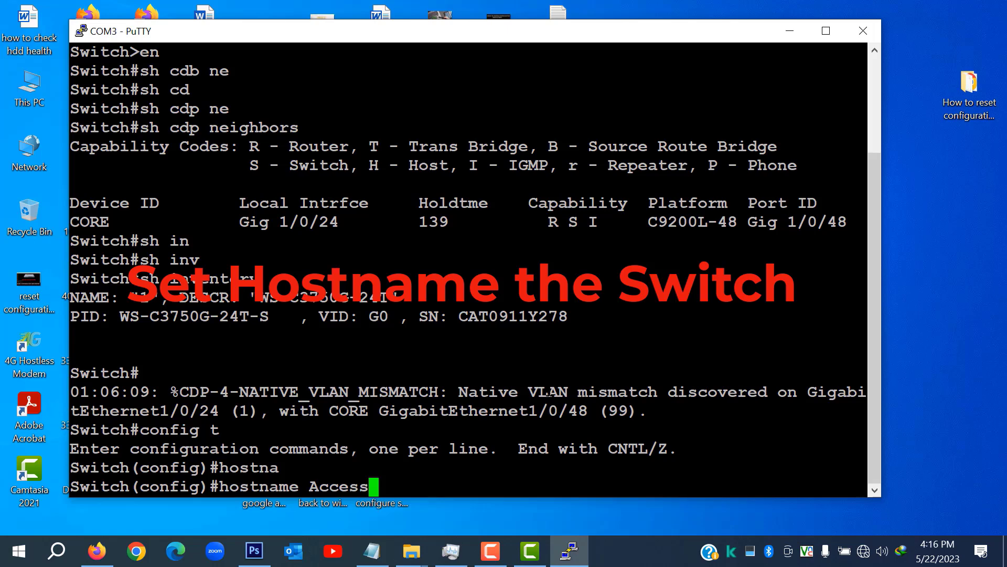
text(-SW)
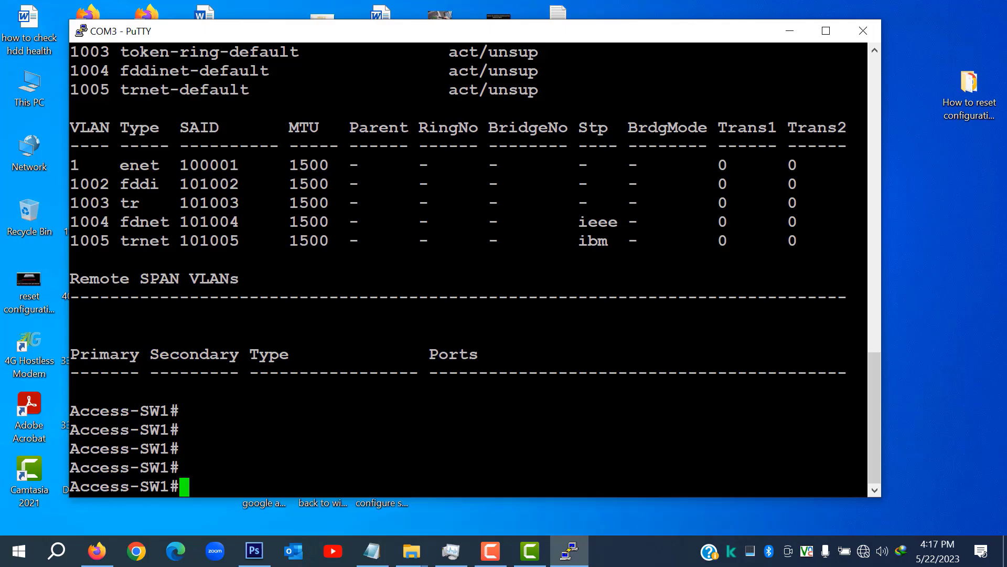
text(sh)
text(config t)
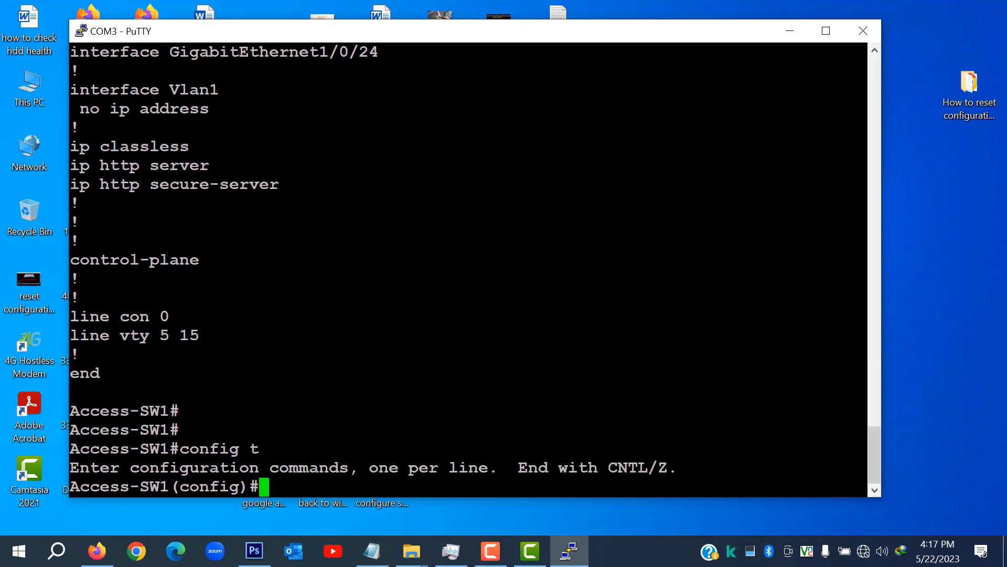
Enter interface Gi1/0/24 and make it a trunk with dot1q encapsulation.
text(in)
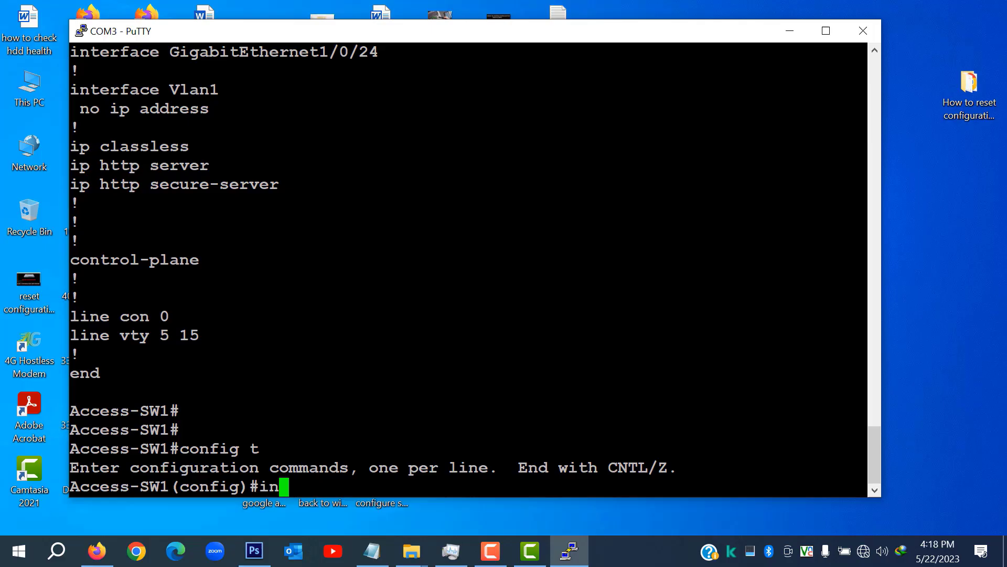
text(t)
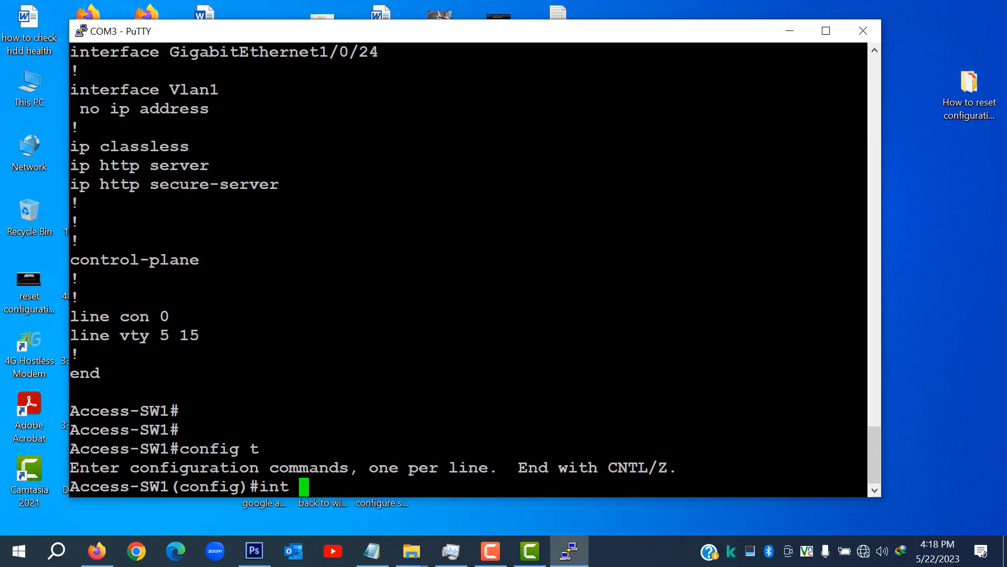
text(Gi)
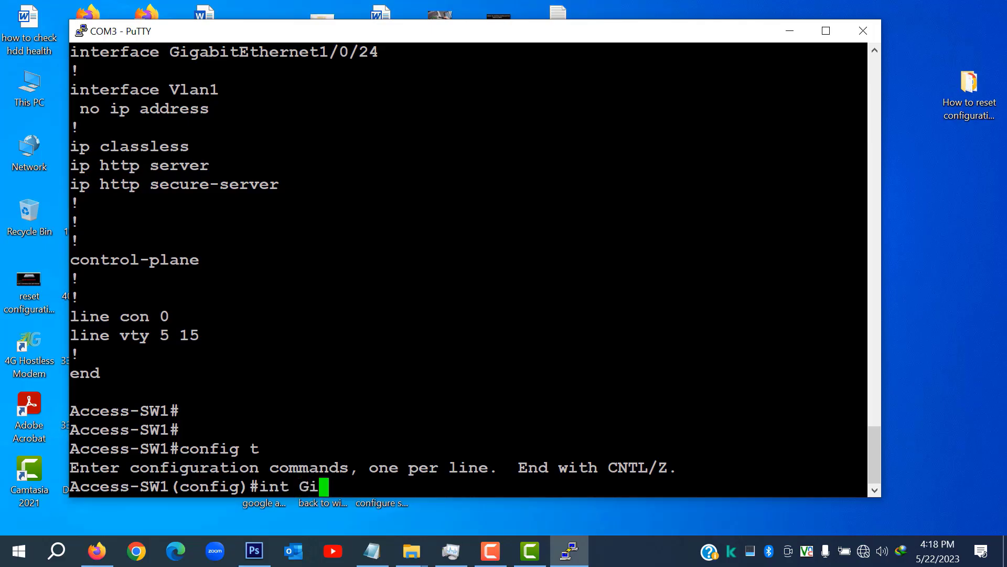
text(1/0/24)
text(switchport trunk)
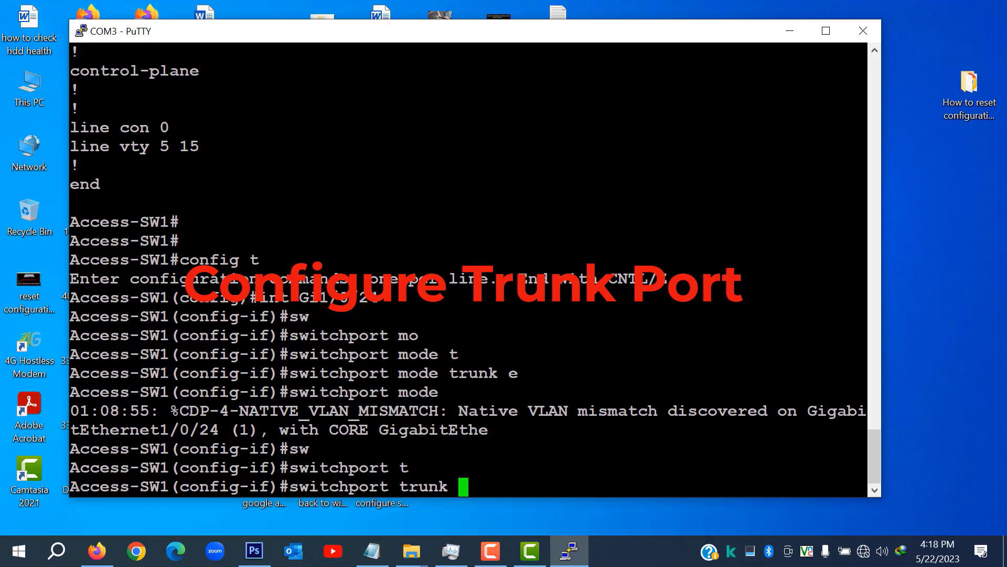
text(encapsulation)
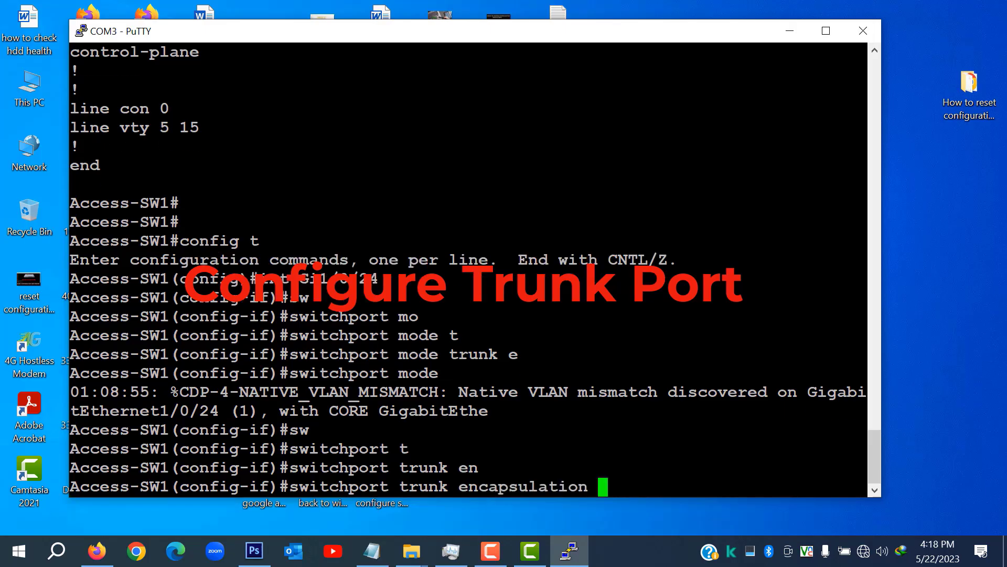
text(ot1q)
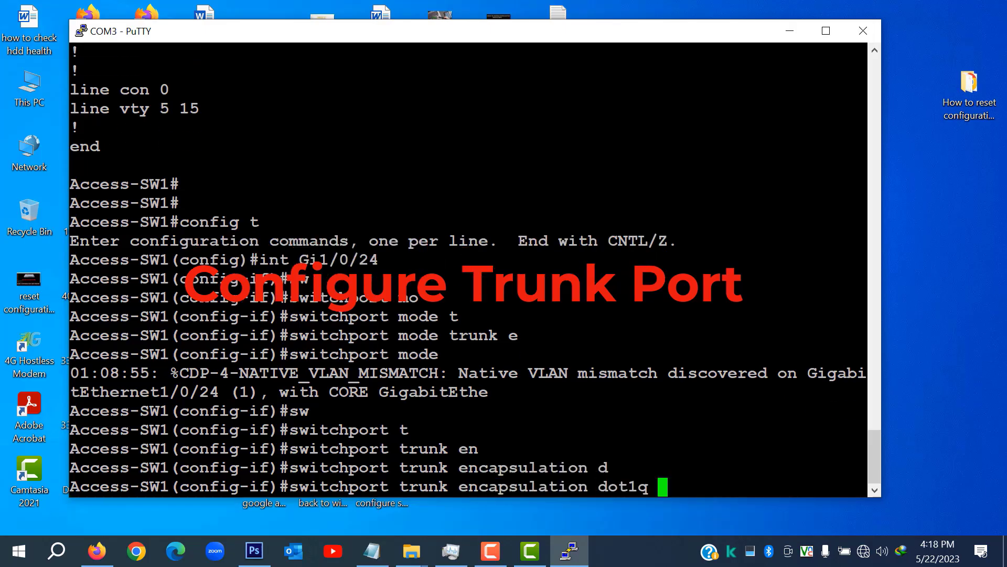
key(Return)
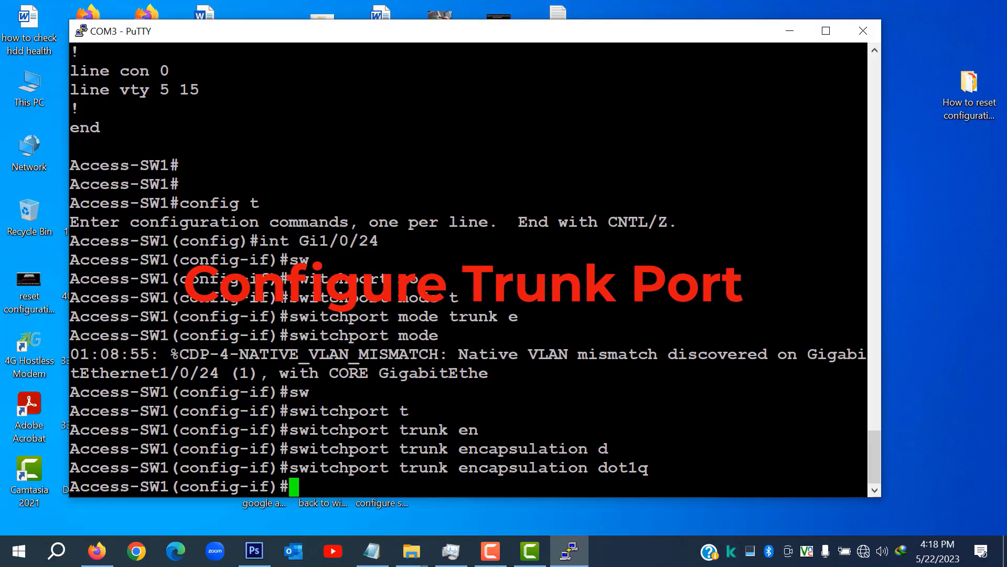
text(switchport mode trunk)
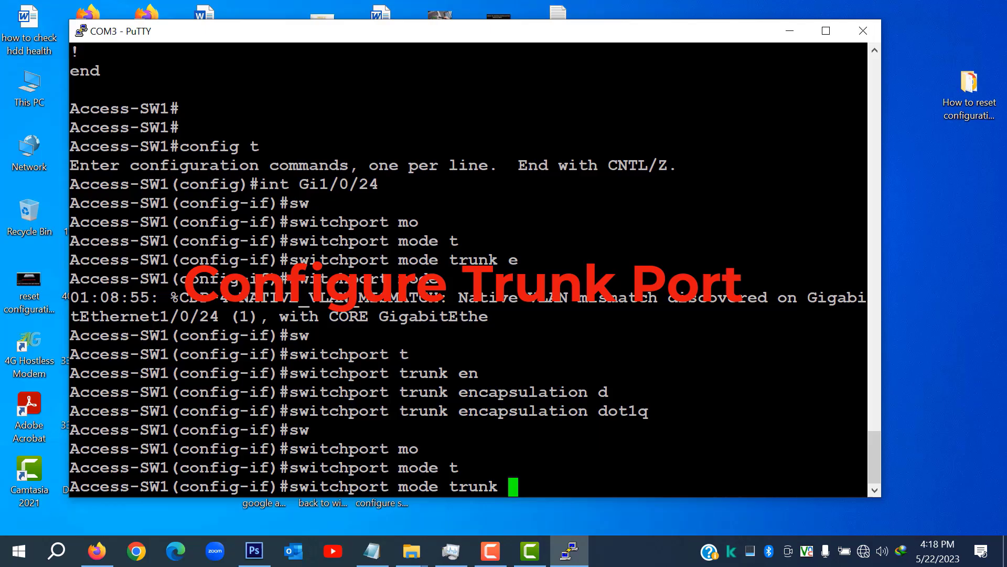
key(Return)
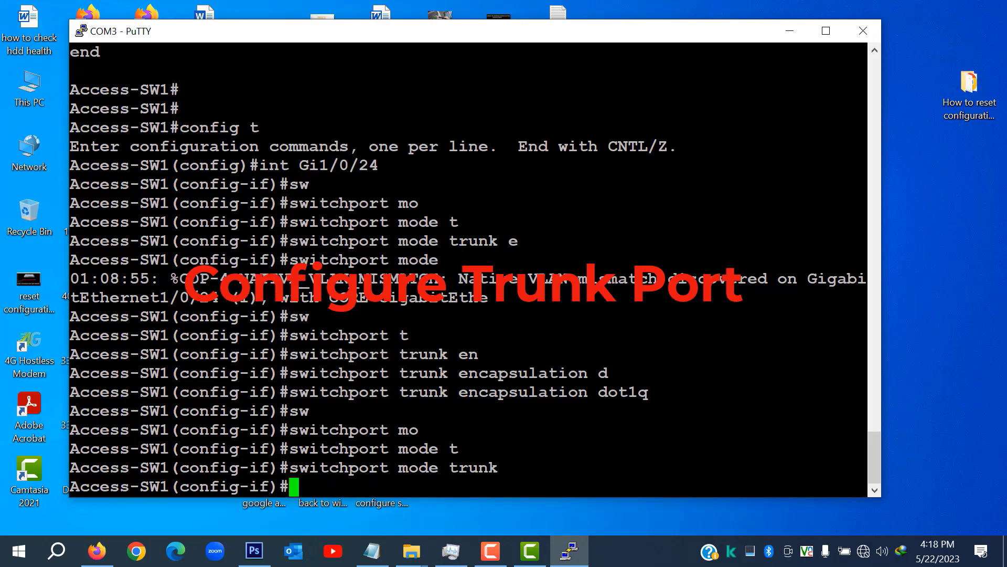
Set the trunk's native VLAN to 99, allow only VLANs 10-12, and save with 'do wr'.
text(switchport trunk)
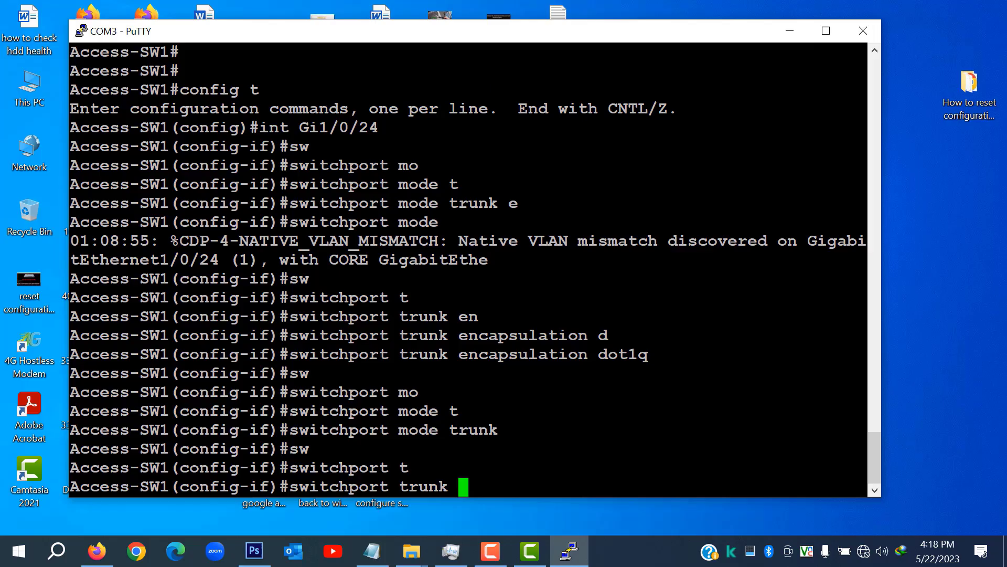
text(native v)
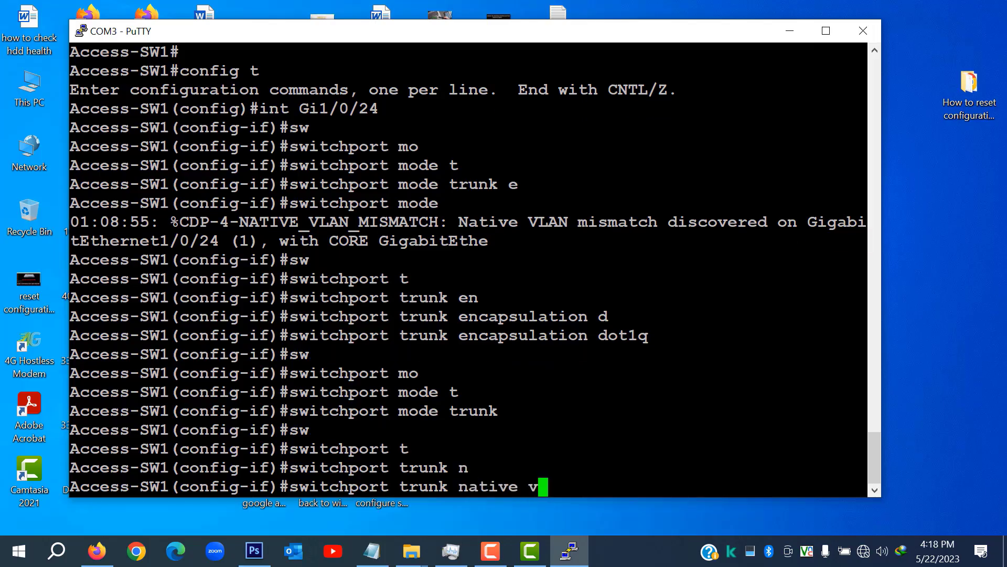
text(lan 9)
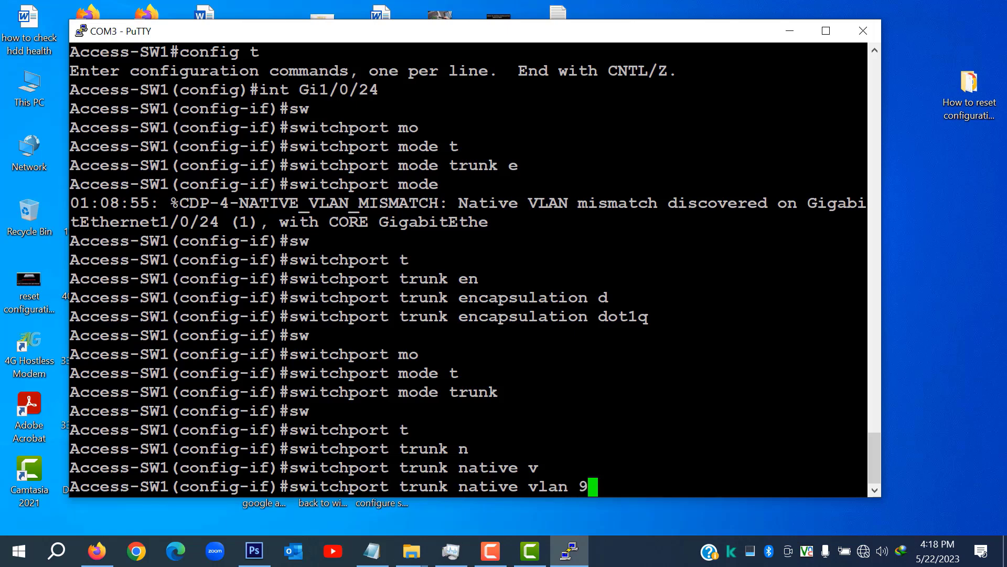
key(Return)
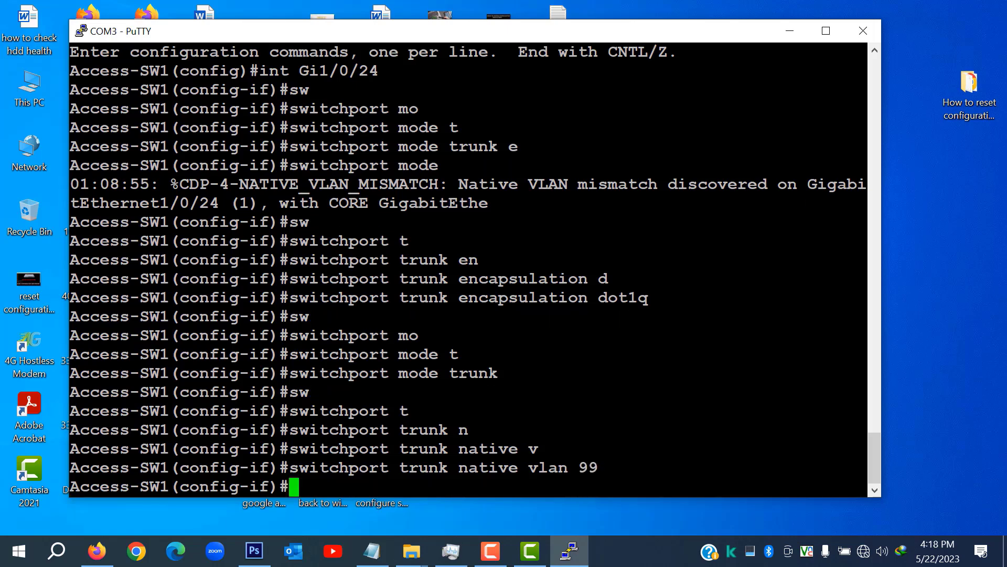
text(switchport)
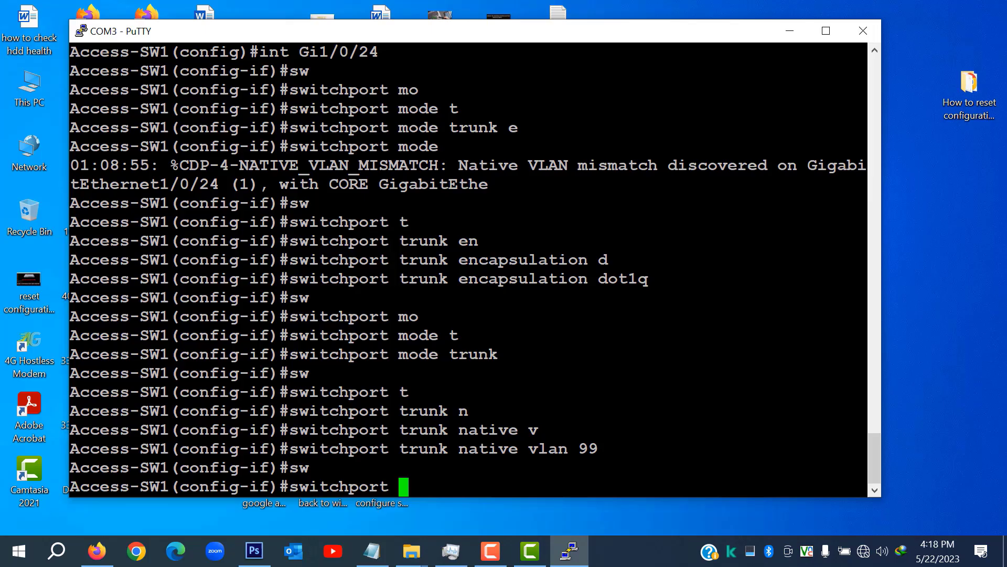
text(trunk)
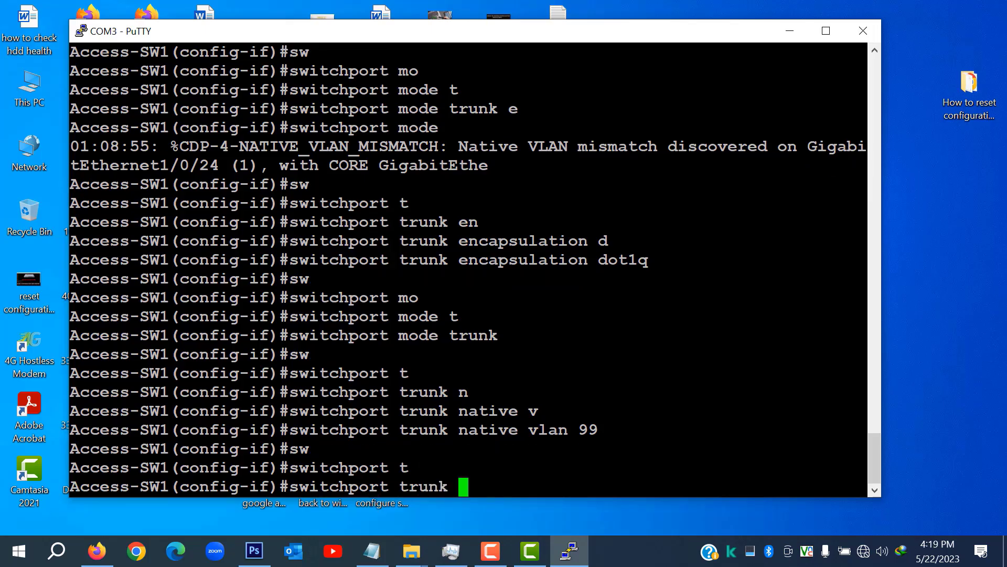
text(allowed v)
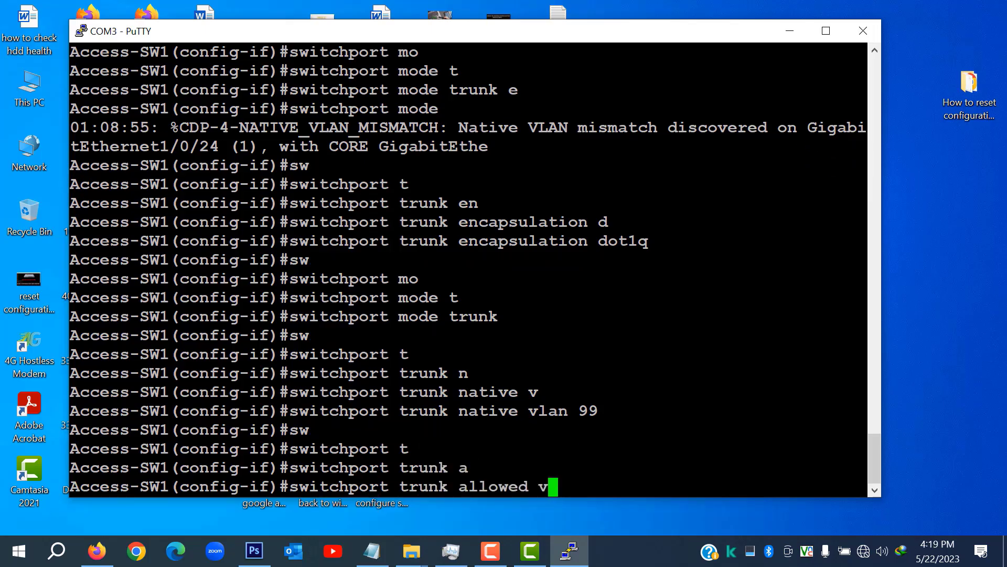
text(lan 1)
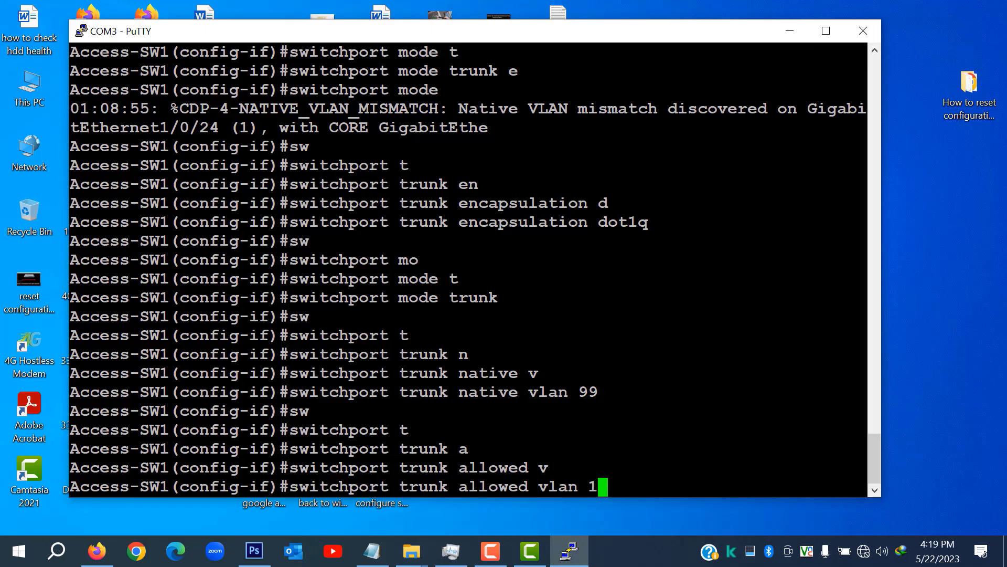
text(0-1)
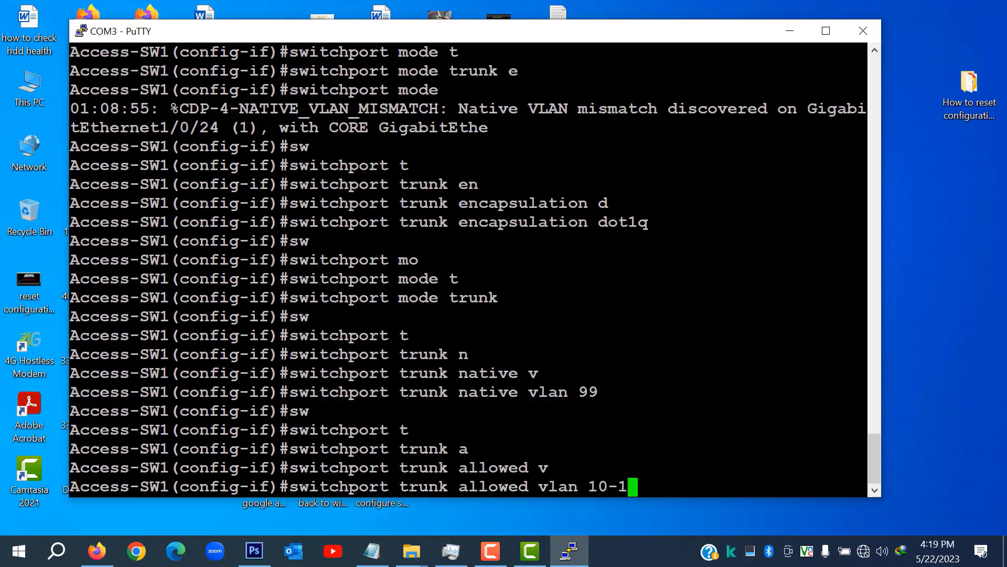
key(Return)
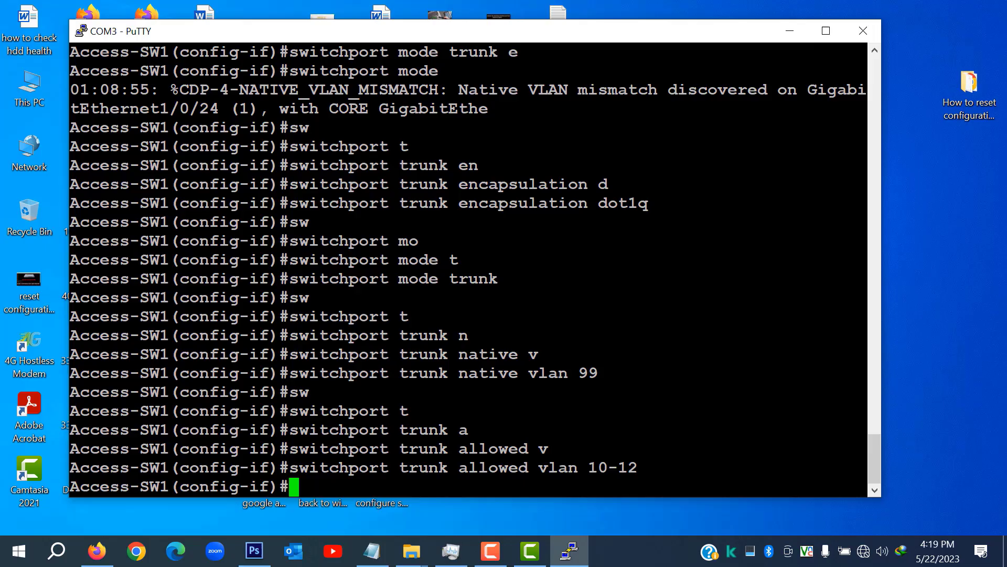
text(do wr)
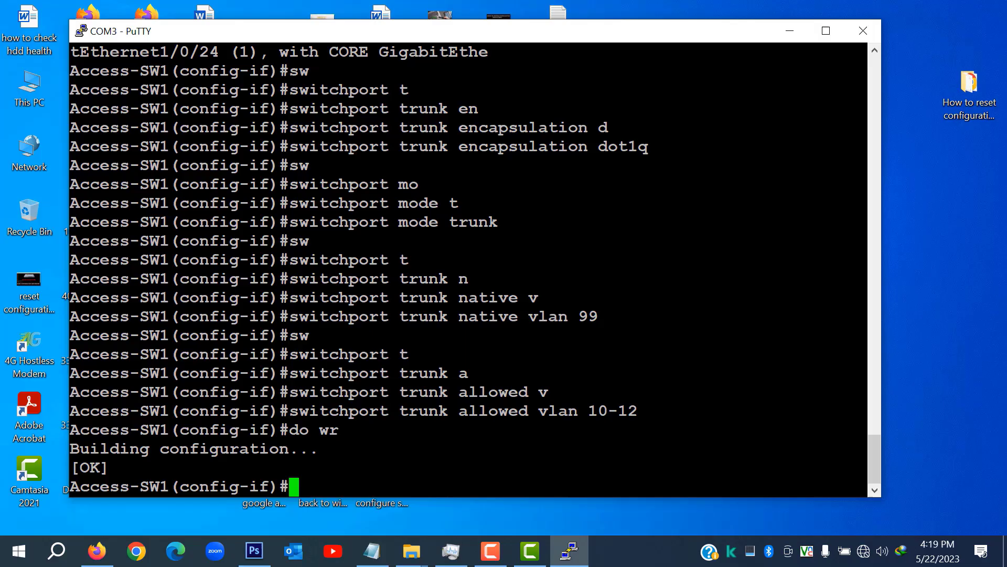
Exit the interface and select the port range Gi1/0/1-23 for configuration.
text(exit)
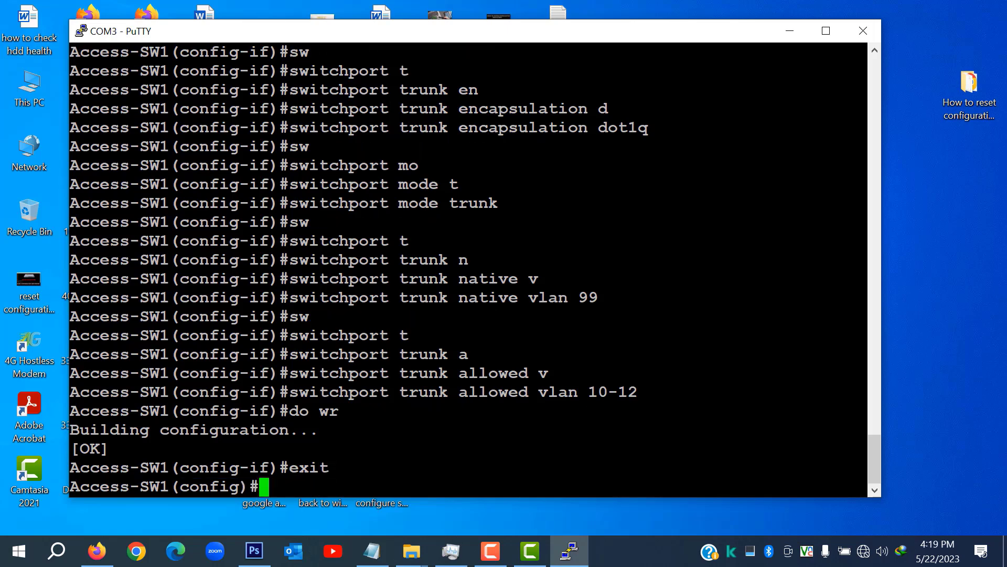
text(int)
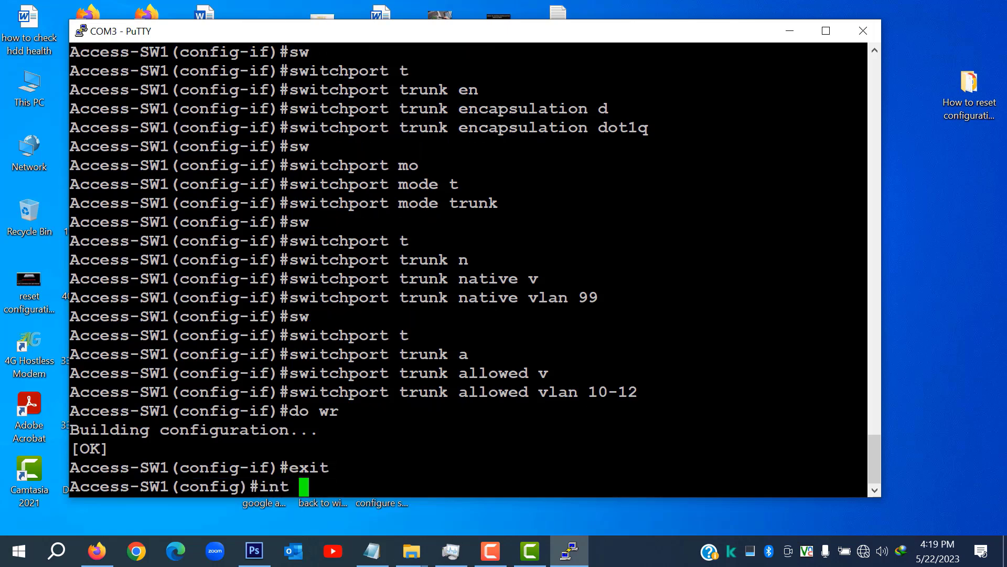
text(range)
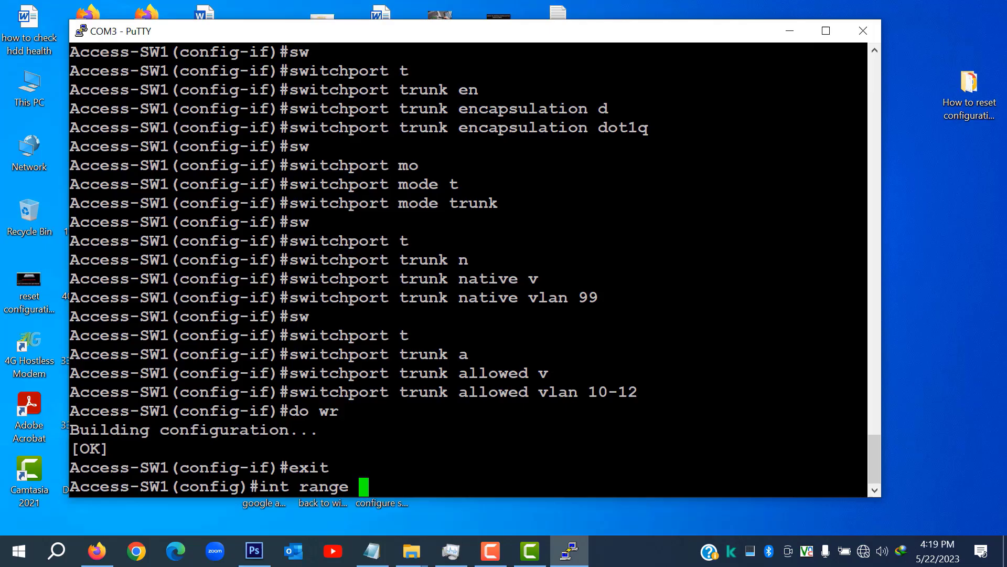
text(Gi)
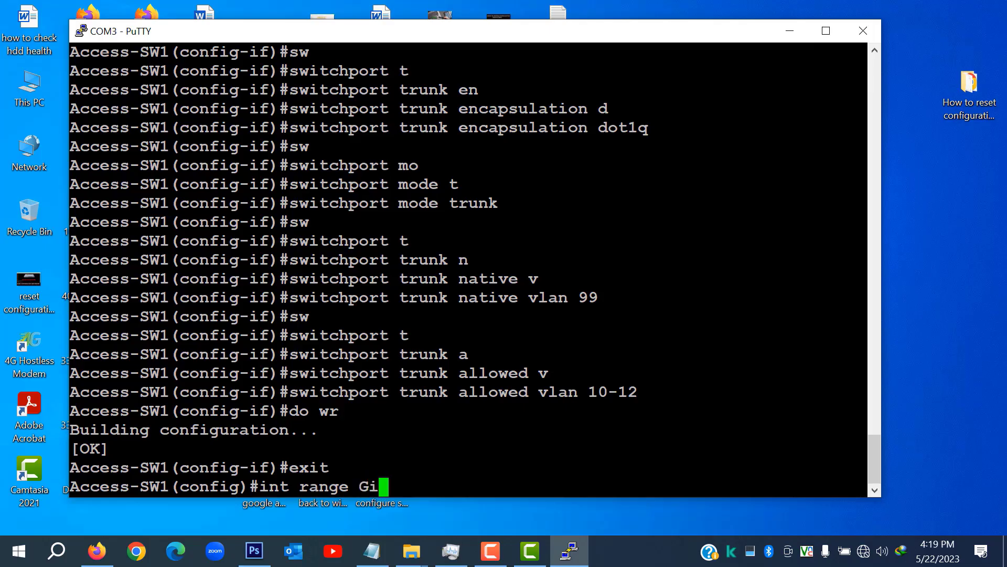
text(1/0)
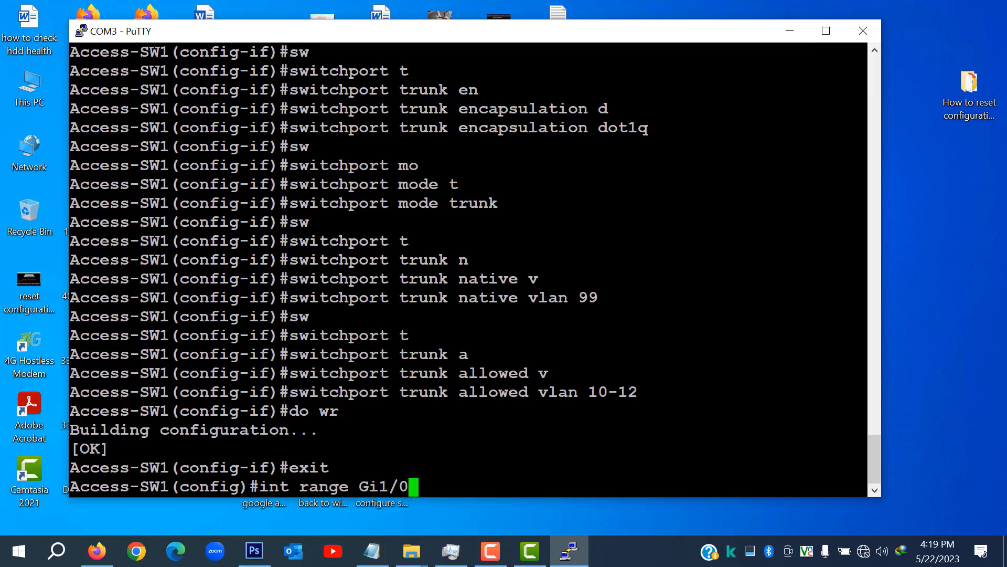
text(1-23)
text(switchport mode acces)
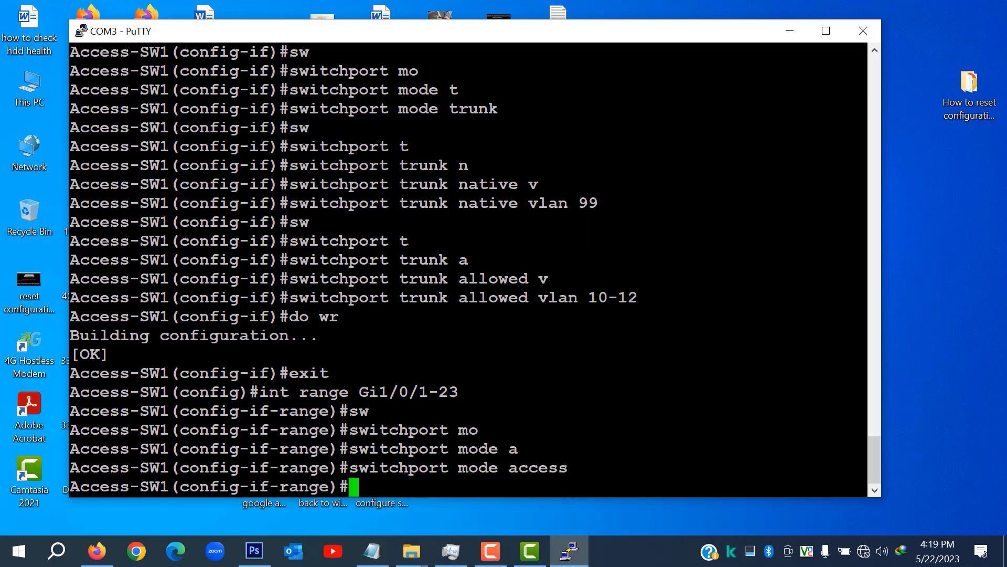
Make ports Gi1/0/1-23 access ports on VLAN 12 and begin the VLAN 1 interface command.
text(switchport access va)
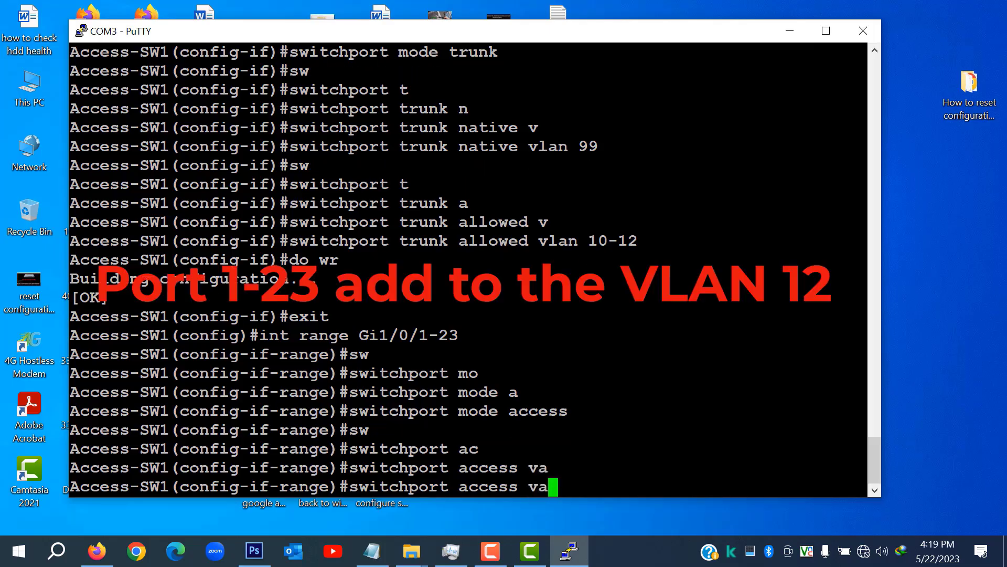
text(ln)
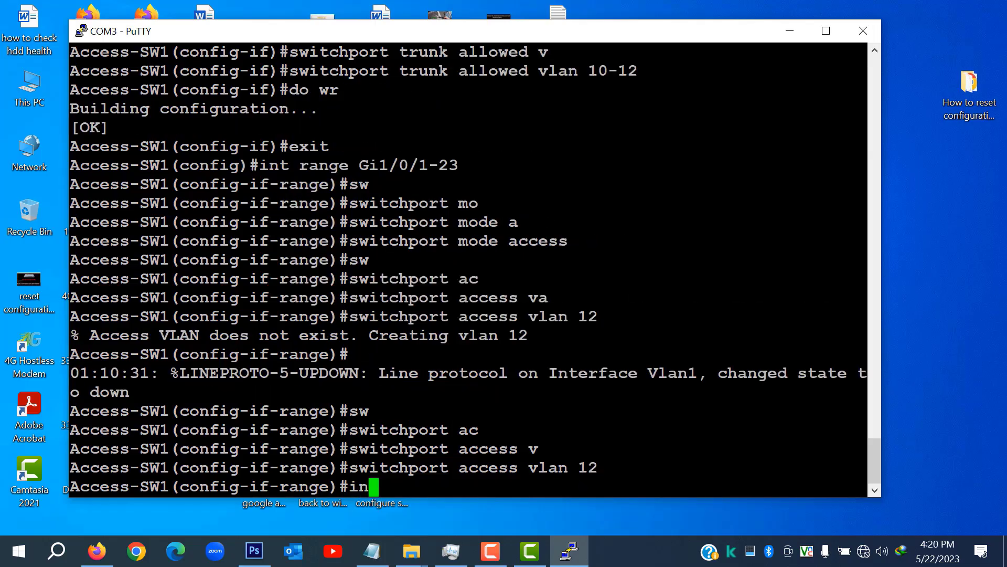
text(vlan 1)
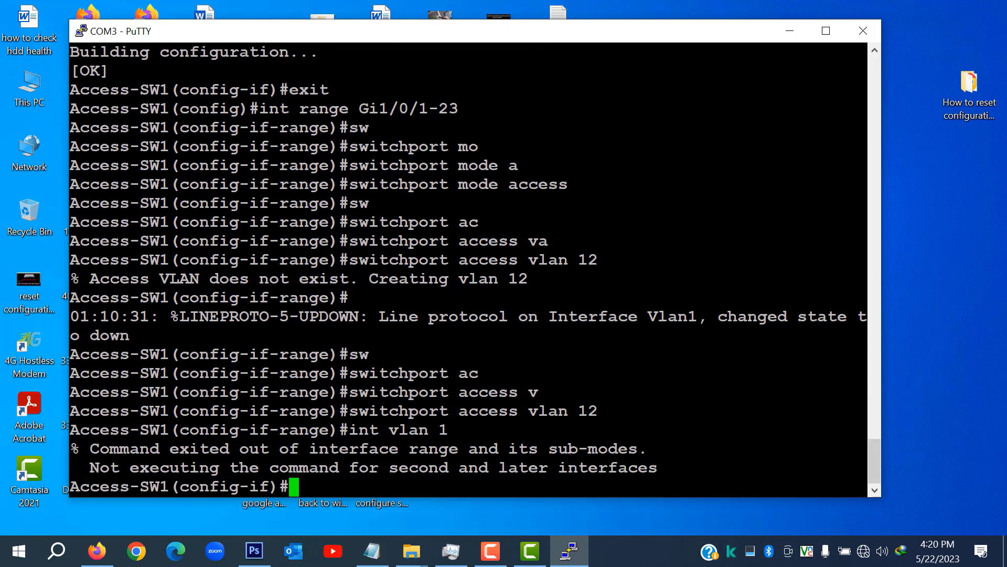
Leave the port range and enter configuration of interface VLAN 1.
text(exit)
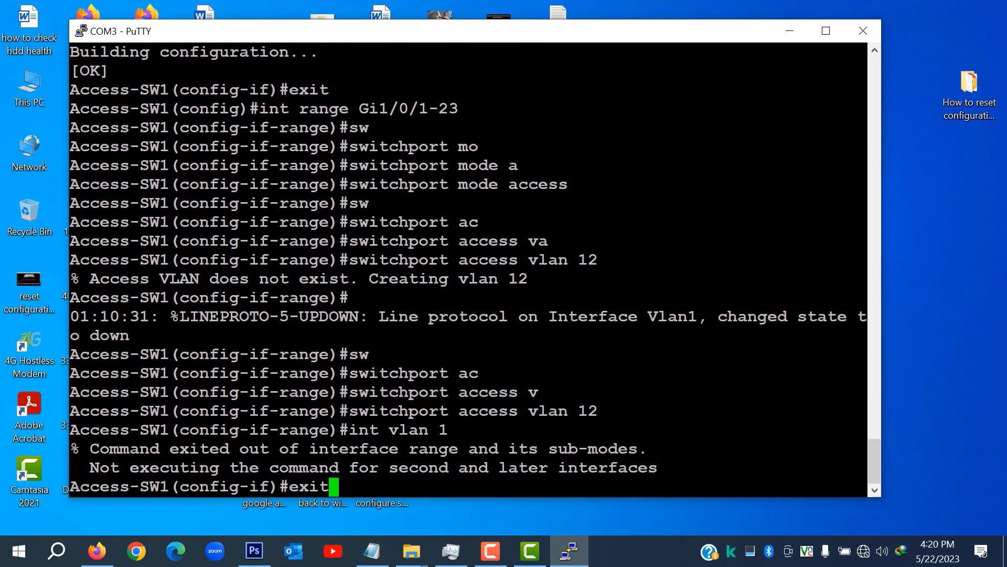
text(int)
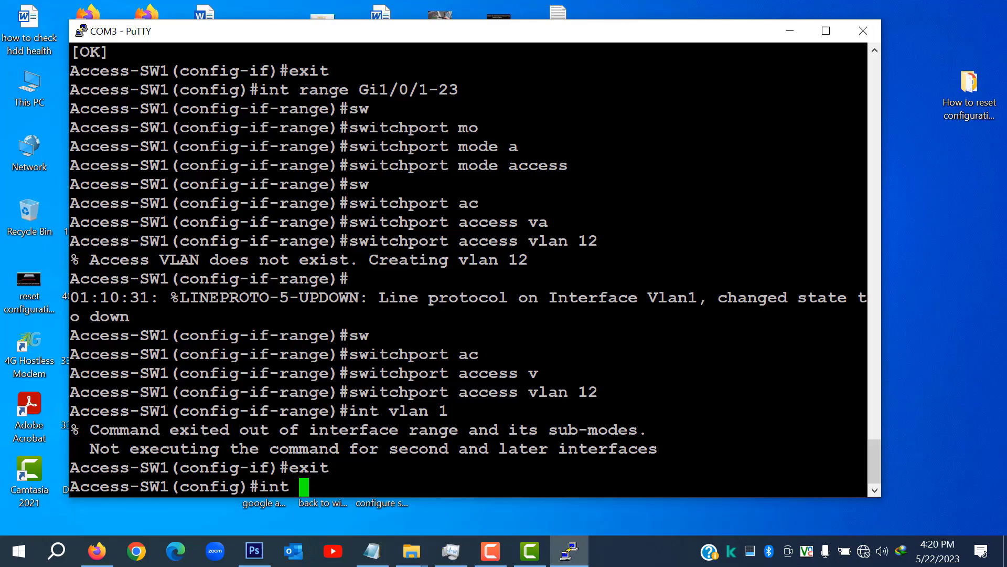
text(vlan 1)
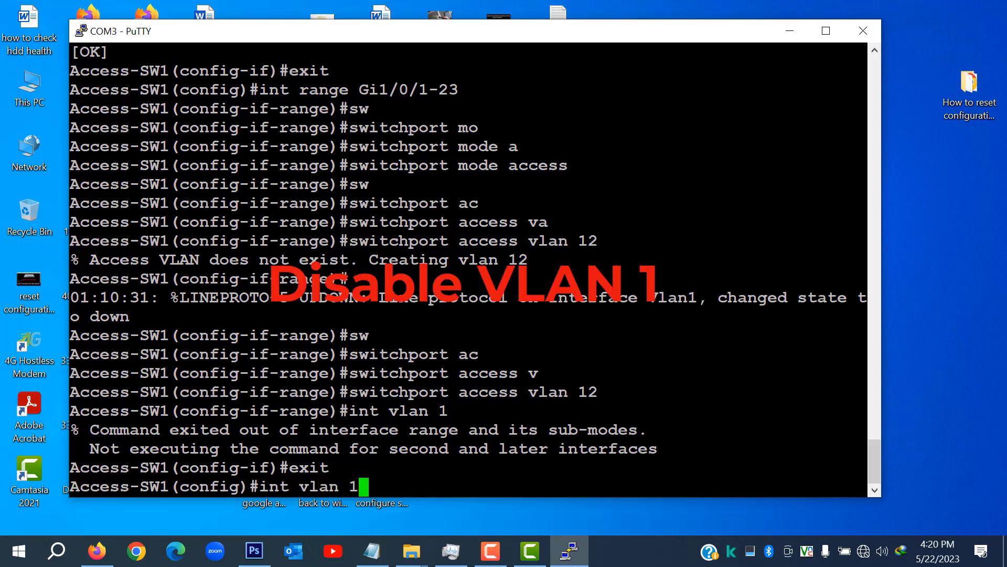
key(Return)
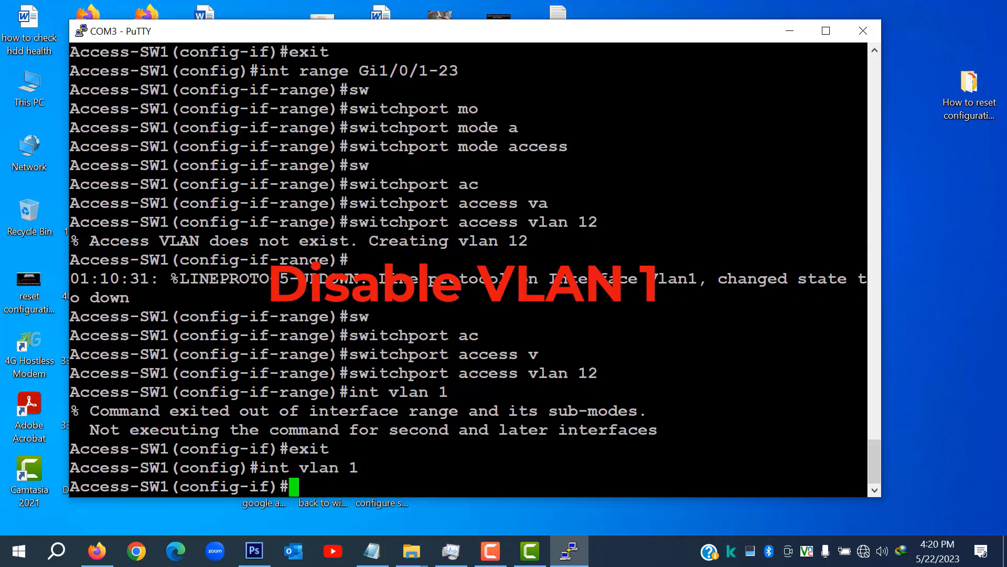
Shut down interface VLAN 1 and return to global configuration mode.
text(shutd)
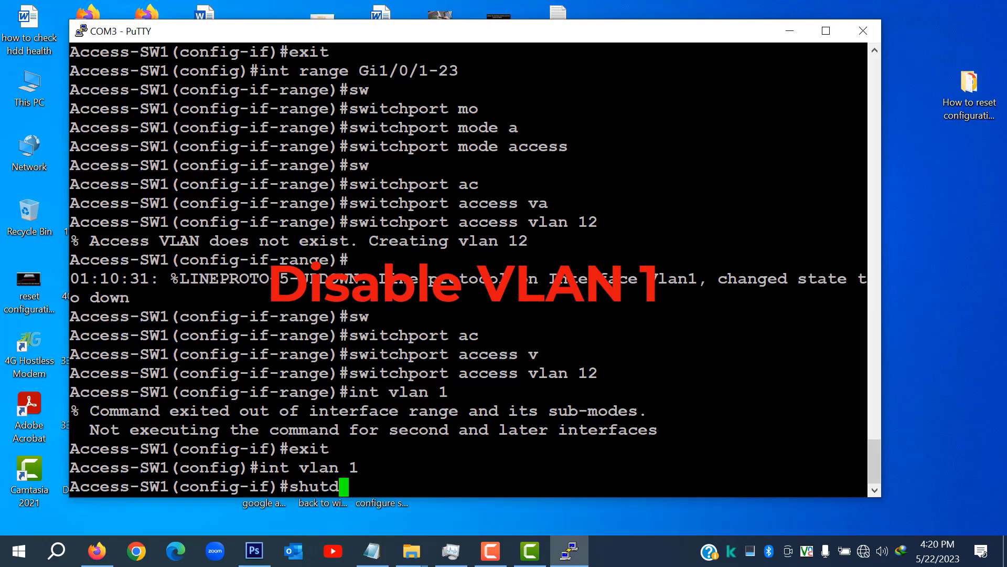
text(own)
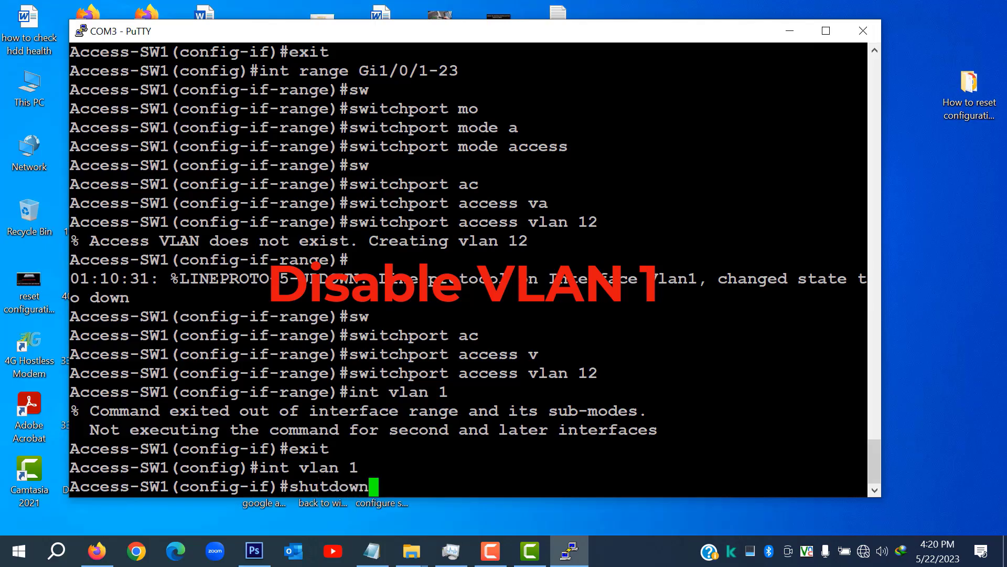
key(Return)
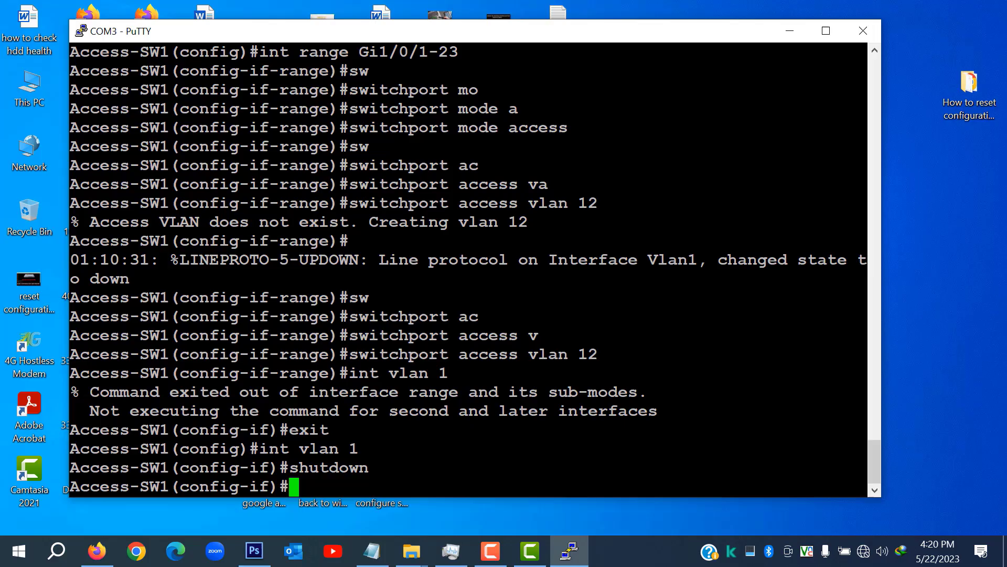
key(Return)
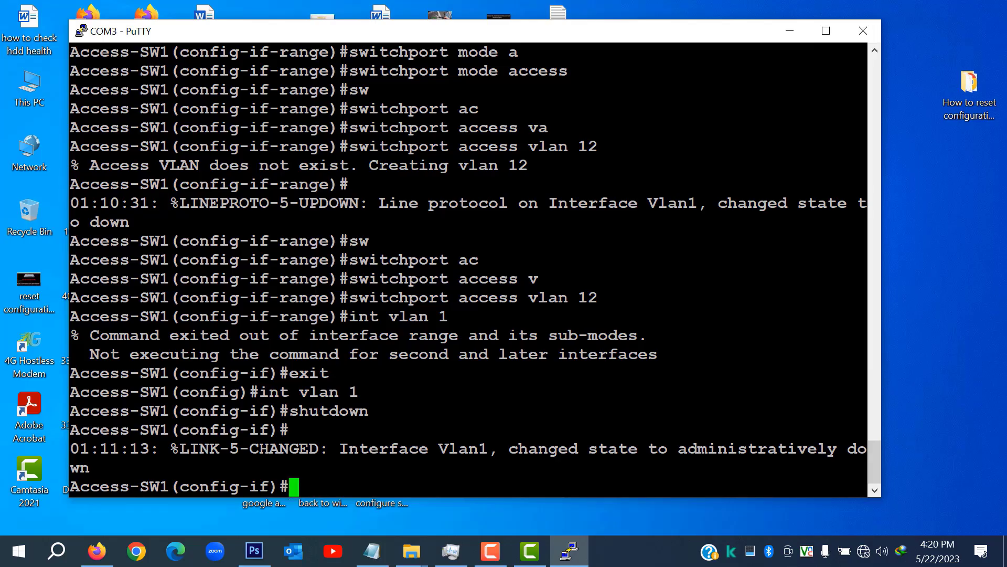
text(exit)
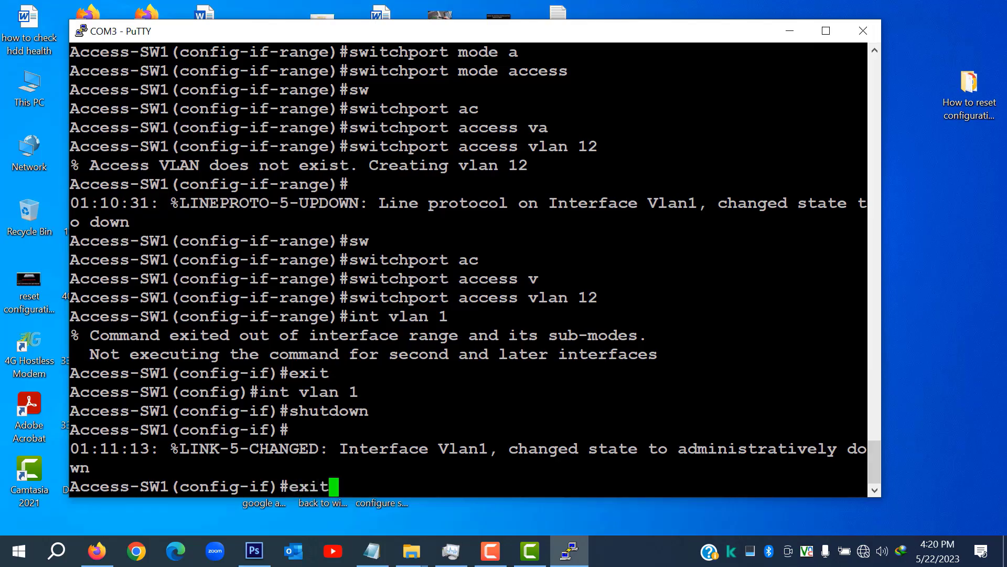
key(Return)
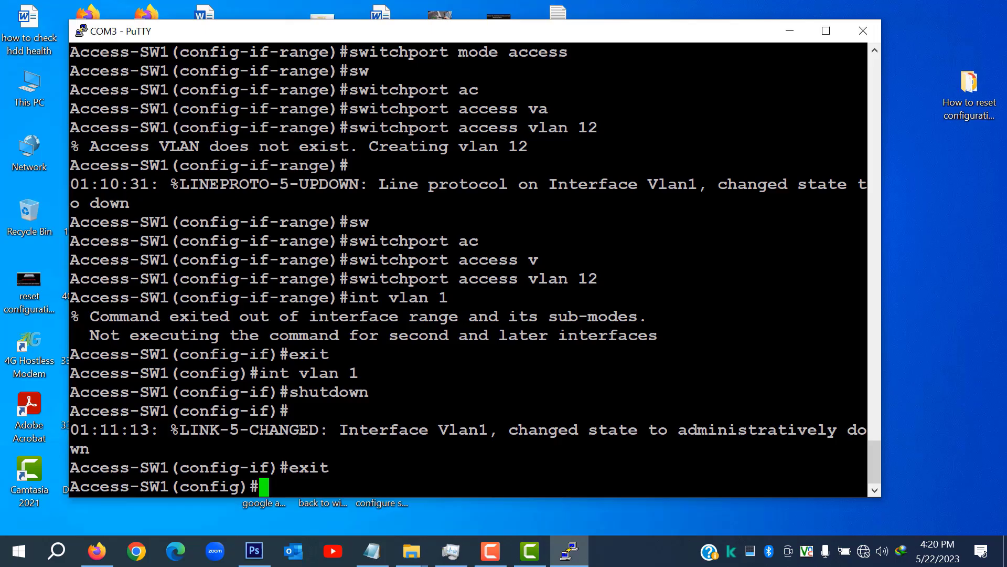
Exit config mode, run 'show vlan' to see VLAN 12, then 'sh int gi1/0/24 trunk' for trunk status.
text(exit)
text(s)
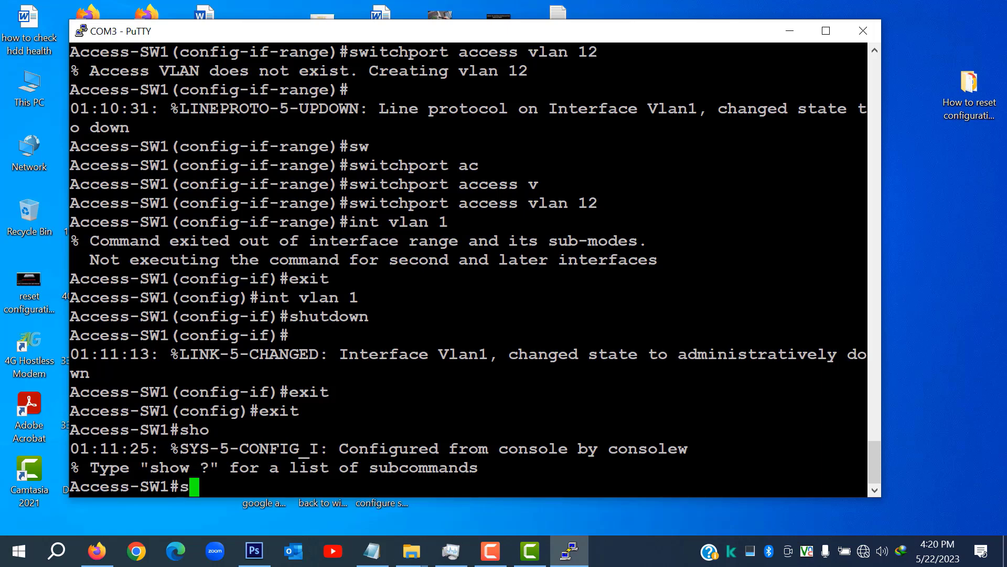
text(how)
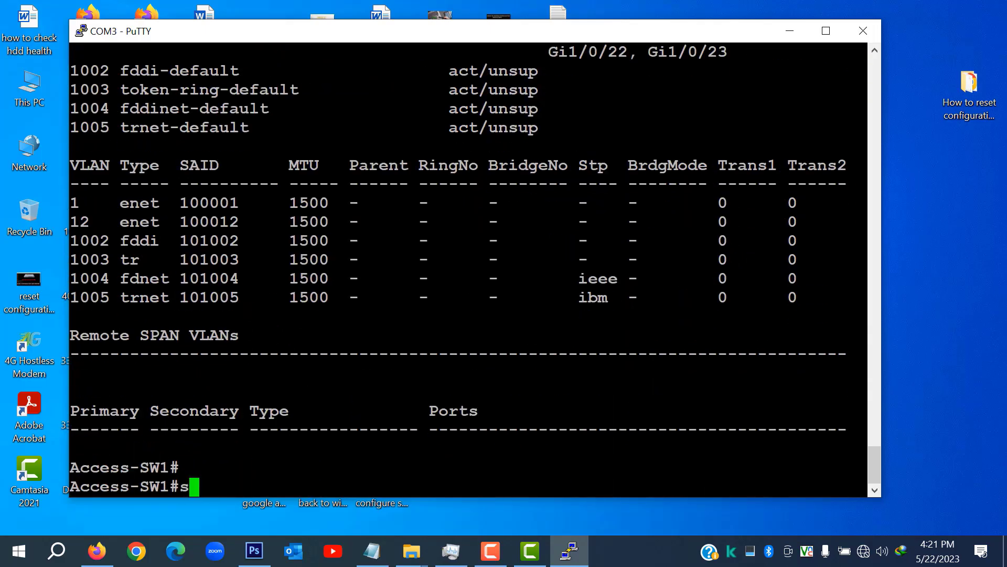
text(h)
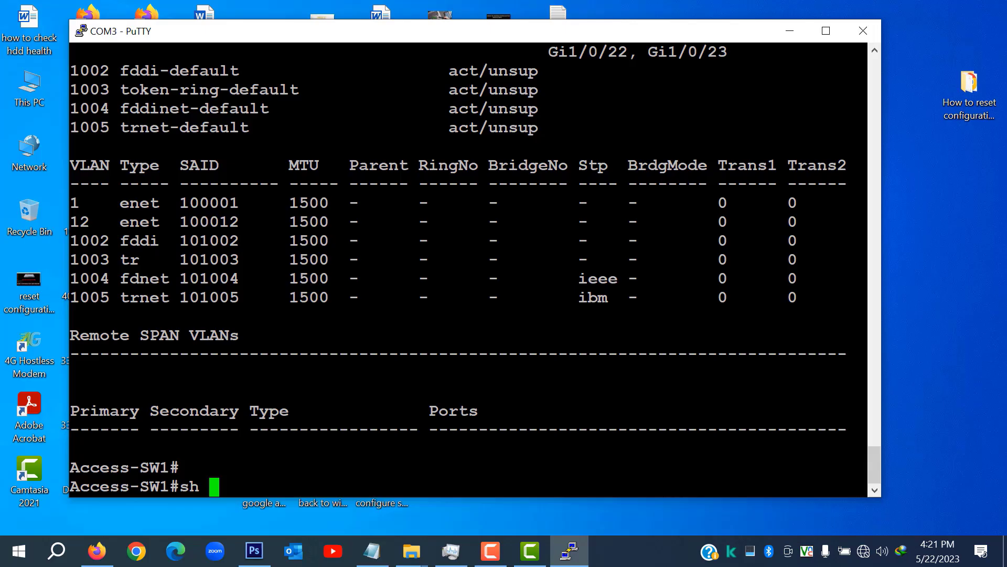
text(int)
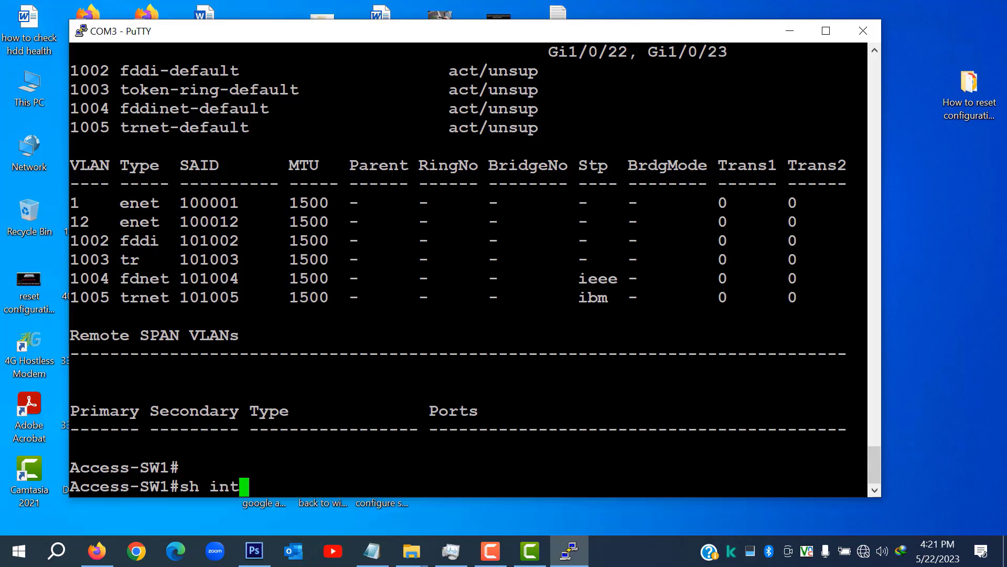
text(g)
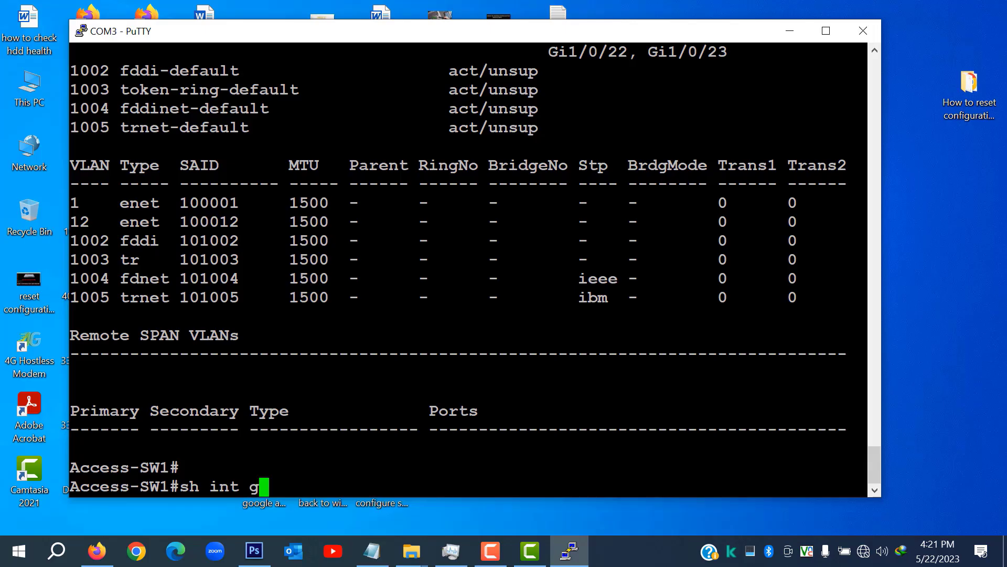
text(i1)
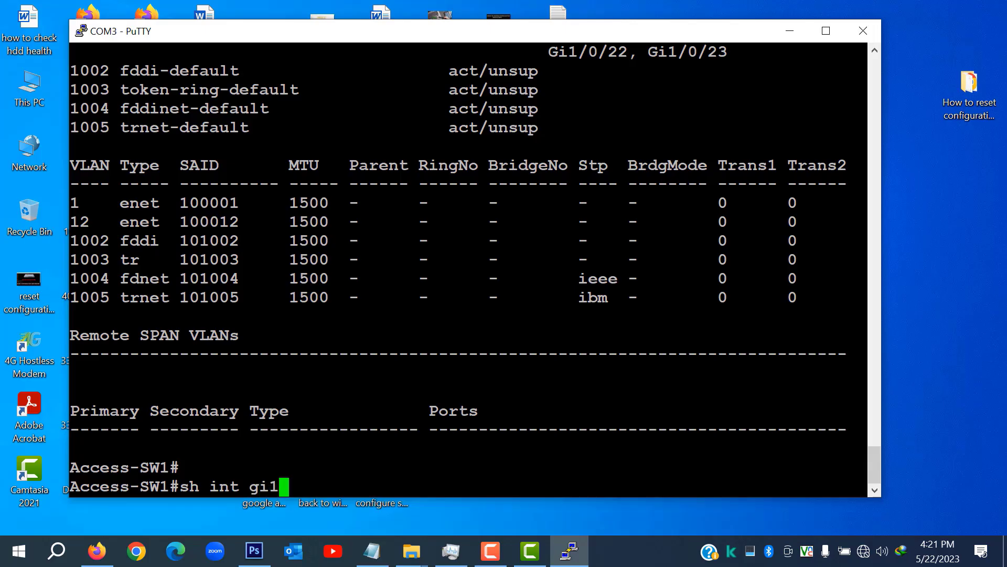
text(24)
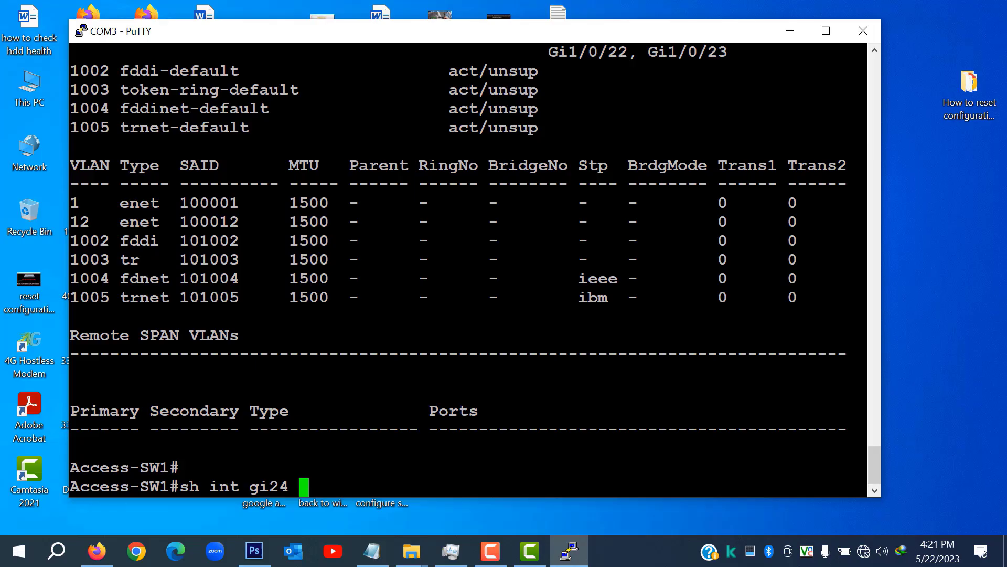
key(BackSpace)
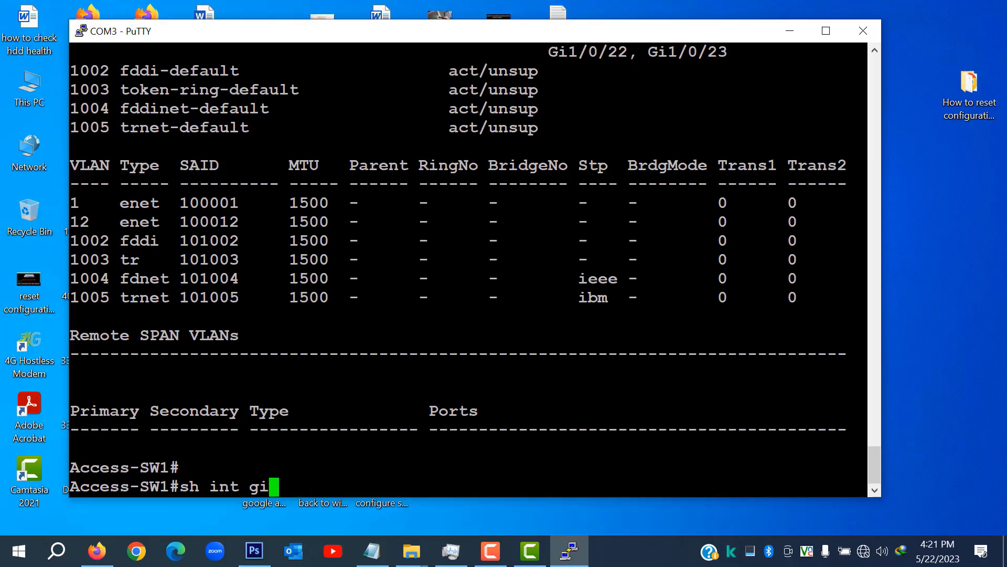
text(1/0/2)
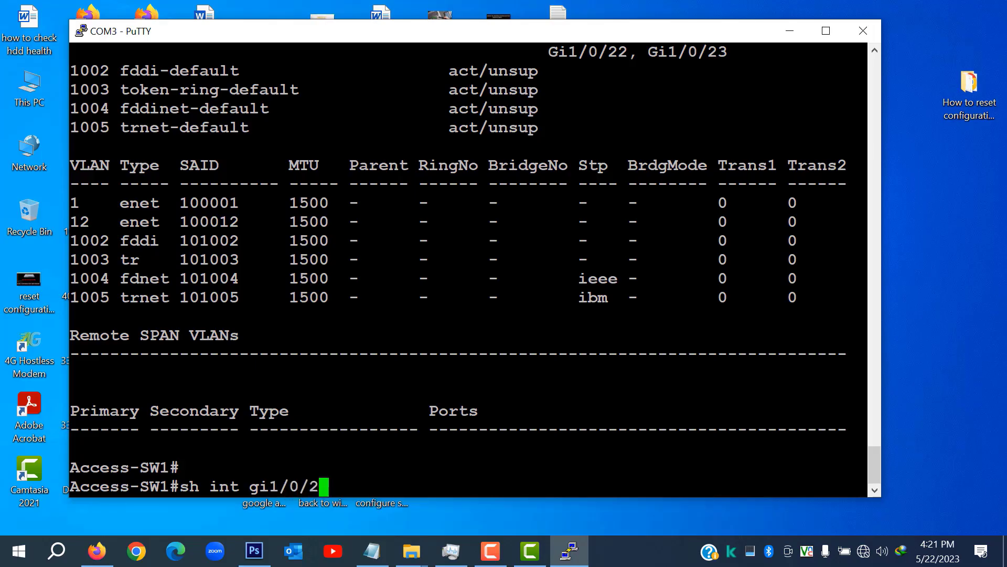
text(4 tr)
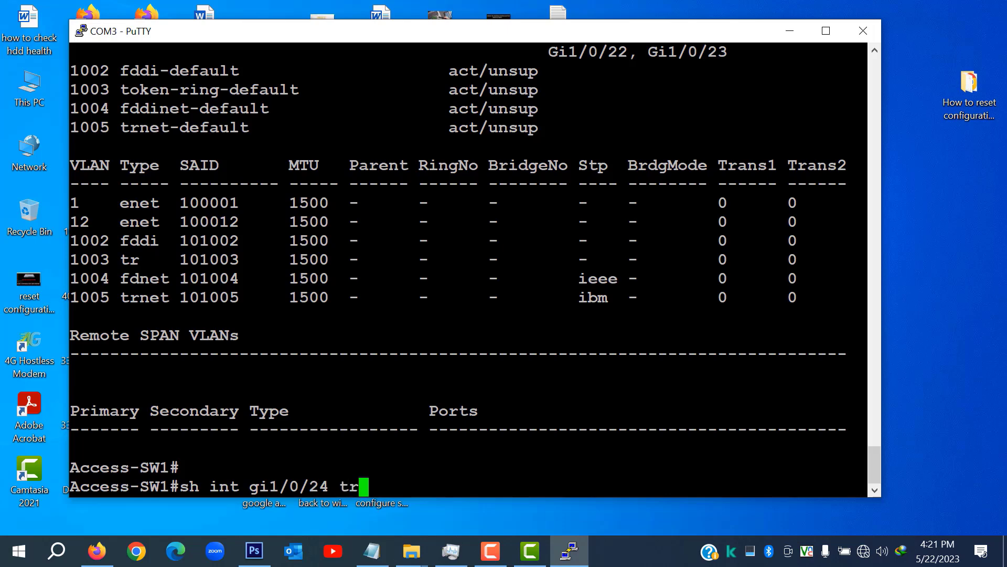
key(Return)
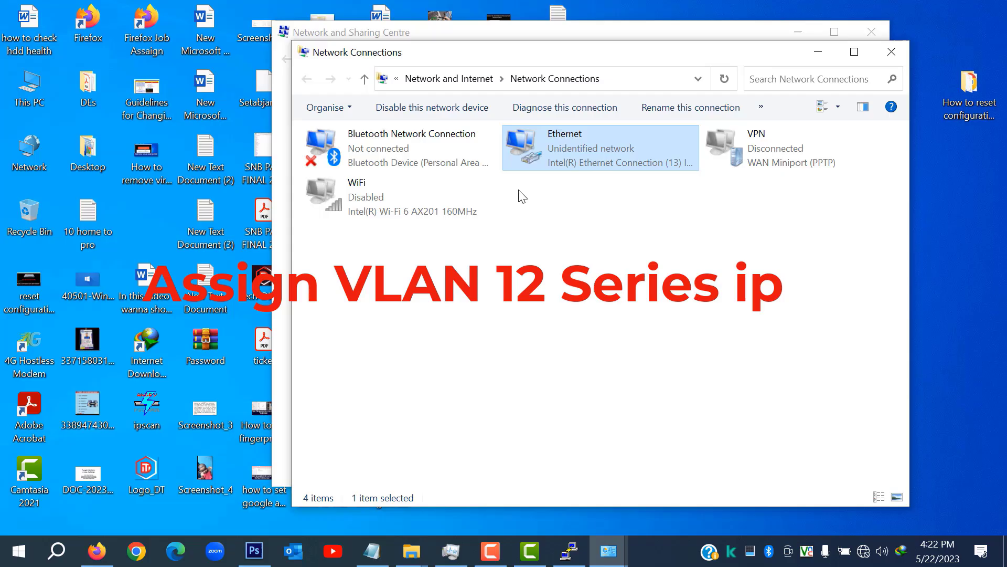
Navigate from Network properties to adapter settings and bring up the Ethernet adapter's IPv4 properties.
click(891, 52)
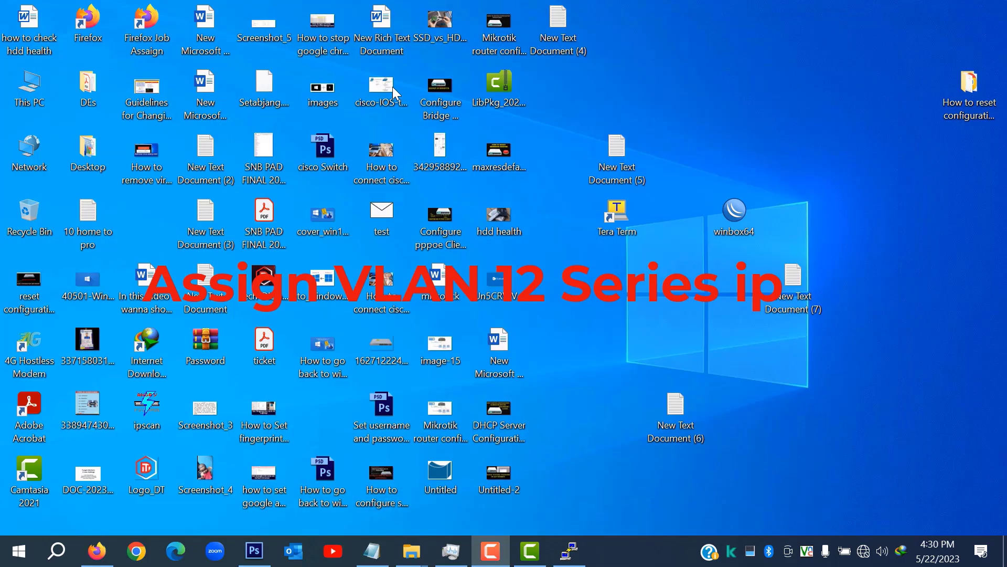
click(263, 87)
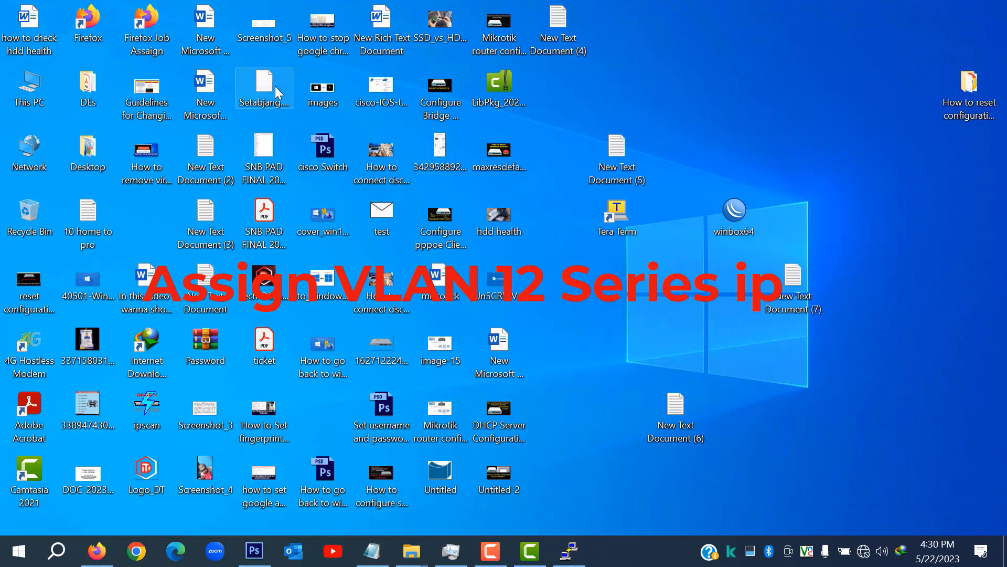
right_click(29, 149)
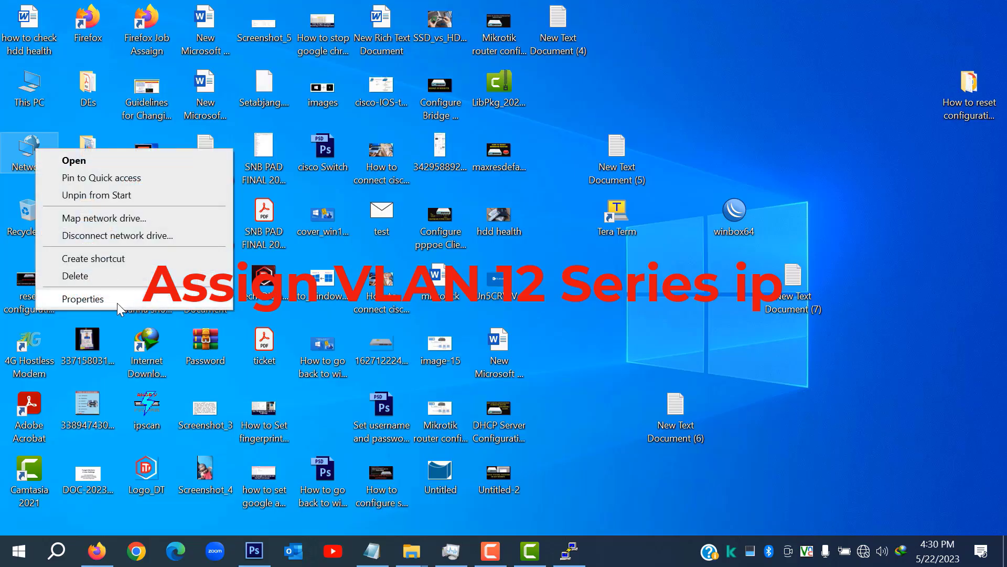
click(84, 299)
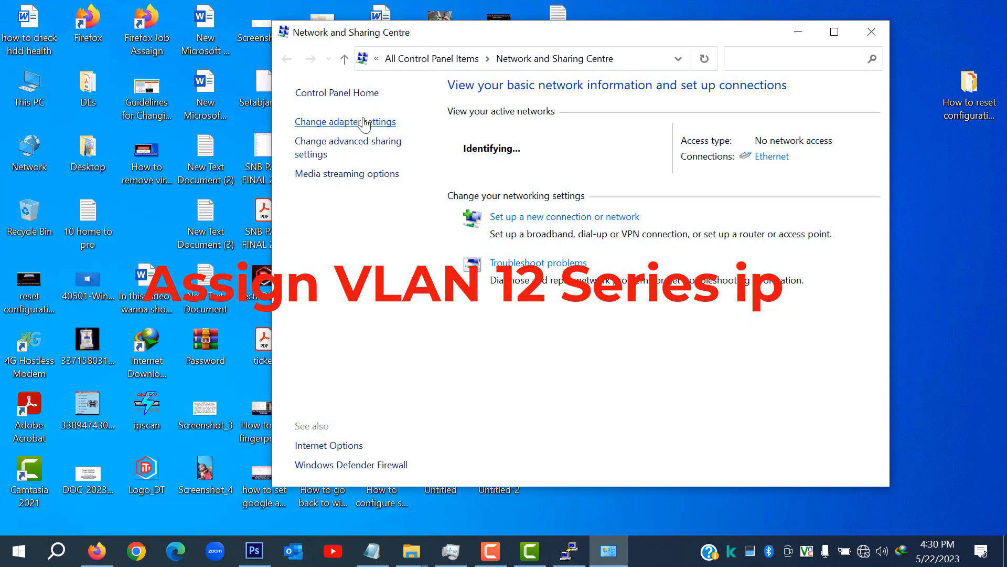
click(344, 122)
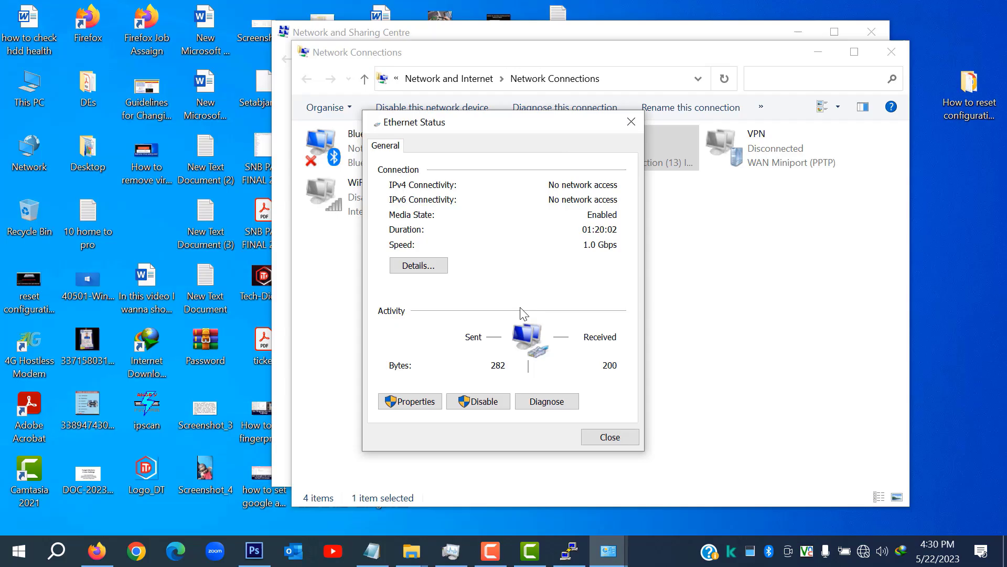
click(409, 400)
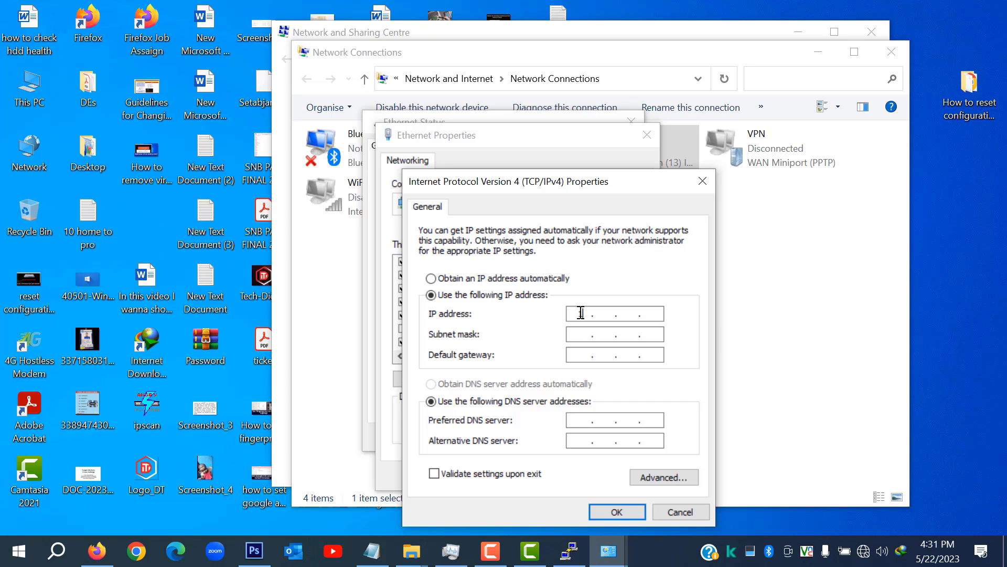
Set static IP 192.168.12.10, mask 255.255.255.0, gateway 192.168.12.1 and confirm.
text(192.168)
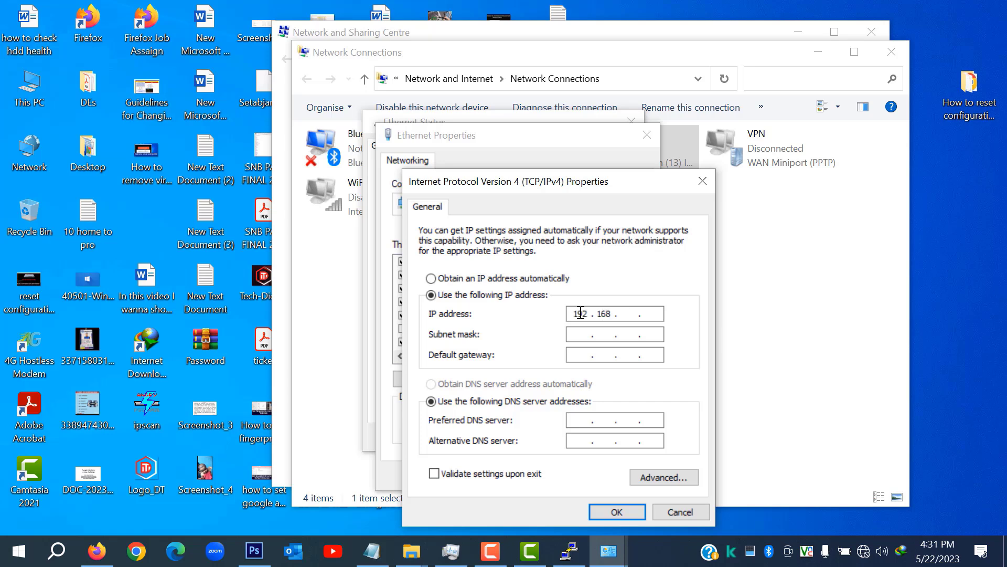
text(112)
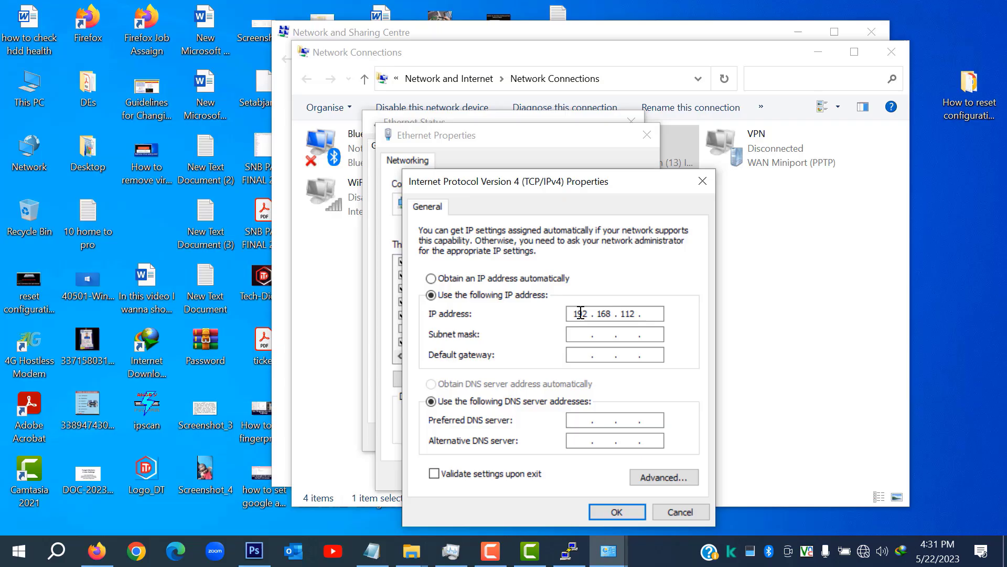
key(BackSpace)
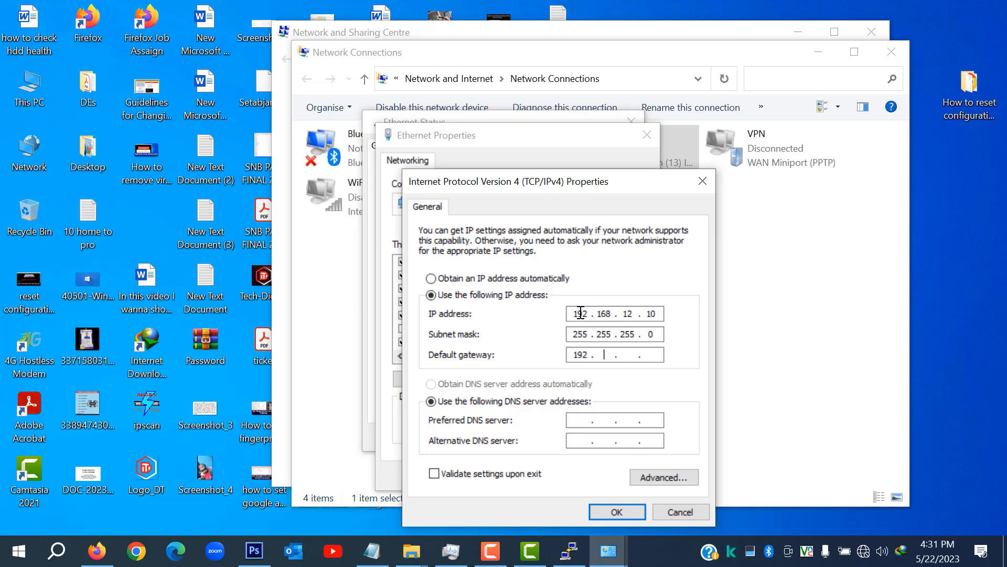
text(168.1)
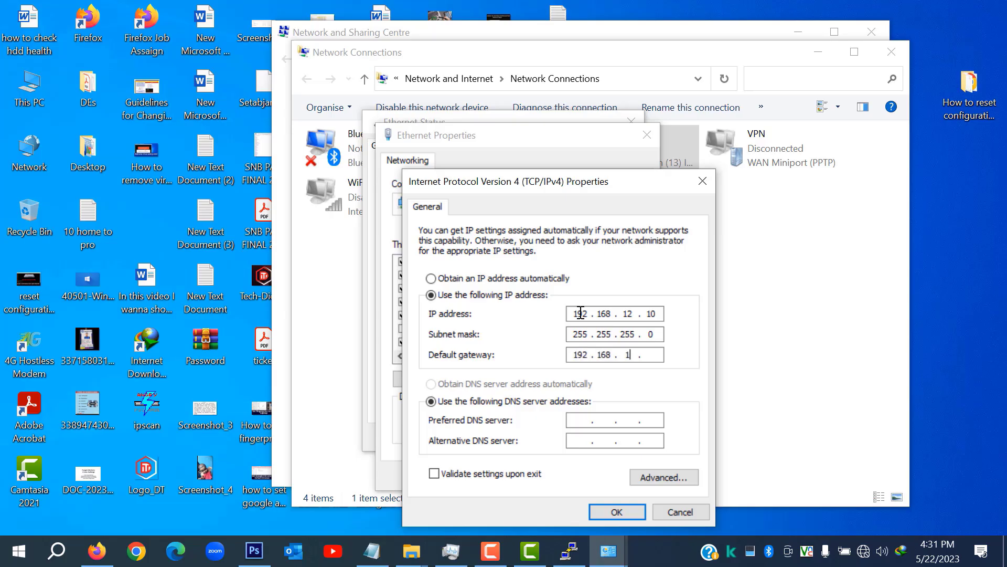
text(12)
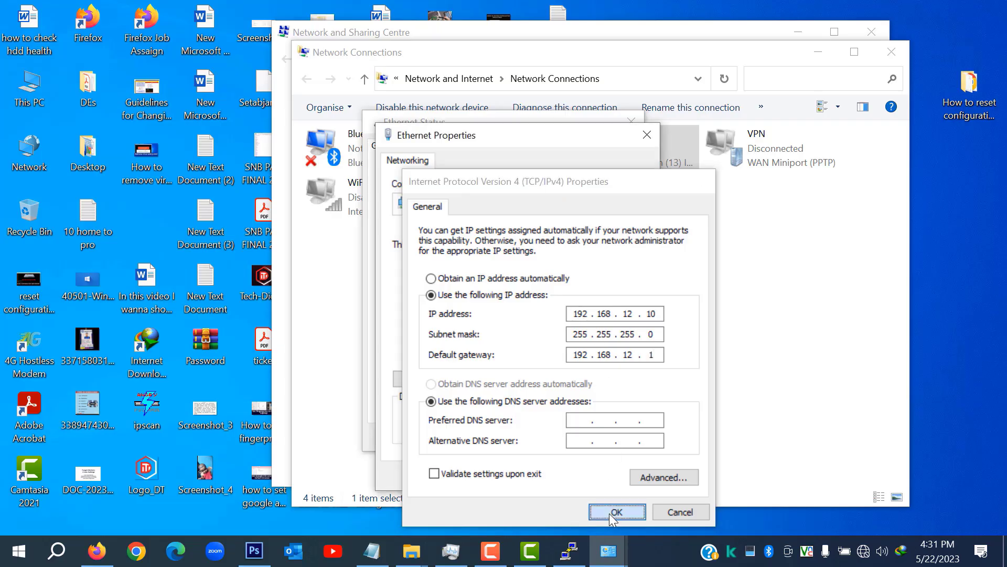
click(616, 512)
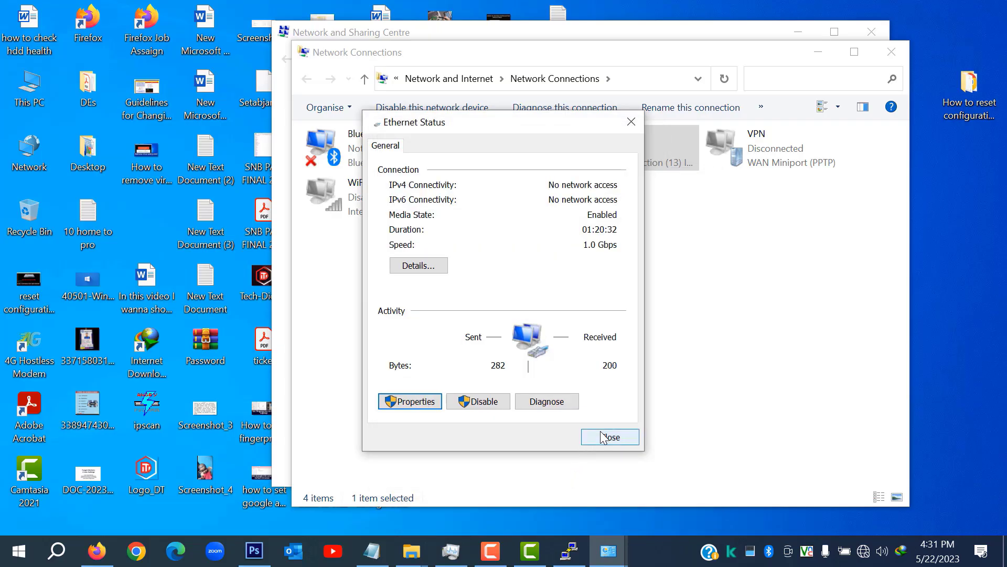
click(608, 436)
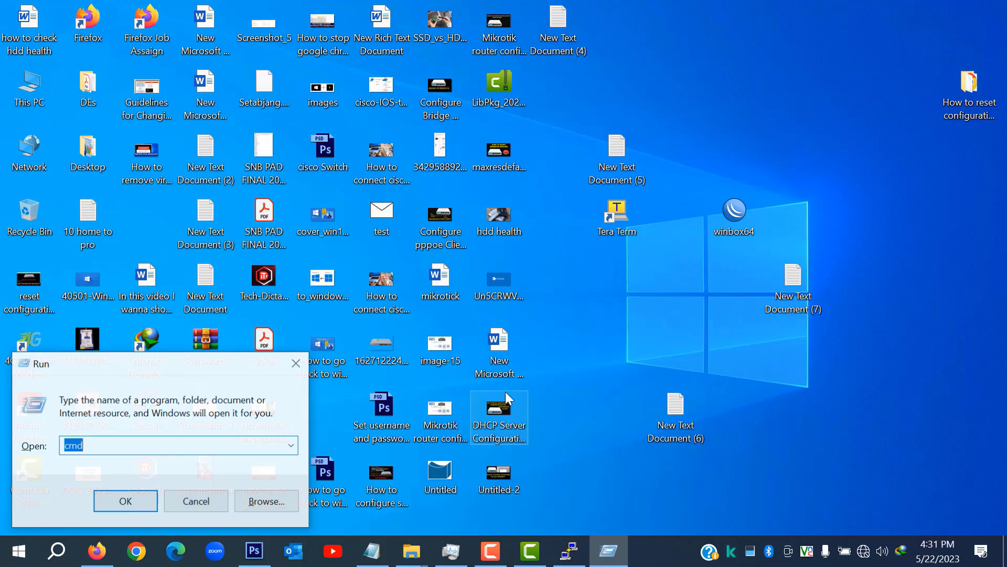
Launch Command Prompt from the Run box and begin typing 'ping 192.168.10.'.
click(125, 501)
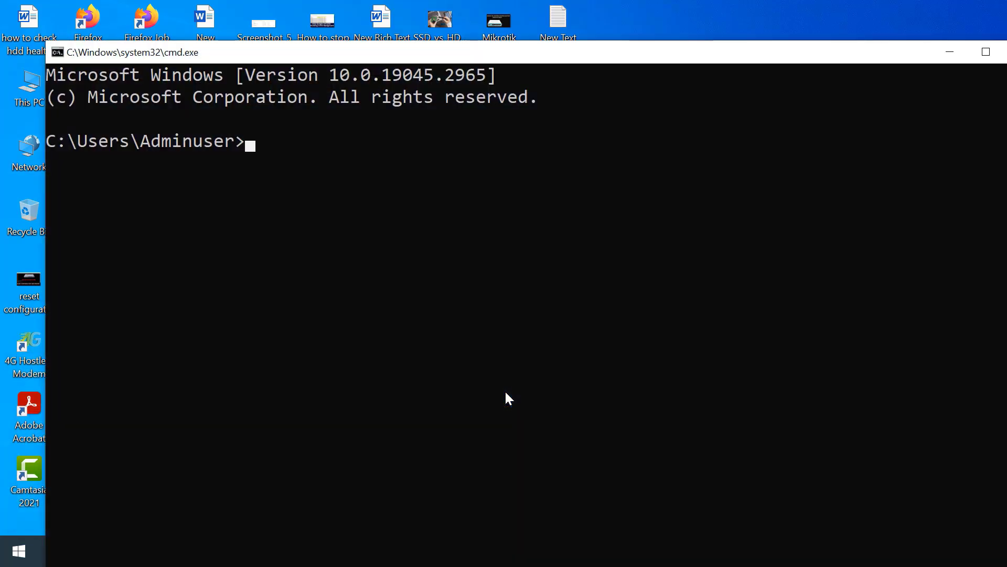
text(ping)
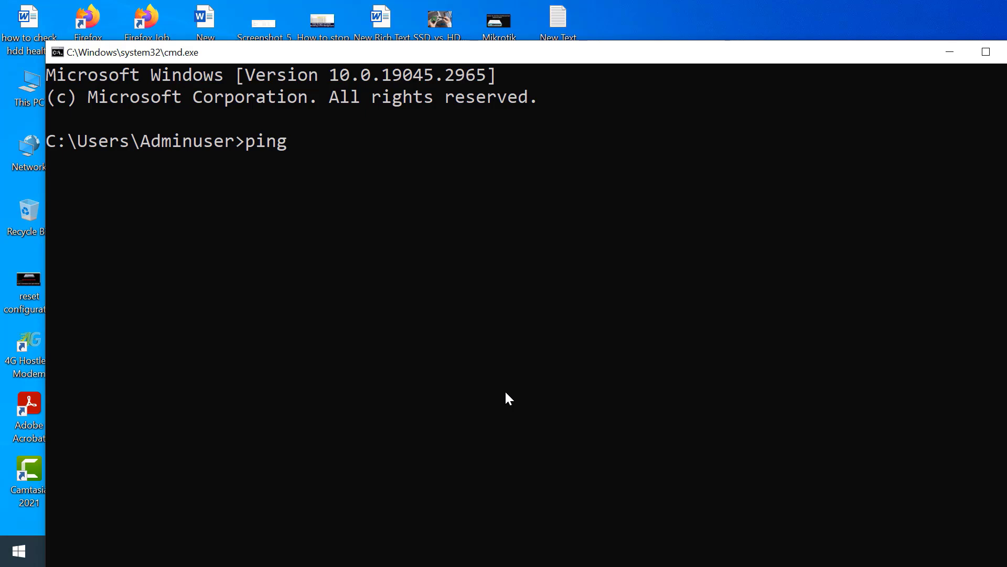
text(192.168)
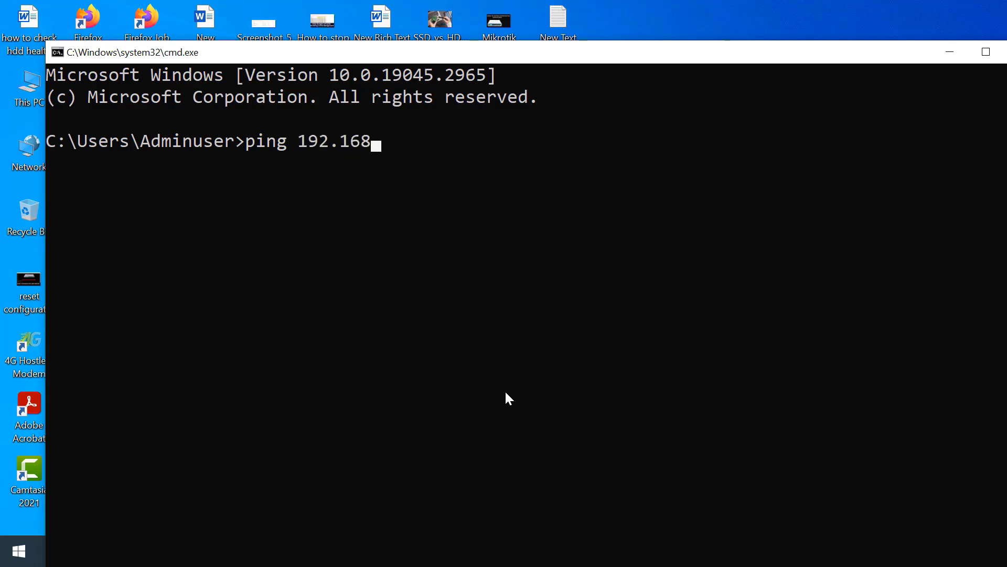
text(.10.)
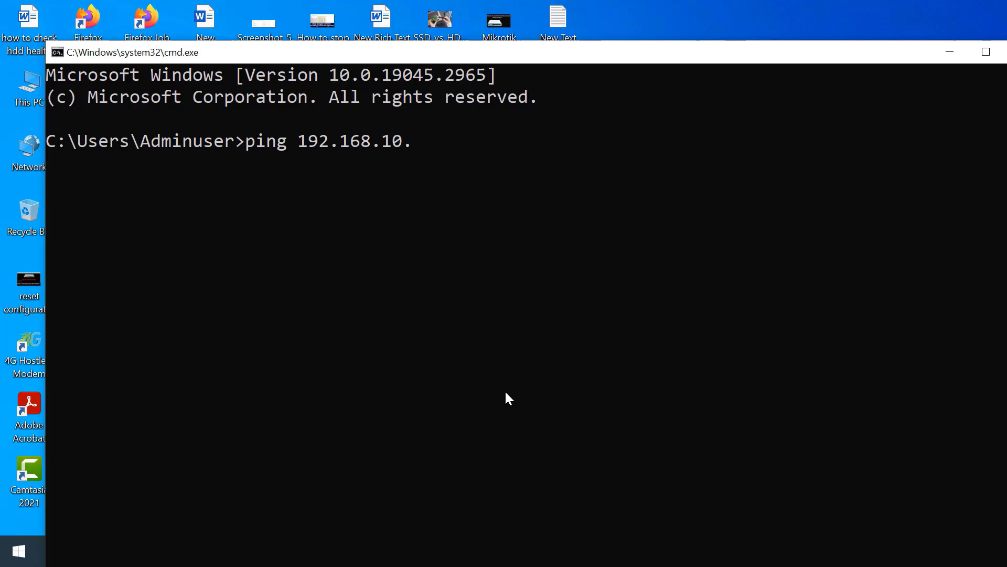